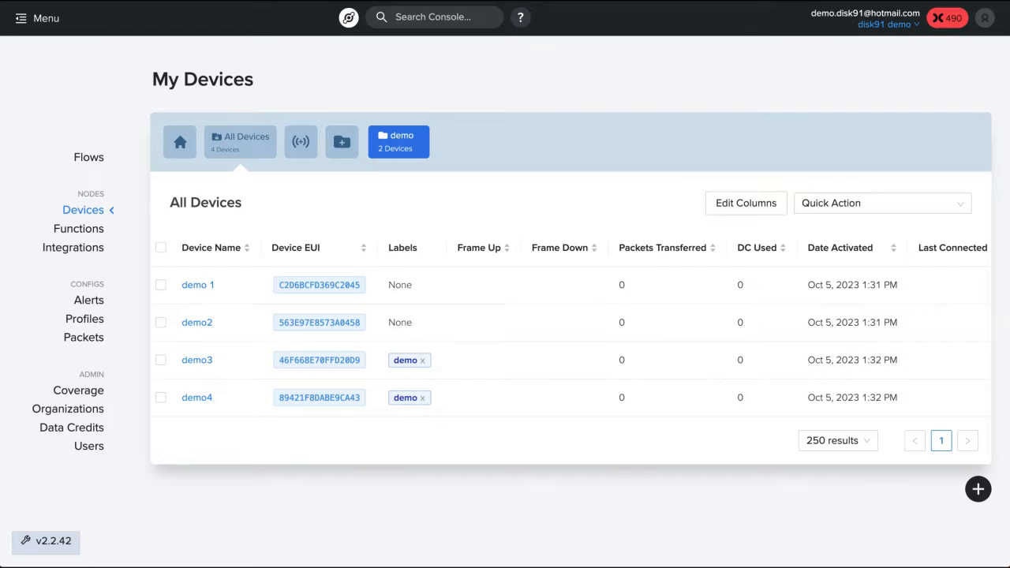
mouse_move(142, 243)
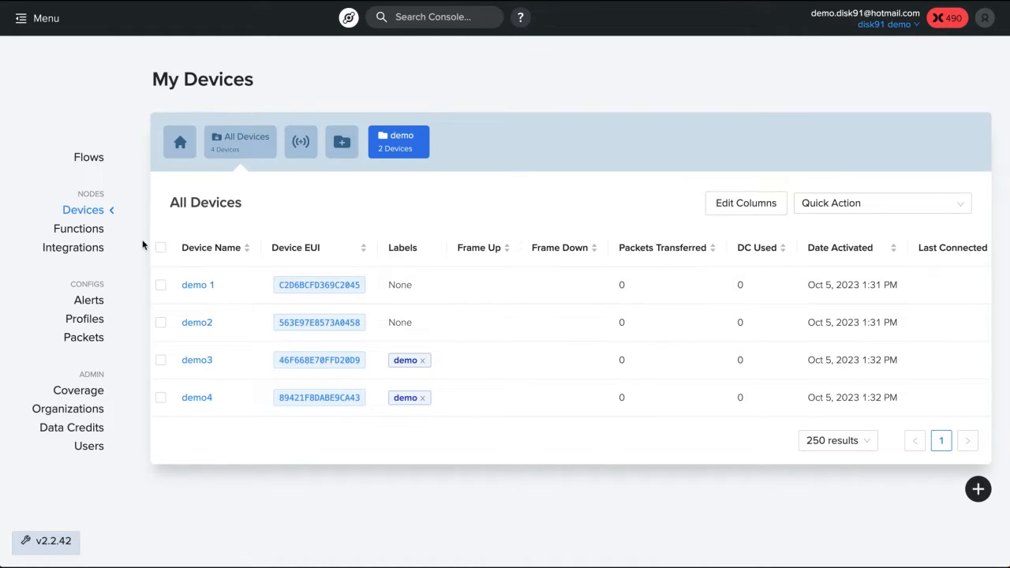
Show the Flows canvas with the demo devices wired to their decoder and integrations.
left_click(89, 158)
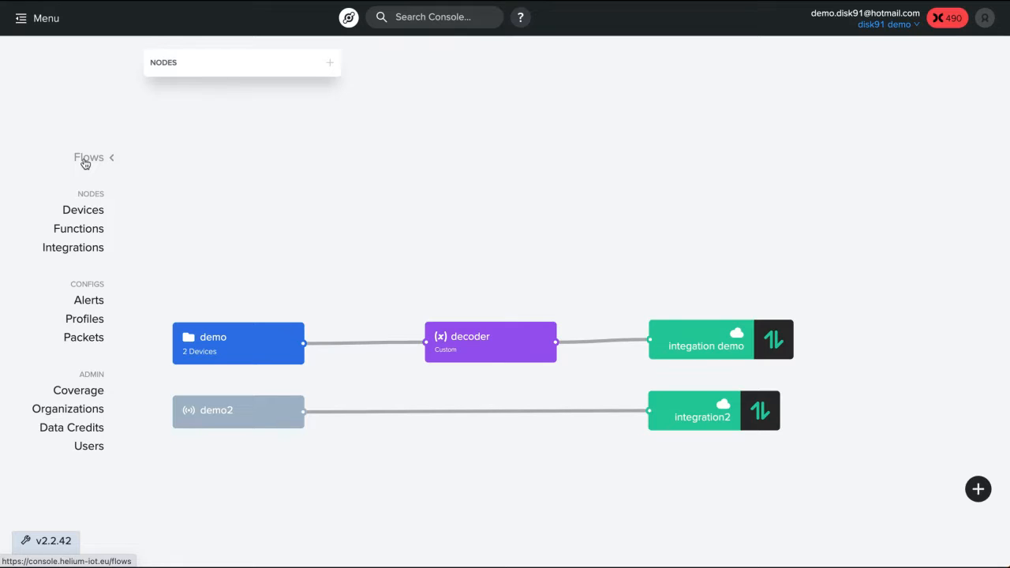
mouse_move(243, 437)
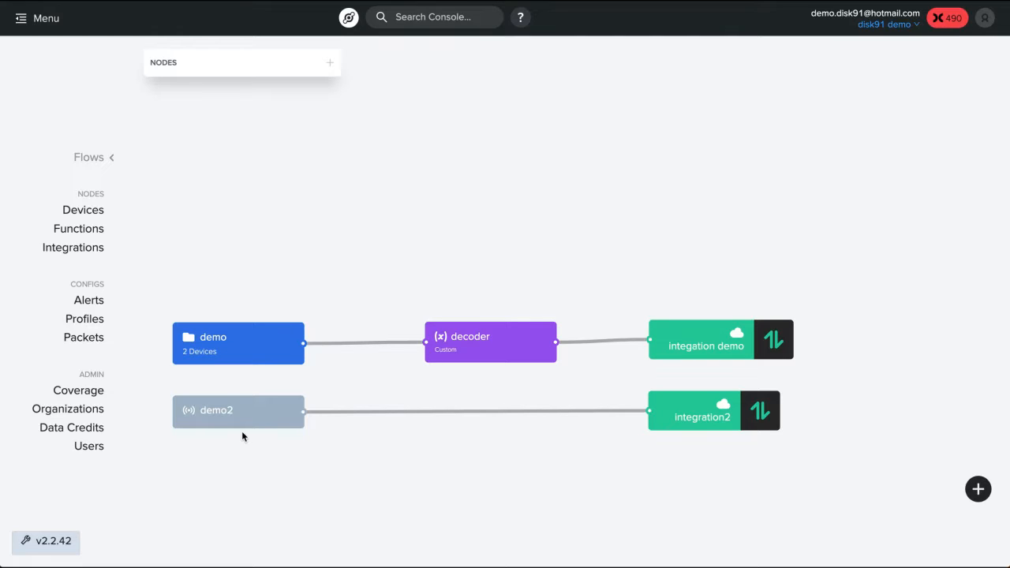
mouse_move(138, 214)
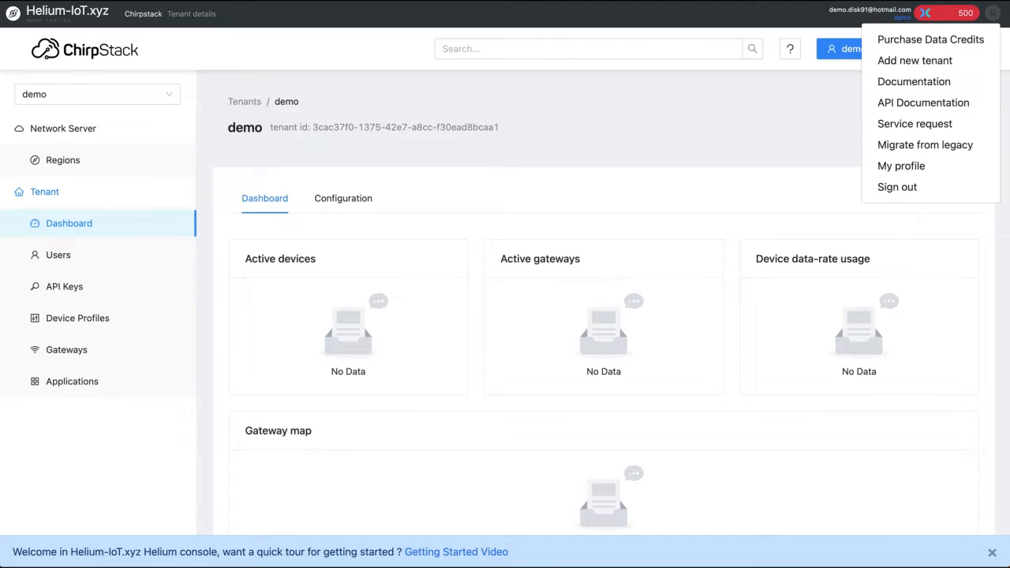
Start the Migrate from legacy wizard from the account menu.
left_click(587, 47)
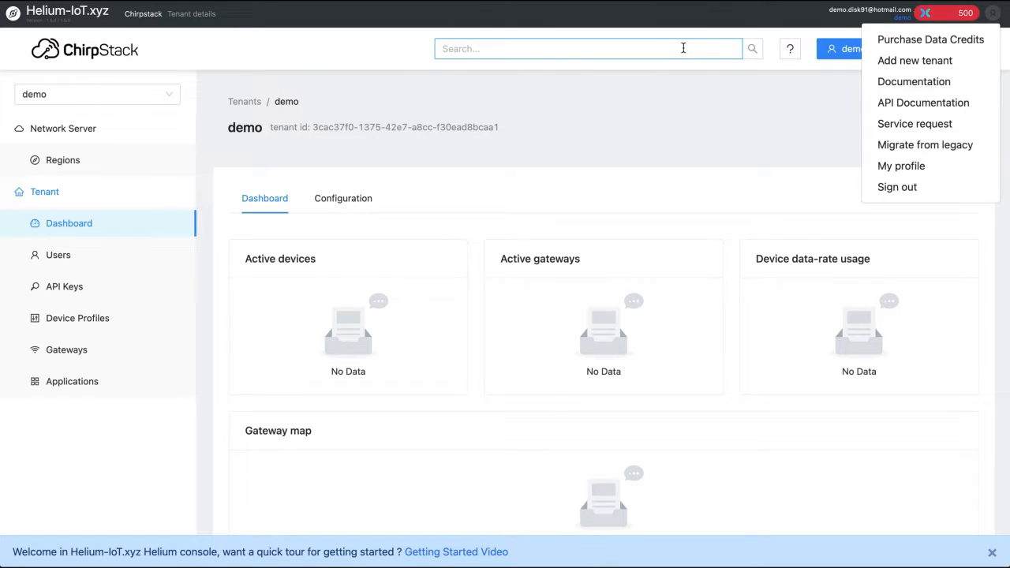
mouse_move(319, 150)
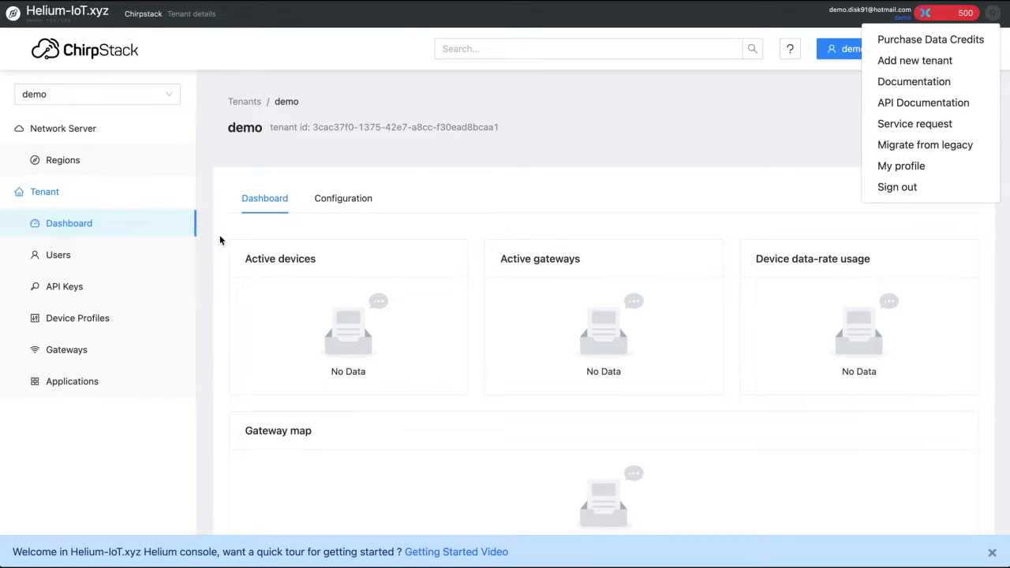
mouse_move(802, 161)
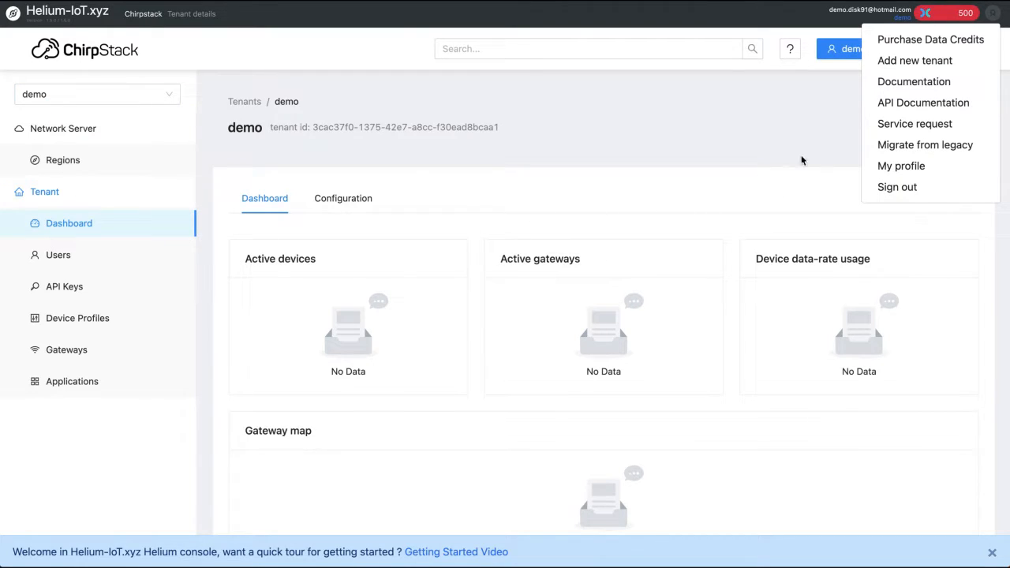
left_click(896, 47)
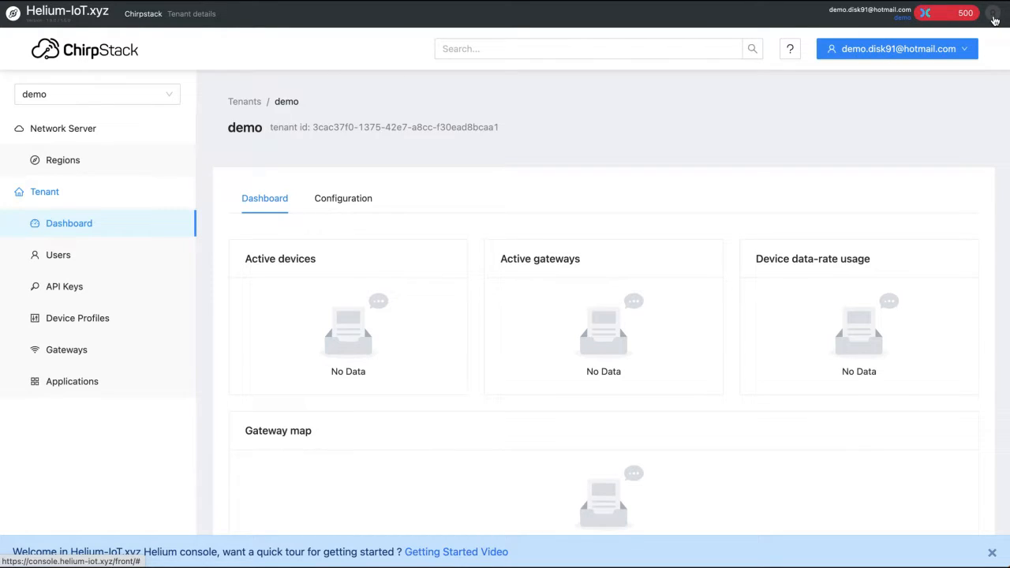
left_click(993, 19)
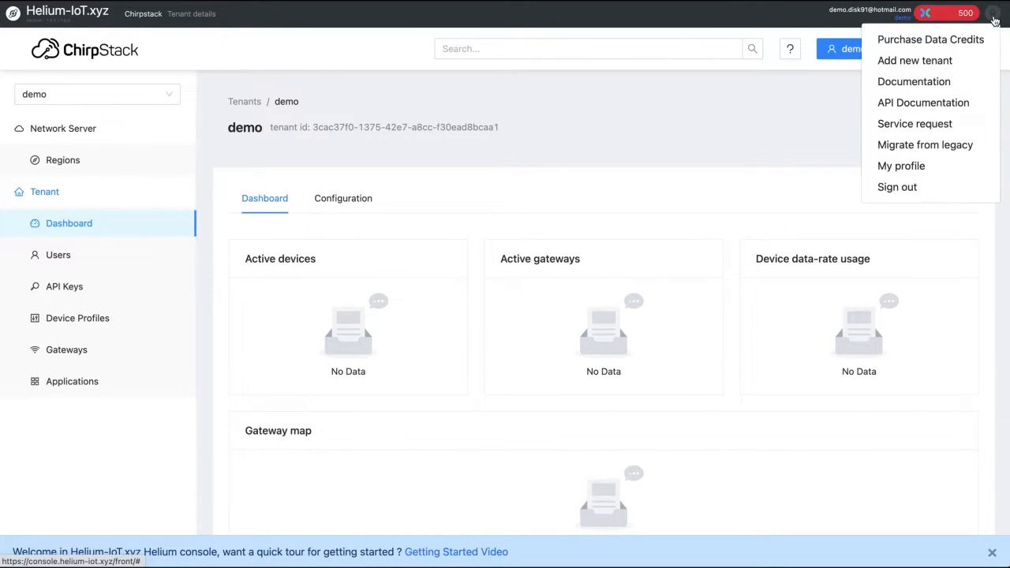
mouse_move(915, 60)
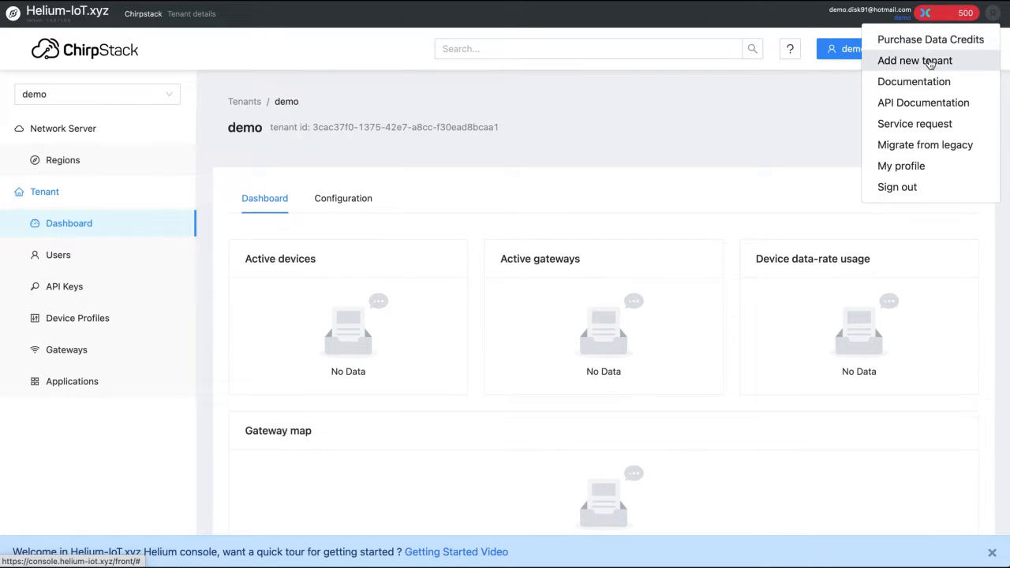
mouse_move(924, 145)
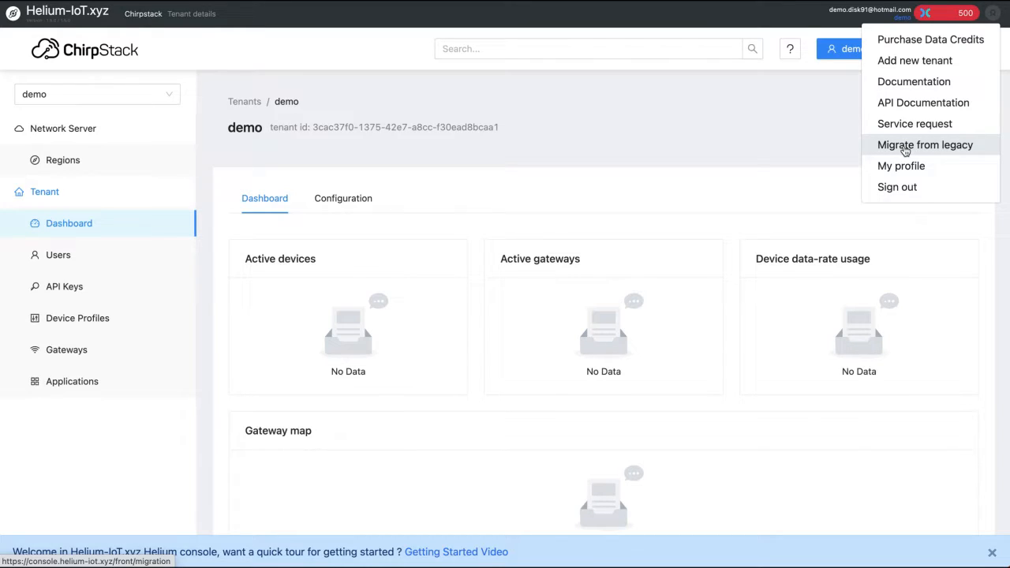
left_click(924, 145)
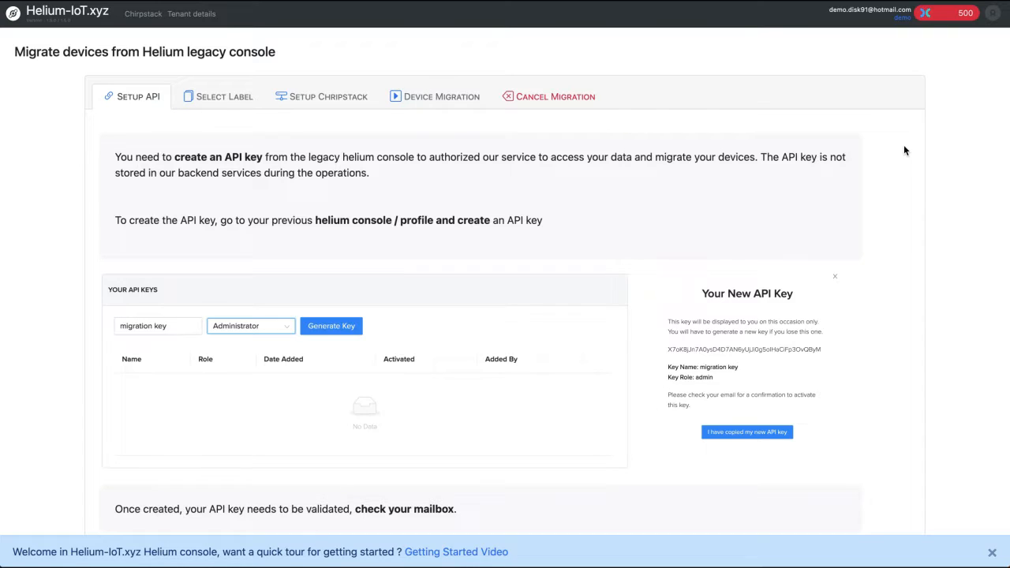
mouse_move(691, 186)
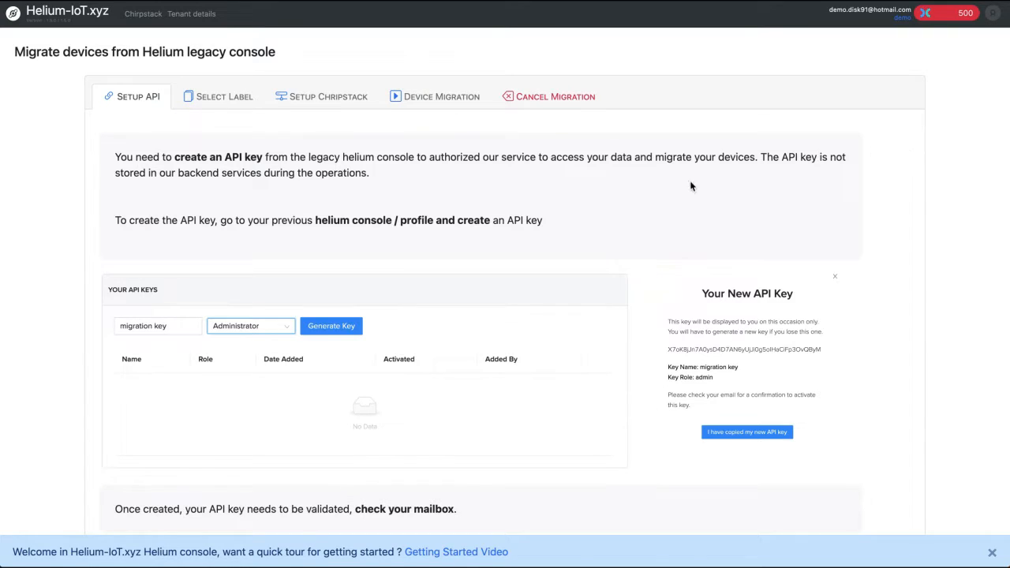
mouse_move(539, 256)
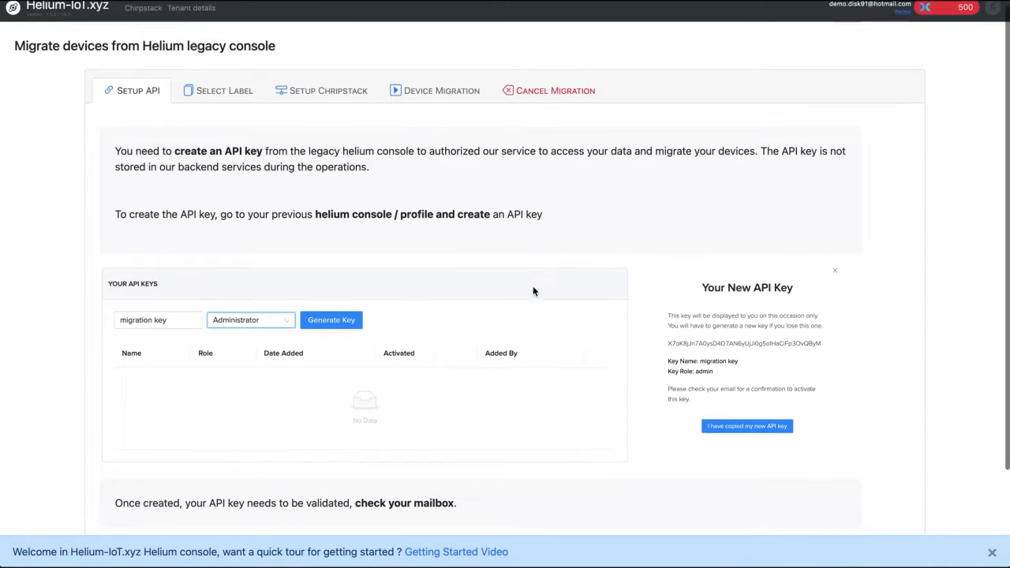
Review the Setup API step's key field and console selector, then return to the legacy console.
scroll("down", 3)
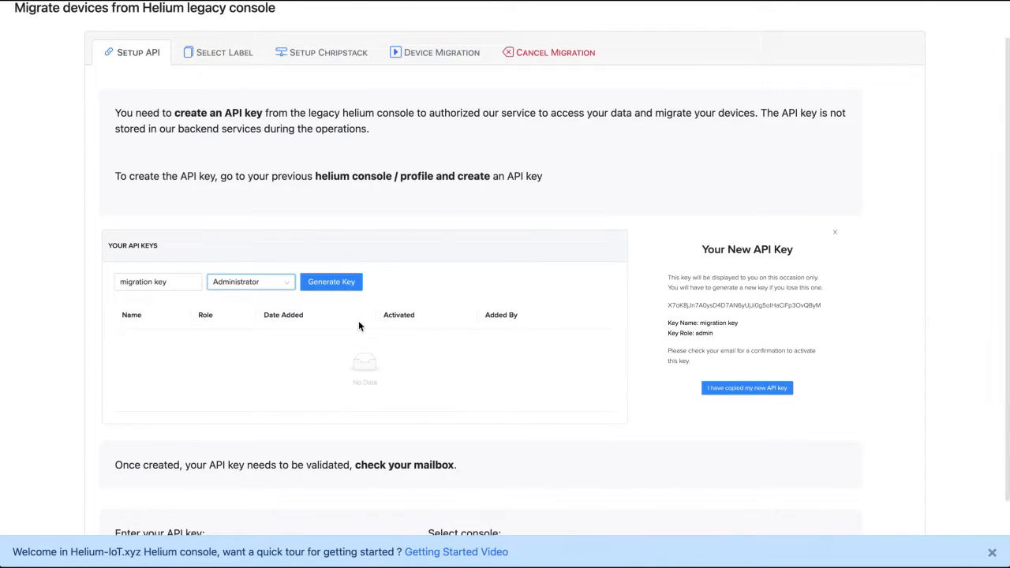
scroll("down", 3)
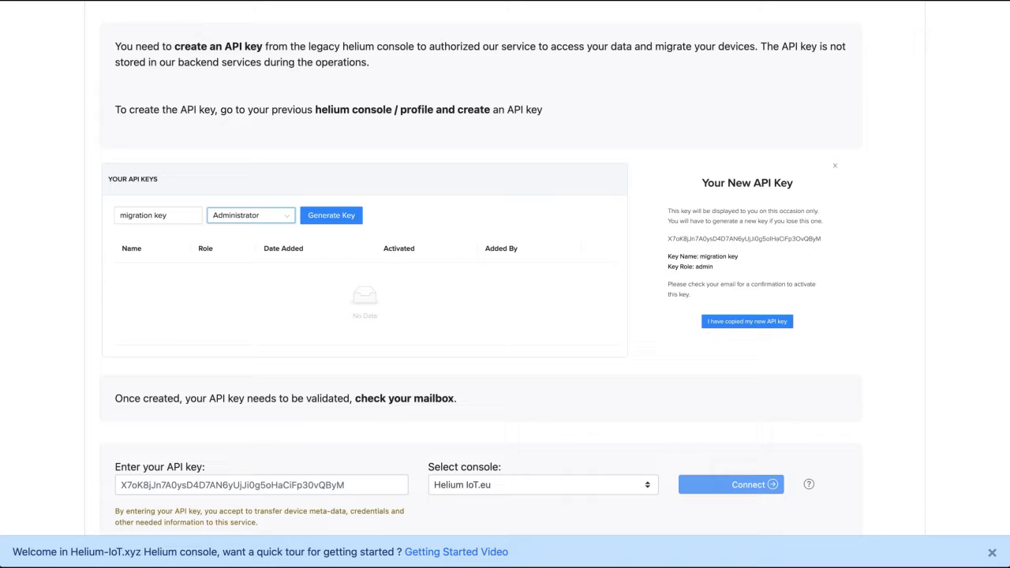
left_click(729, 485)
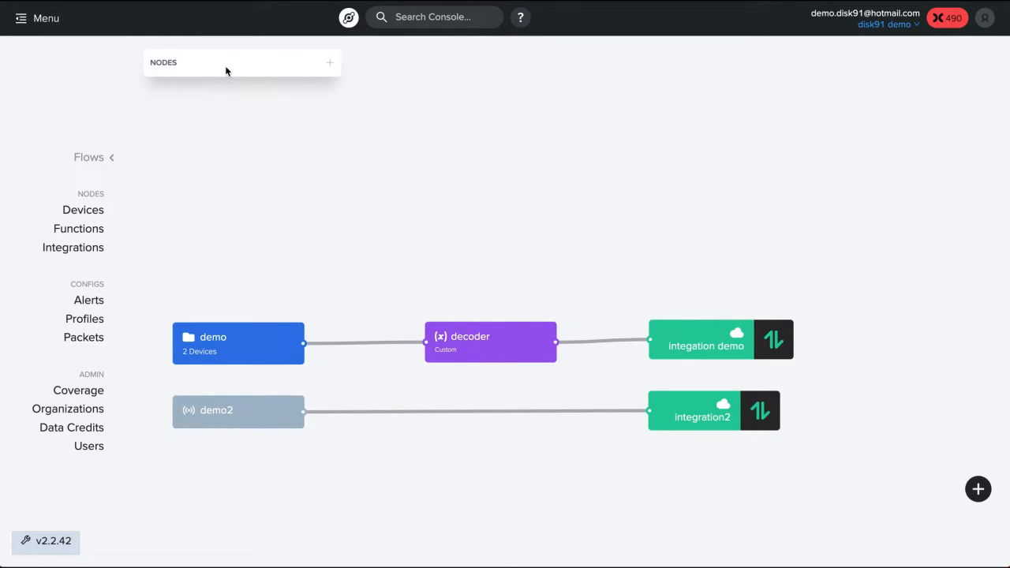
Reach the account profile page via Devices and the account menu.
left_click(82, 210)
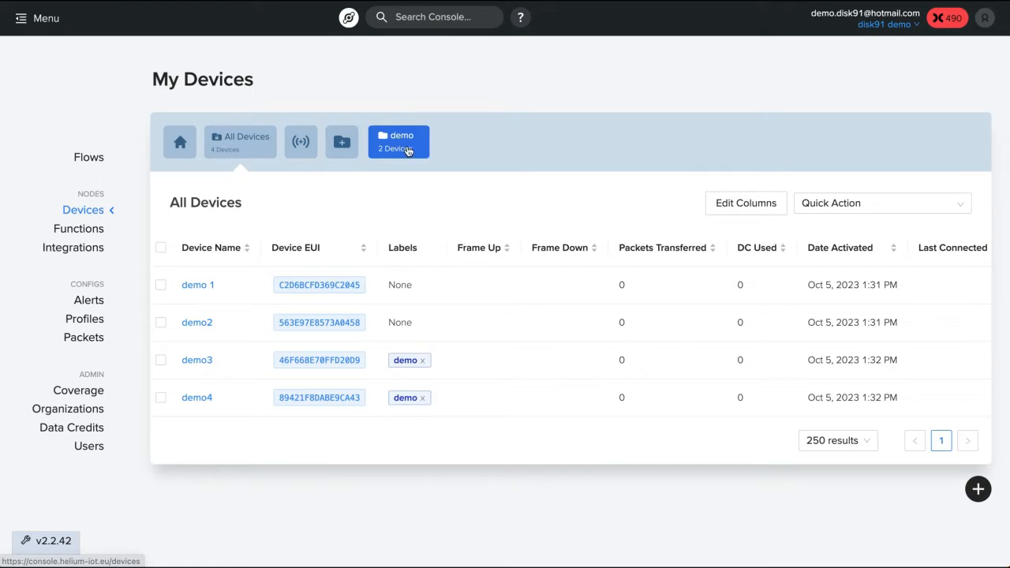
mouse_move(946, 17)
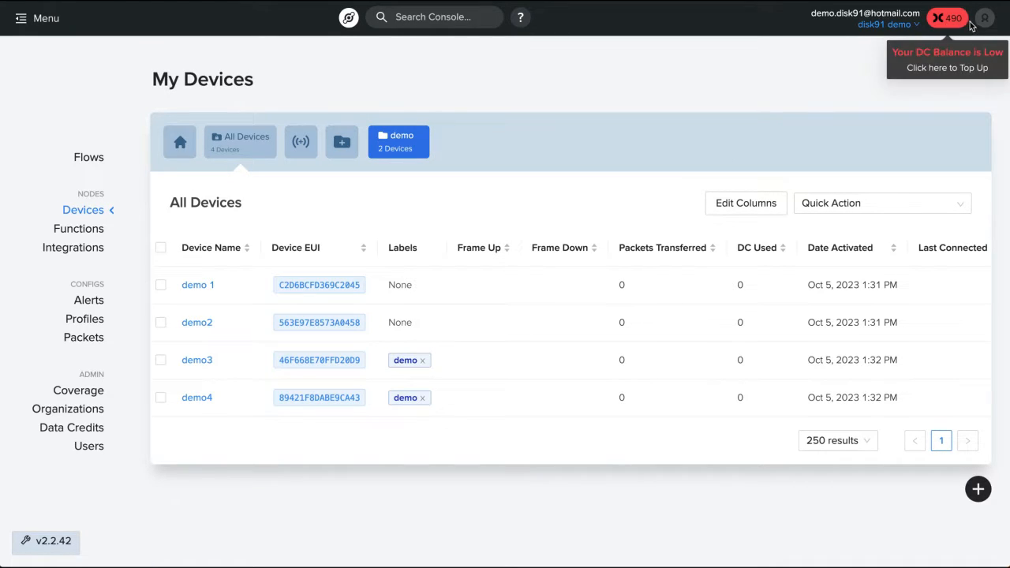
left_click(984, 18)
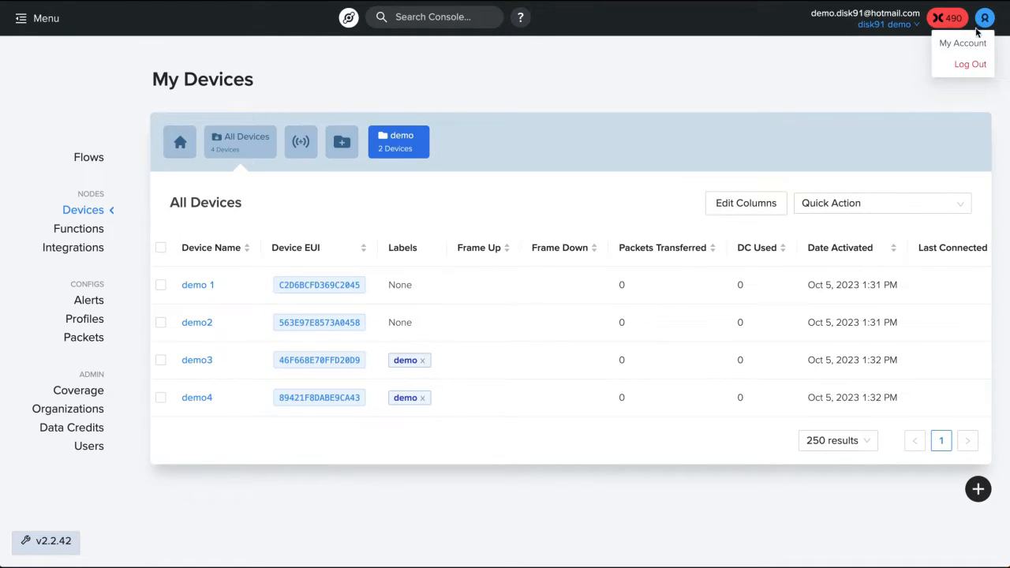
left_click(962, 42)
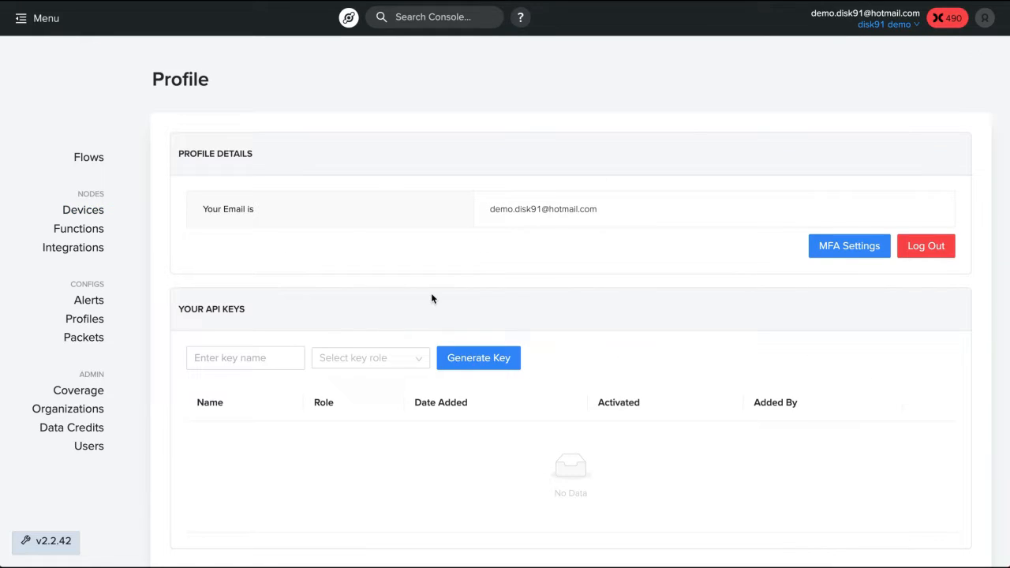
Name a new API key 'migration' and give it the Administrator role.
left_click(244, 356)
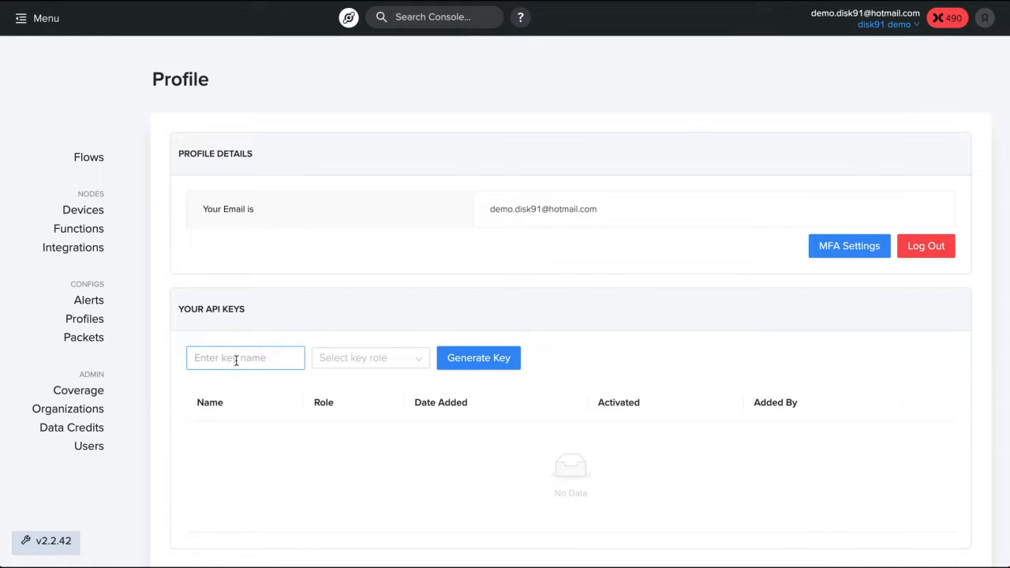
type("migr")
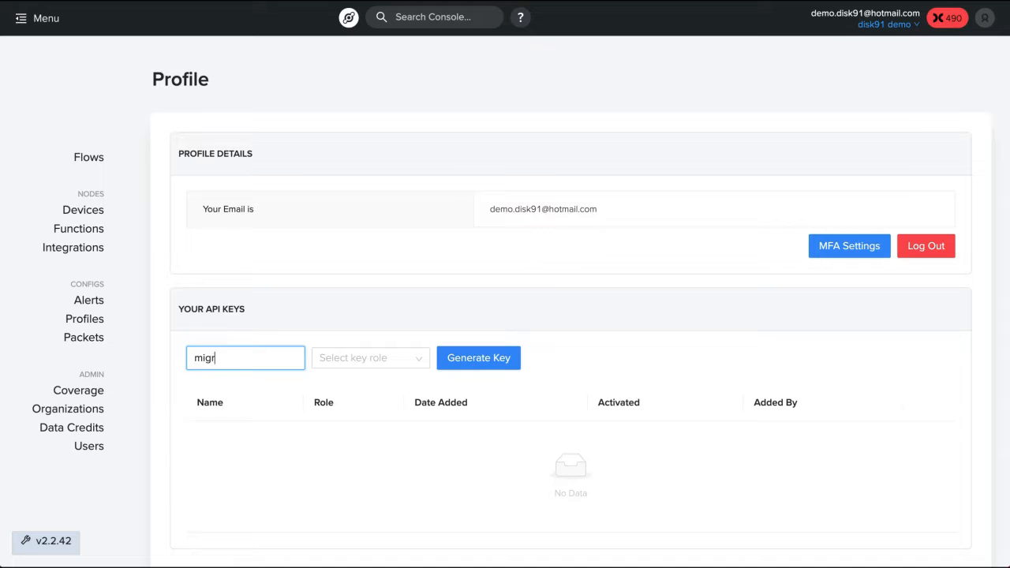
type("ation")
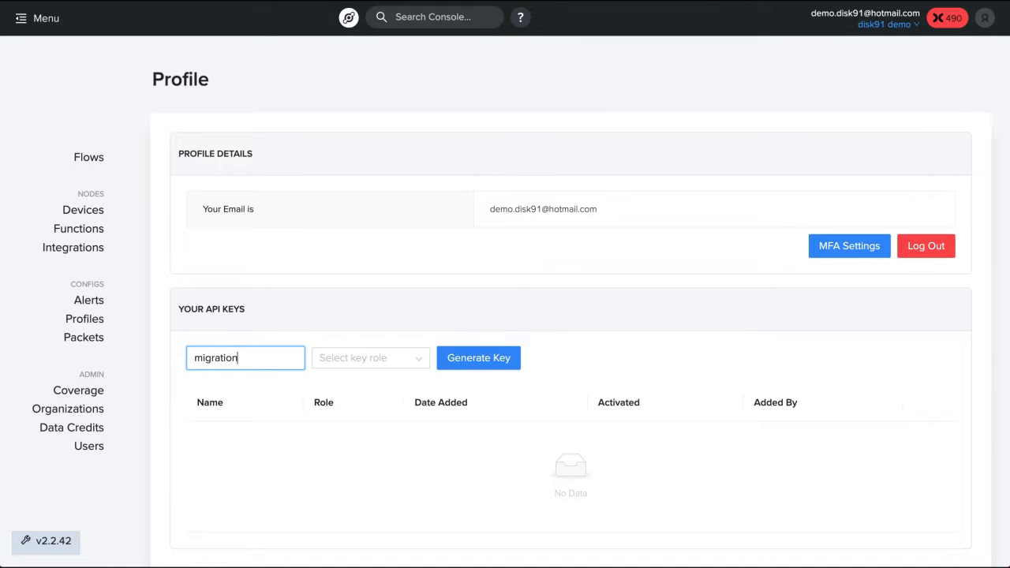
left_click(369, 356)
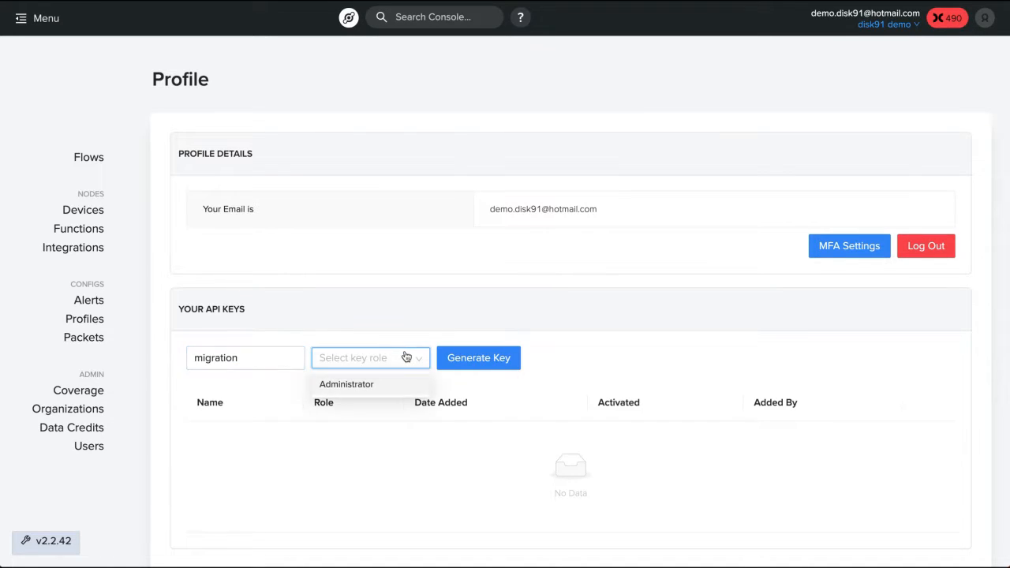
left_click(346, 385)
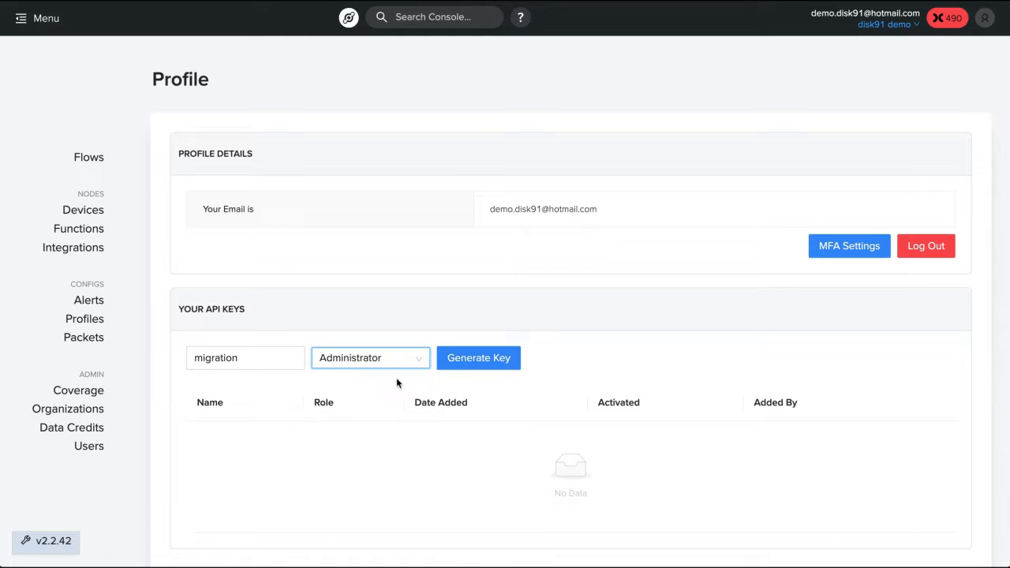
Generate the migration API key, copy it, and confirm it has been copied.
left_click(478, 357)
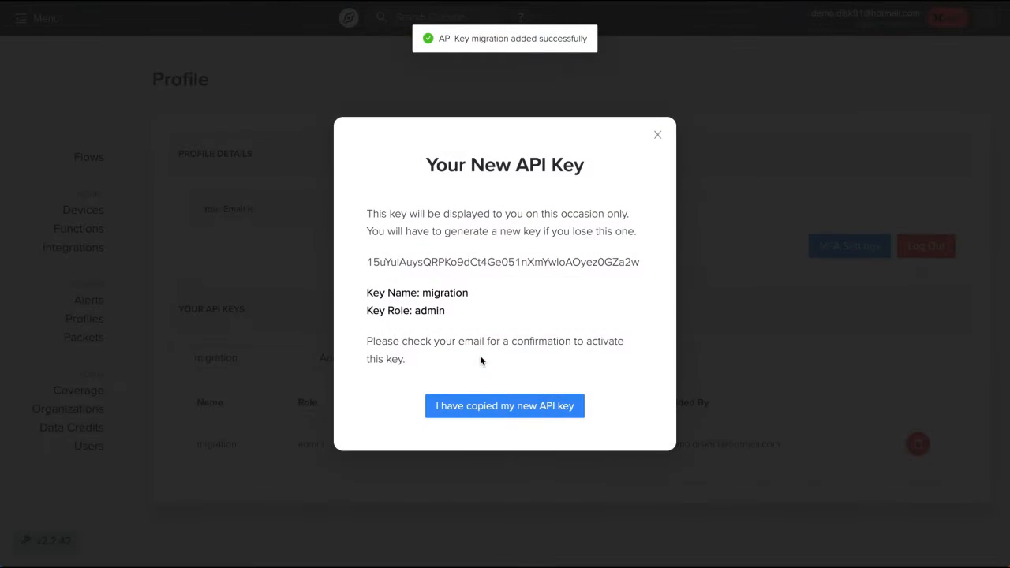
mouse_move(410, 287)
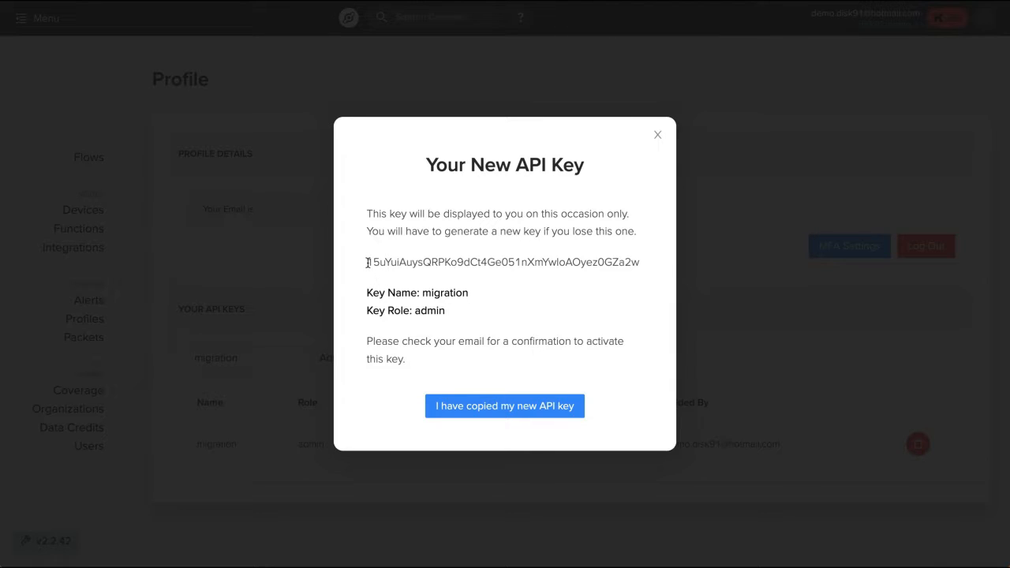
left_click_drag(366, 262, 561, 261)
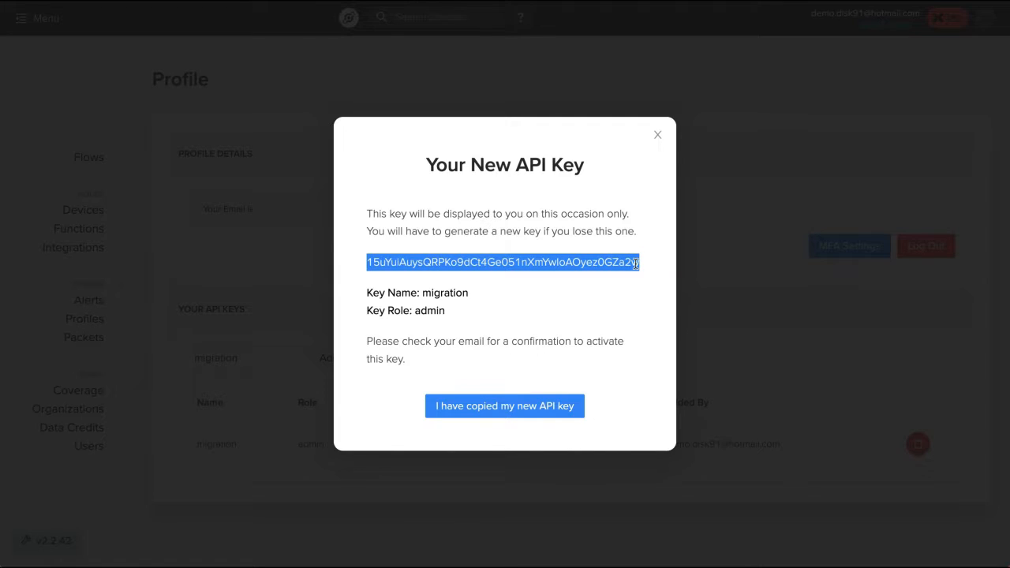
mouse_move(586, 280)
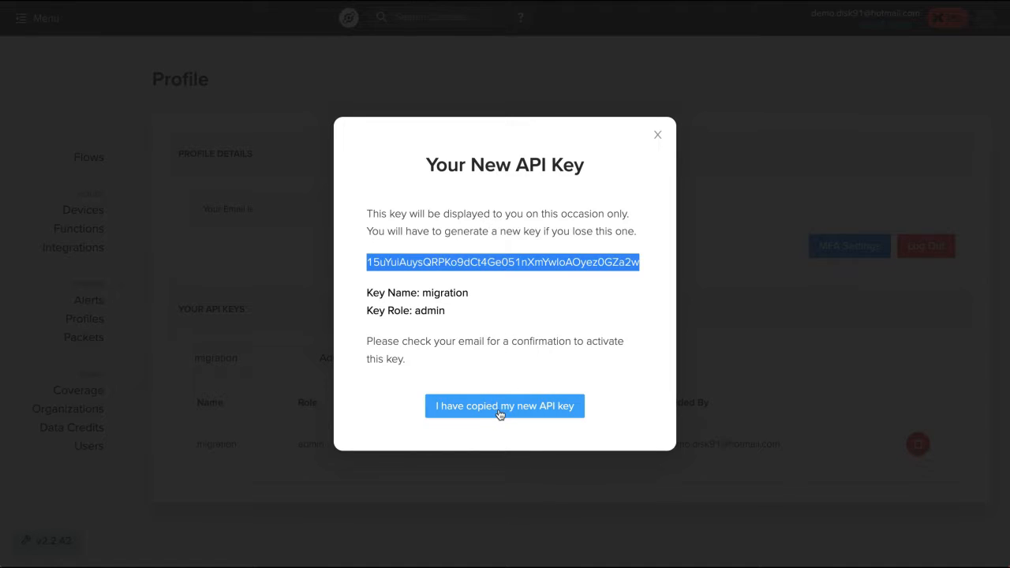
left_click(504, 405)
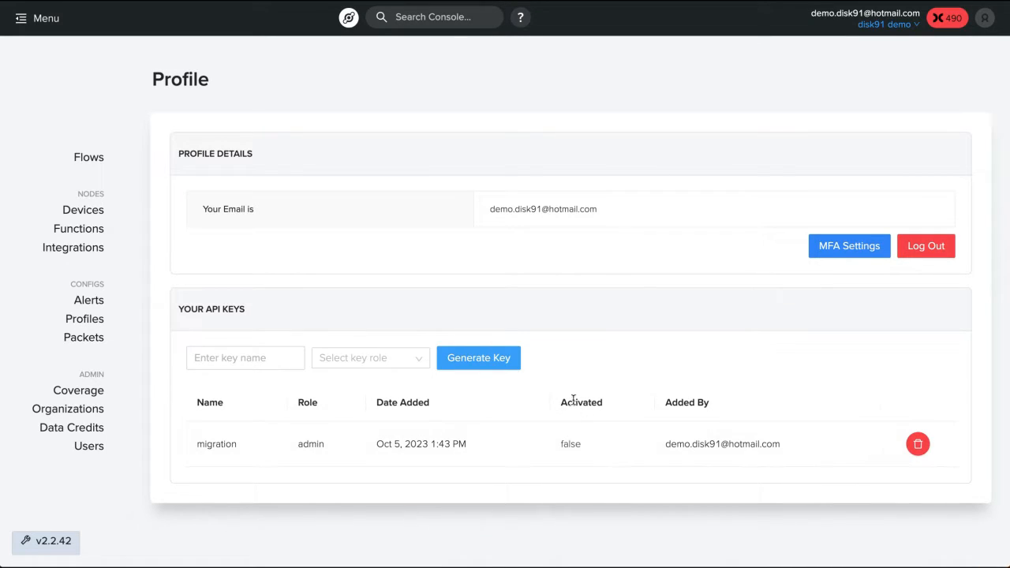
mouse_move(479, 269)
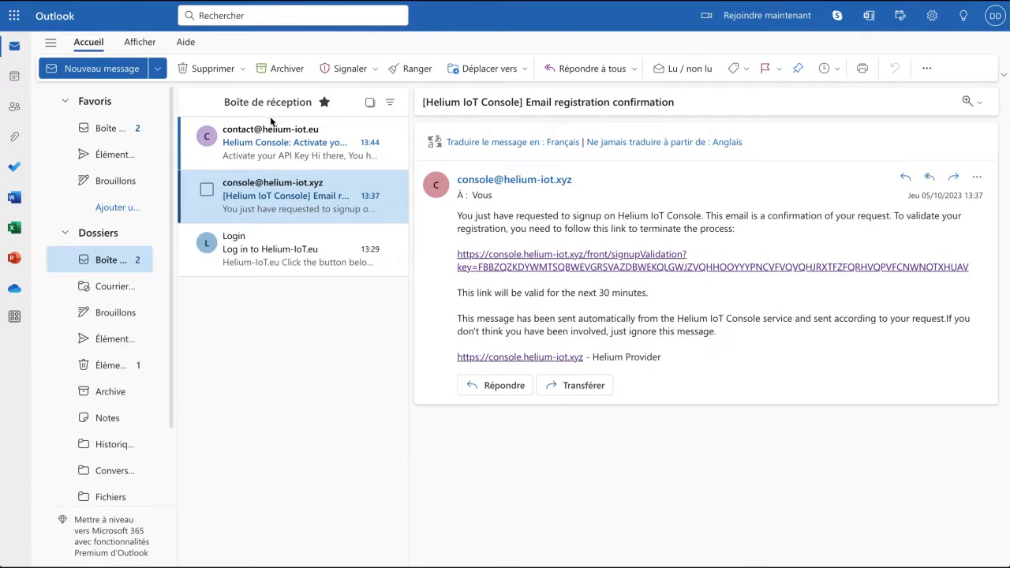
Activate the migration API key from the Helium Console activation email.
left_click(284, 142)
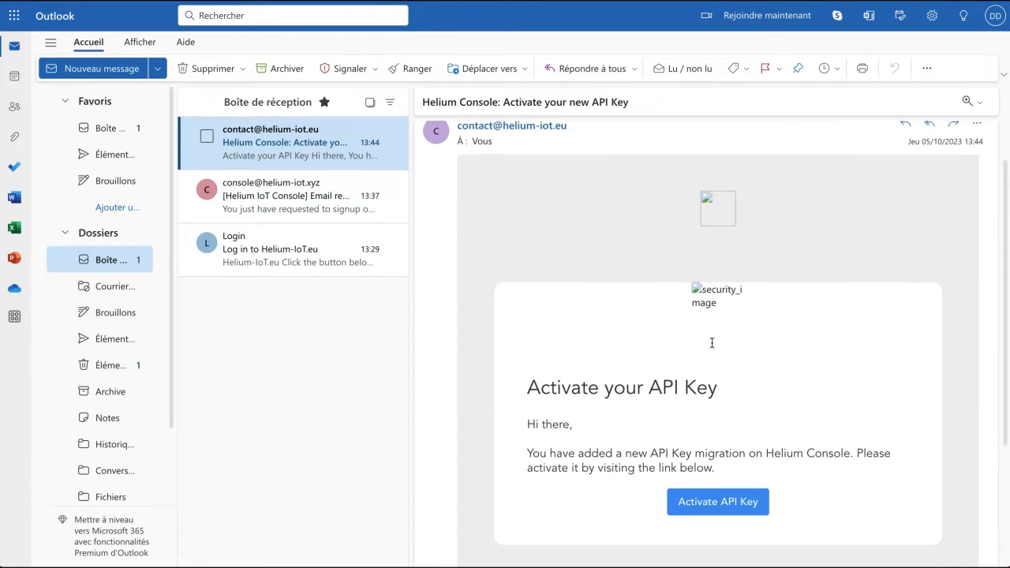
left_click(716, 501)
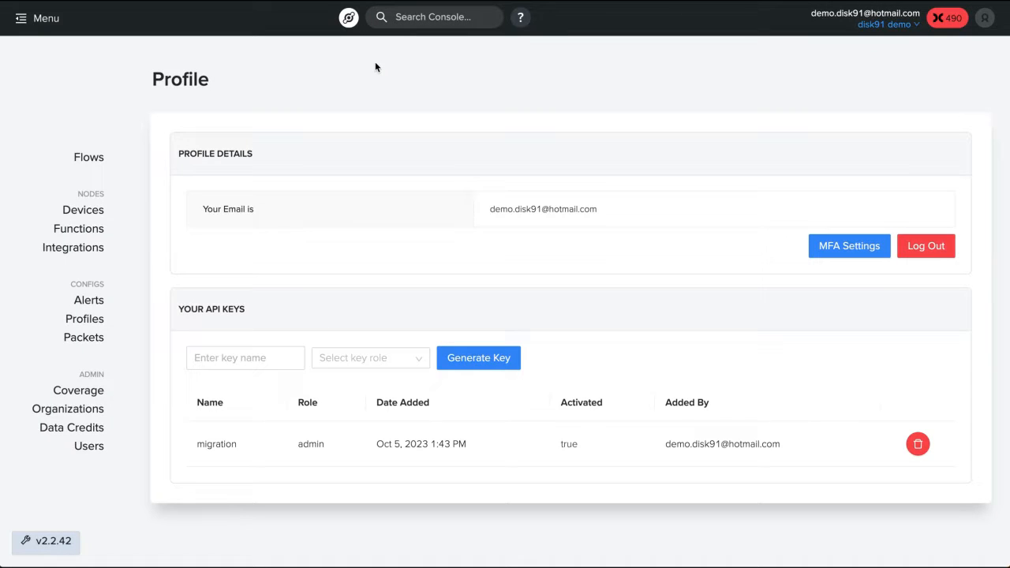
mouse_move(579, 467)
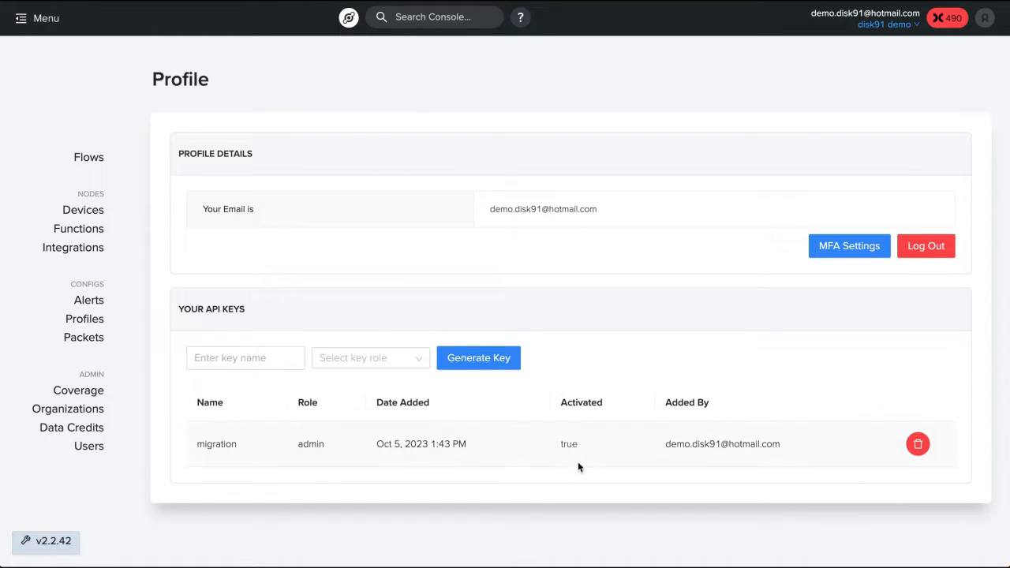
mouse_move(410, 282)
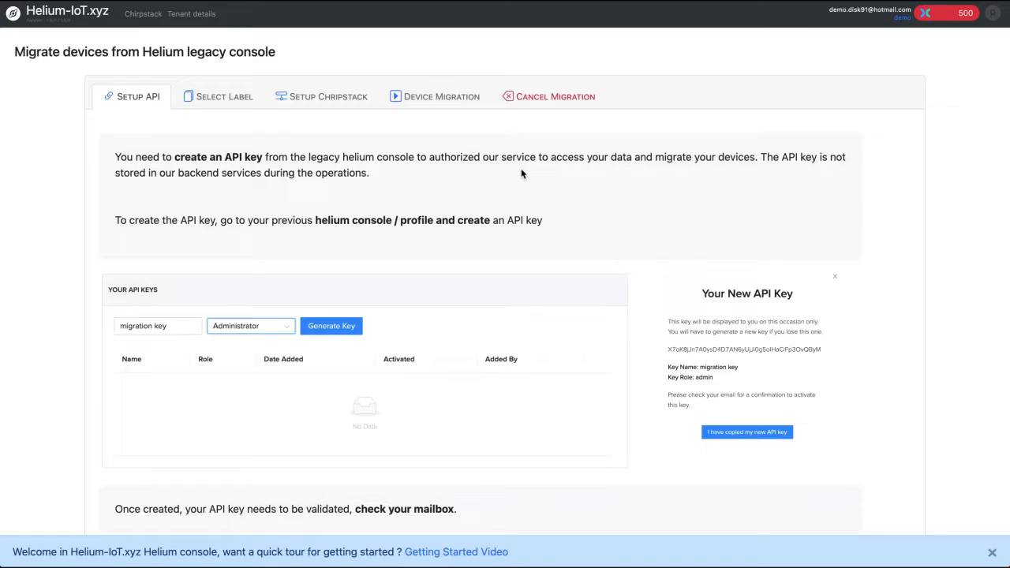
mouse_move(849, 65)
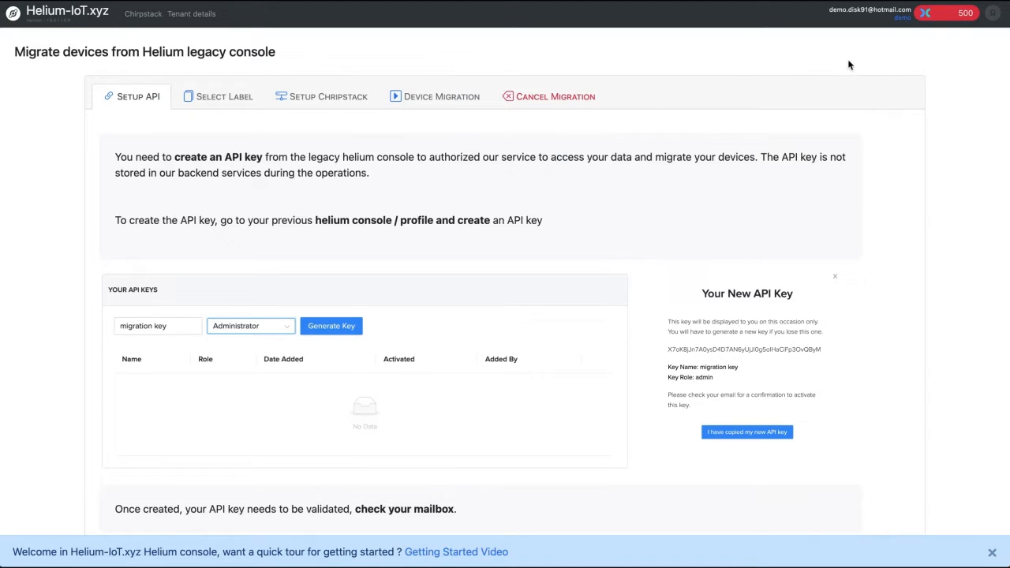
Enter the activated API key and keep Helium IoT.eu as the source console.
scroll("down", 3)
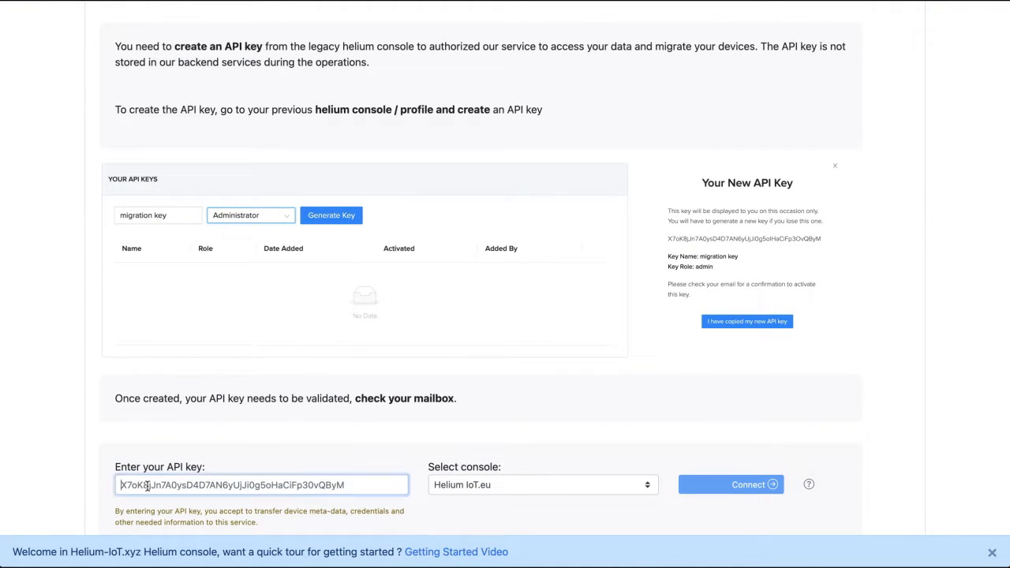
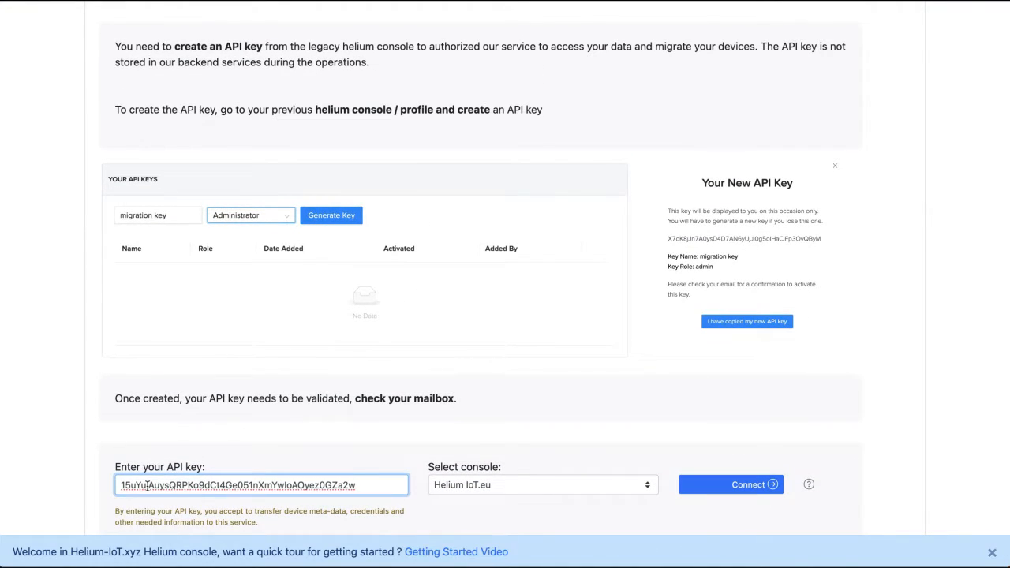
mouse_move(566, 473)
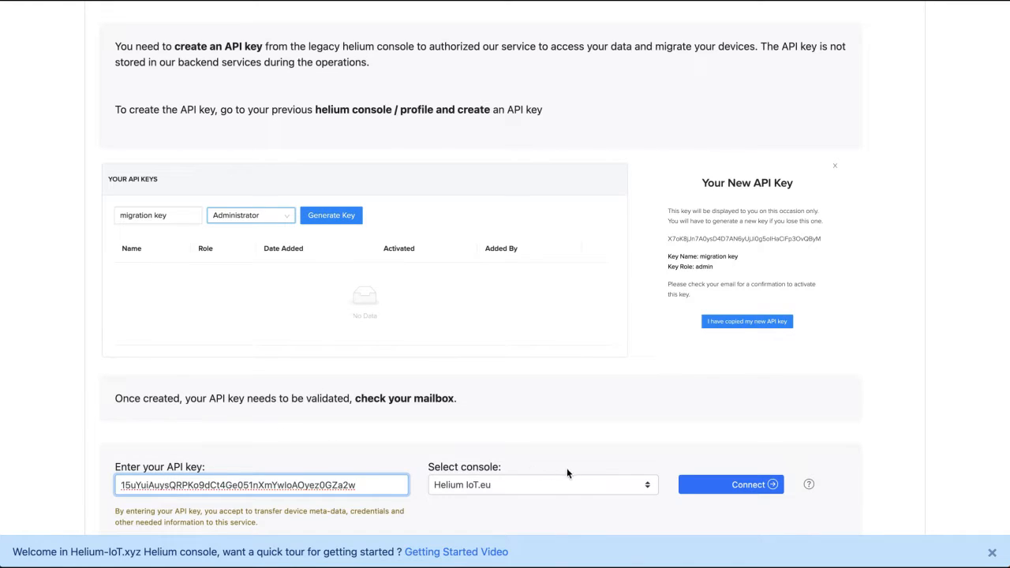
left_click(541, 484)
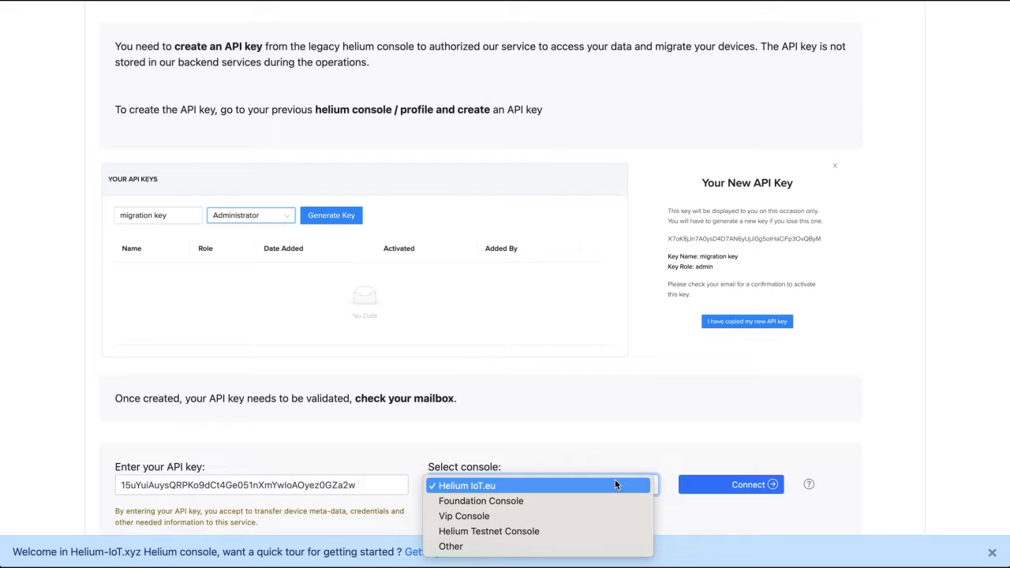
mouse_move(579, 500)
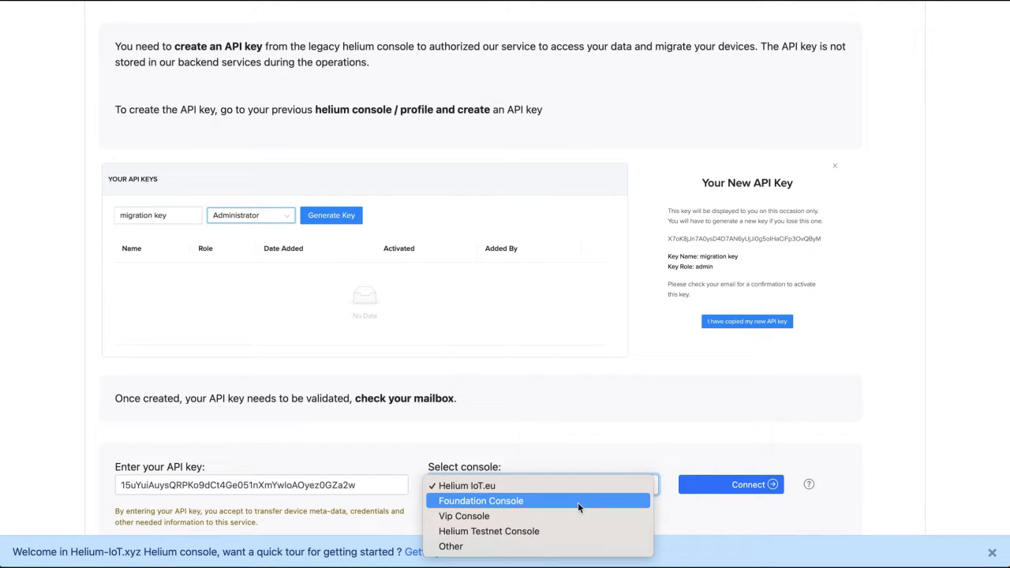
mouse_move(568, 514)
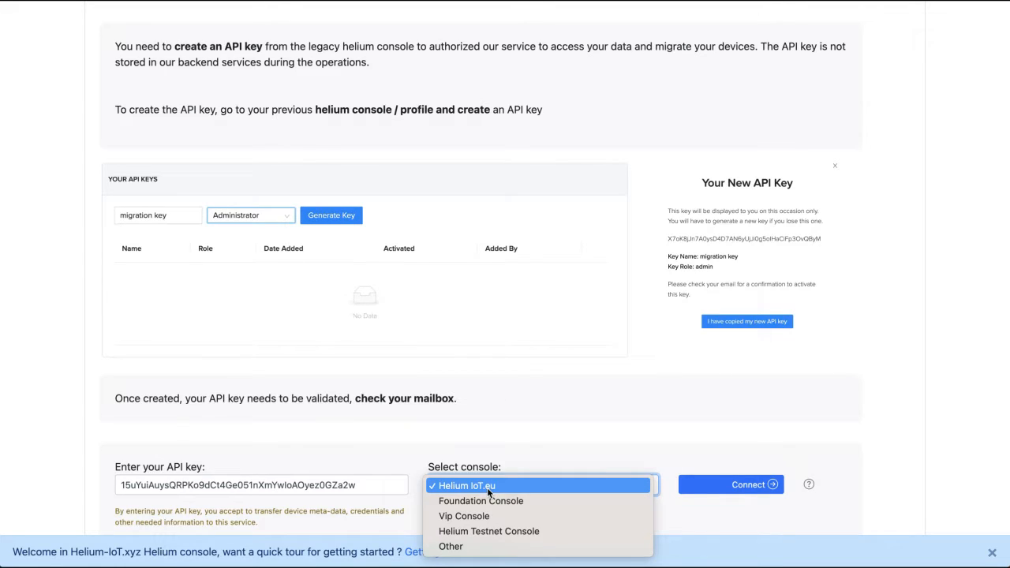
left_click(463, 486)
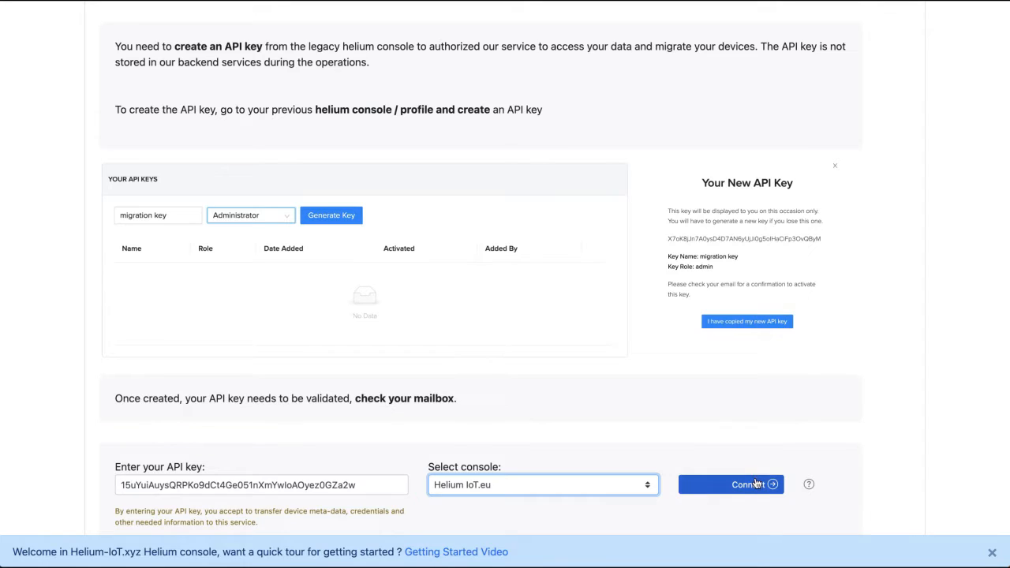
Connect to the legacy console and choose 'Without label' as the group to migrate.
left_click(728, 484)
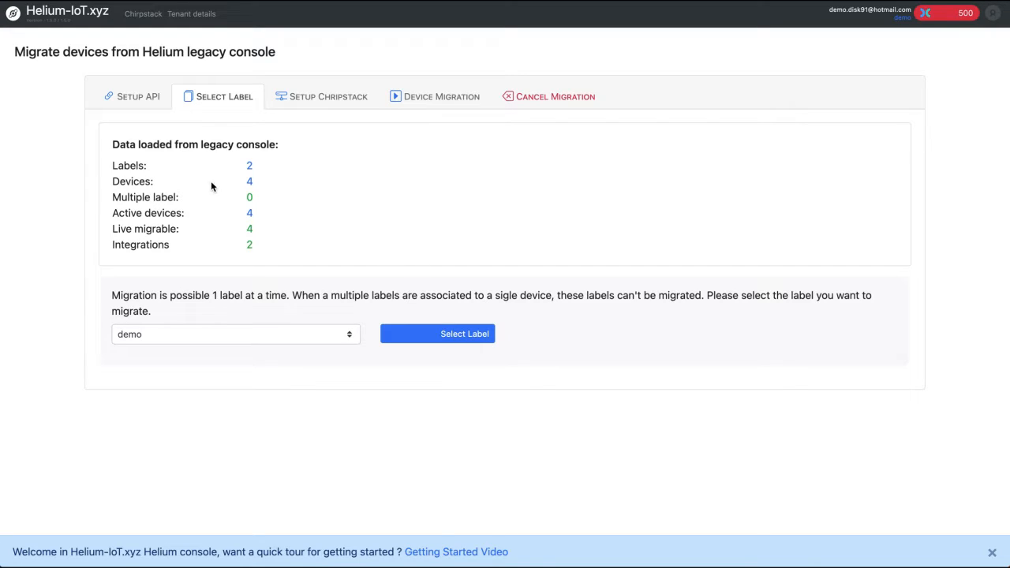
mouse_move(254, 185)
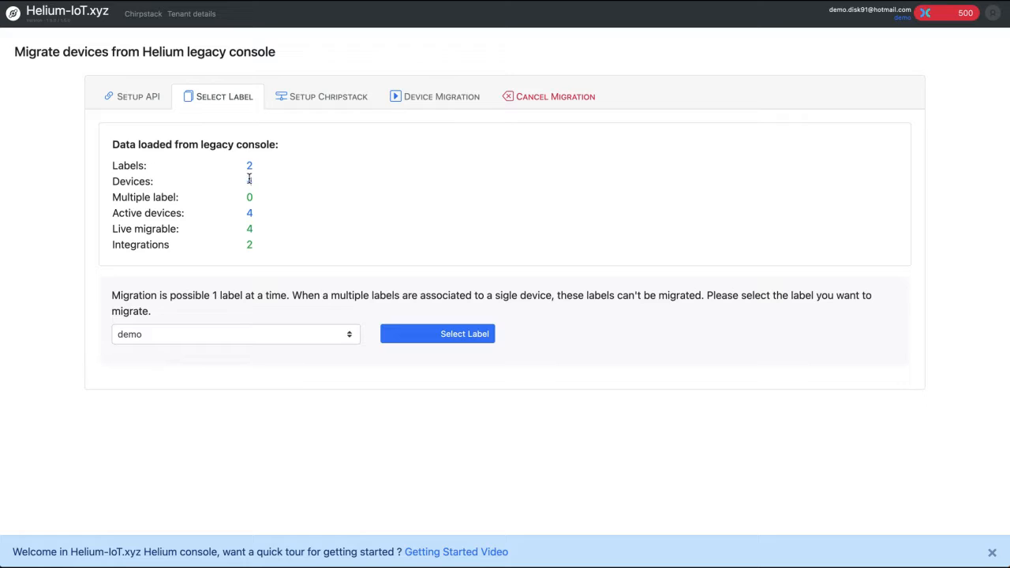
left_click(233, 335)
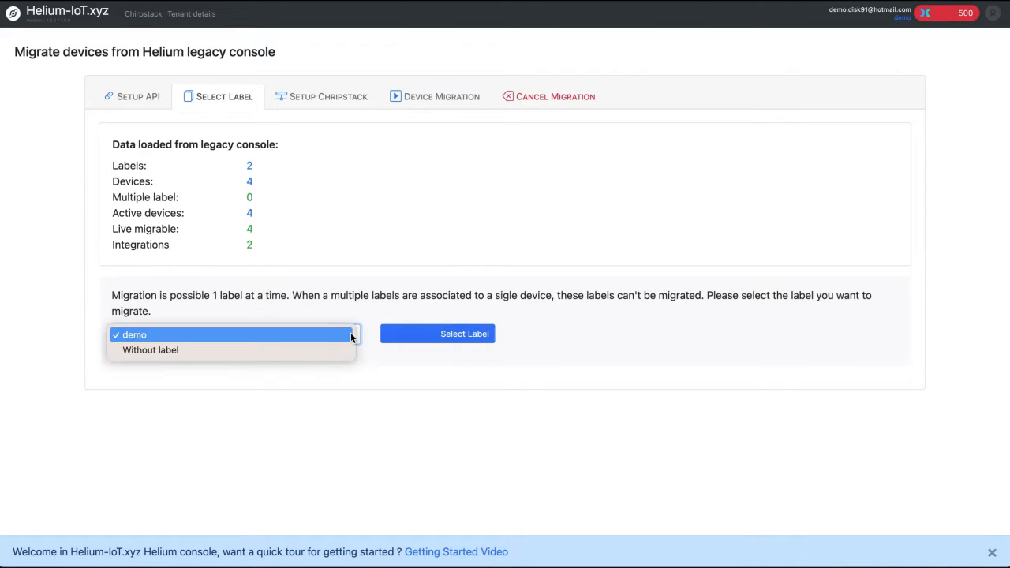
mouse_move(230, 350)
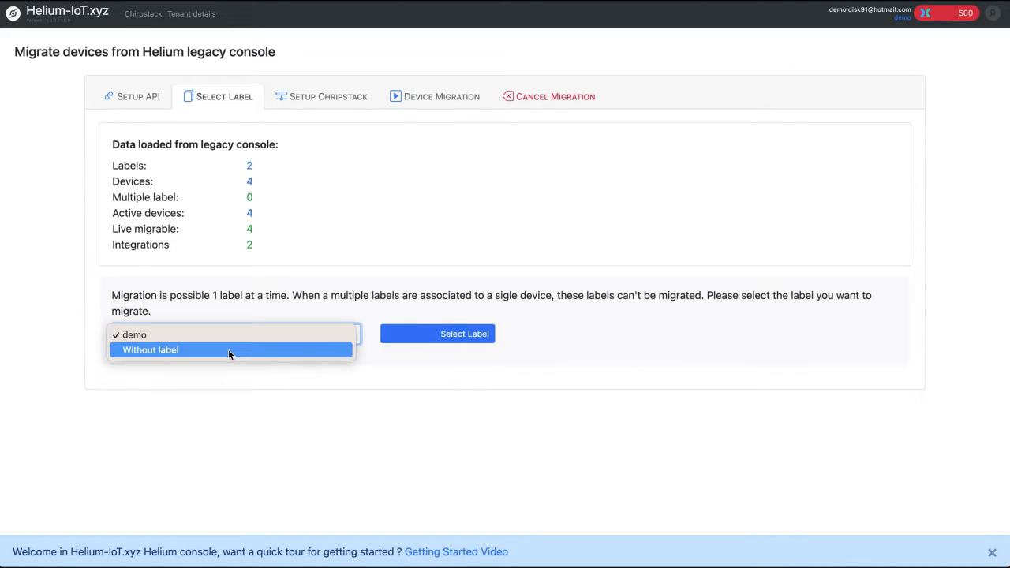
left_click(134, 334)
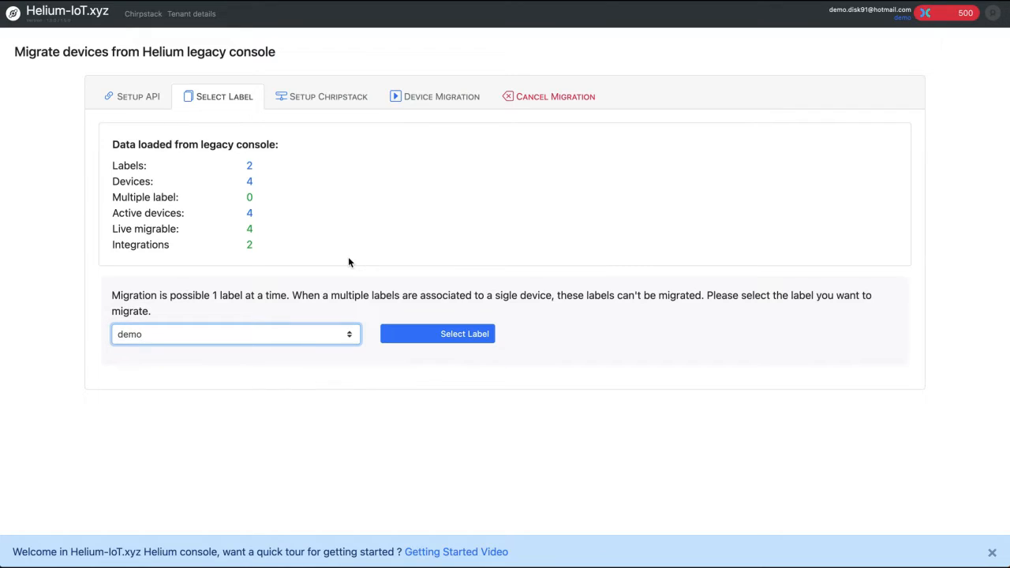
mouse_move(193, 186)
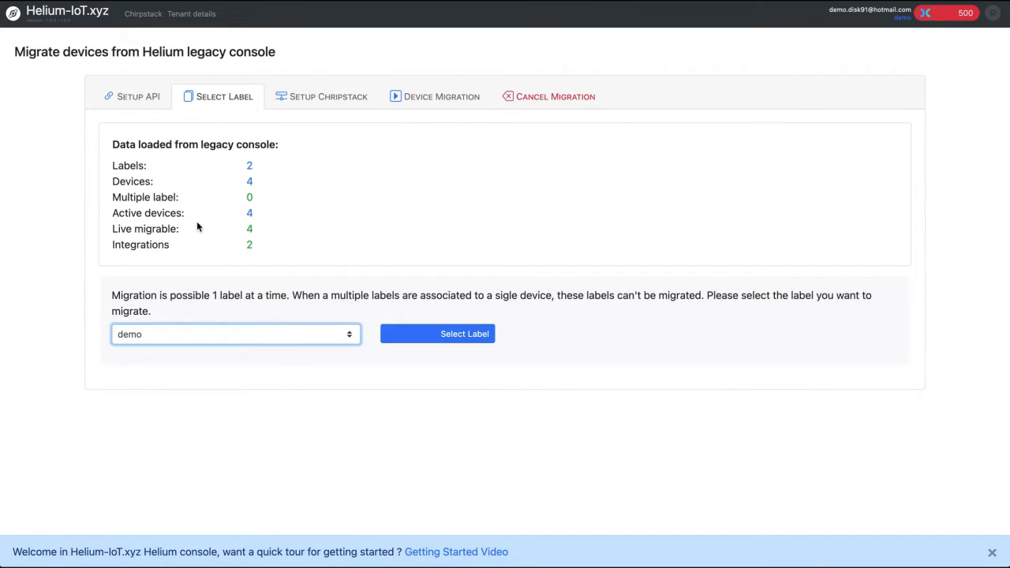
mouse_move(262, 230)
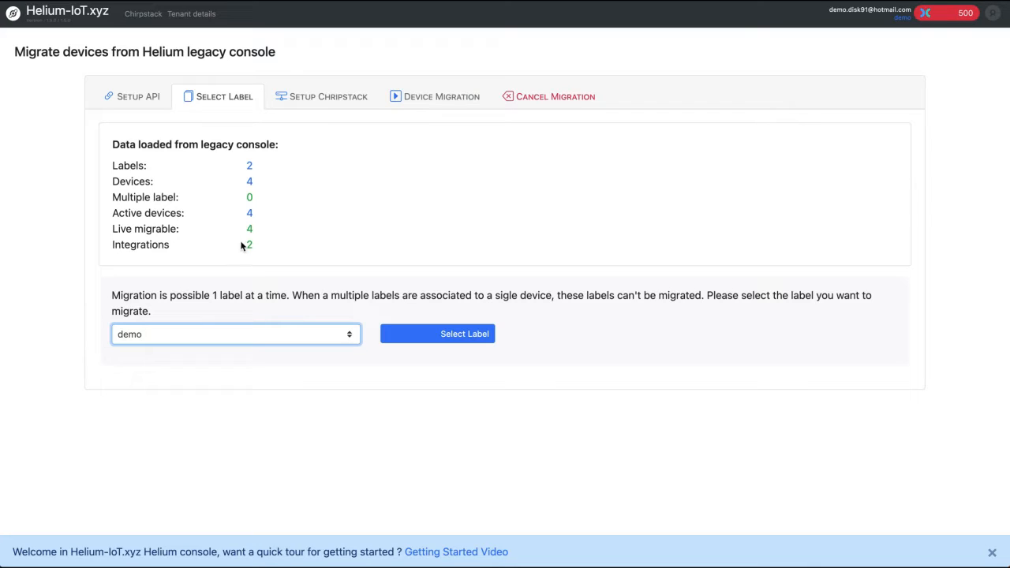
mouse_move(206, 325)
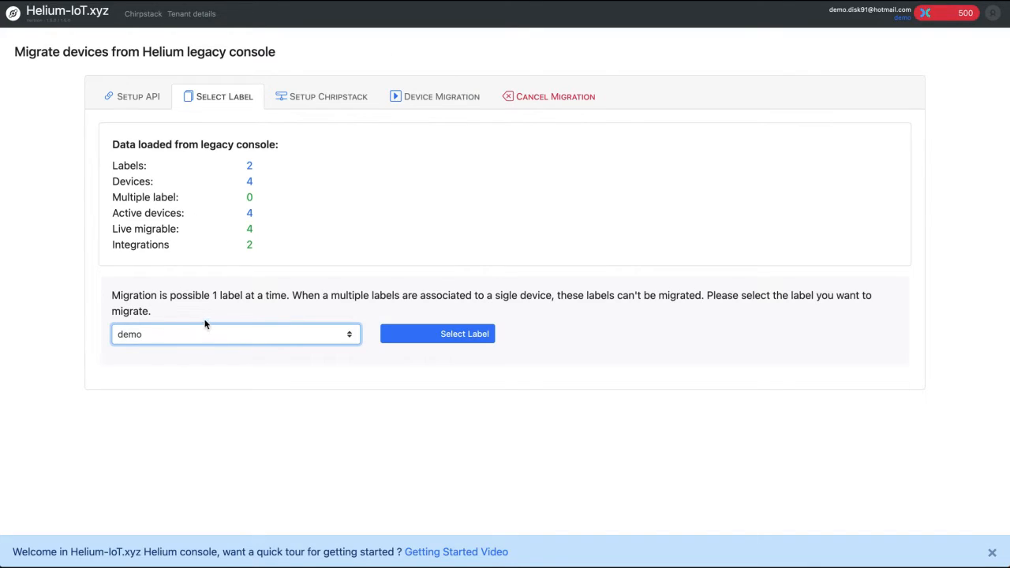
left_click(233, 335)
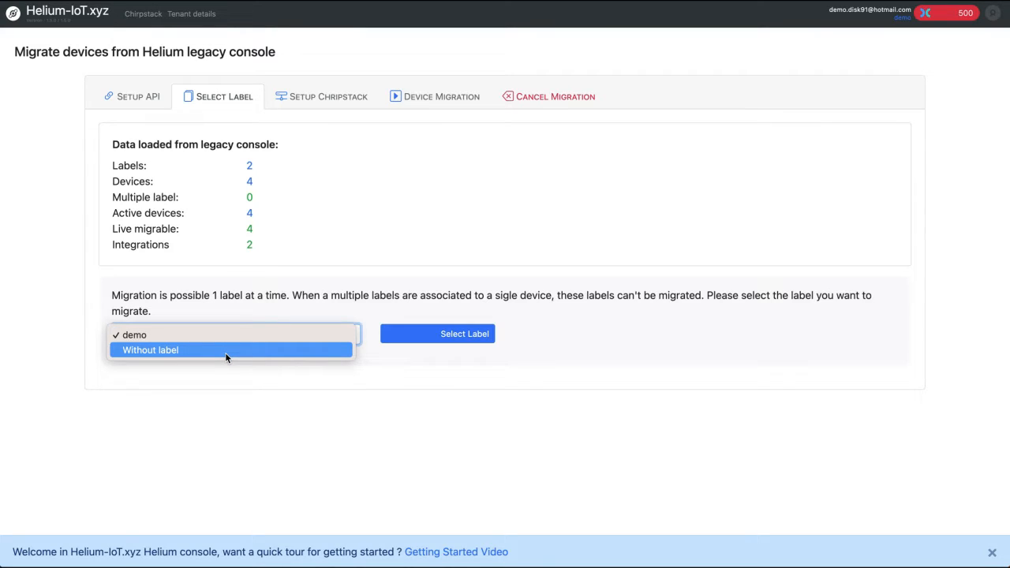
left_click(233, 334)
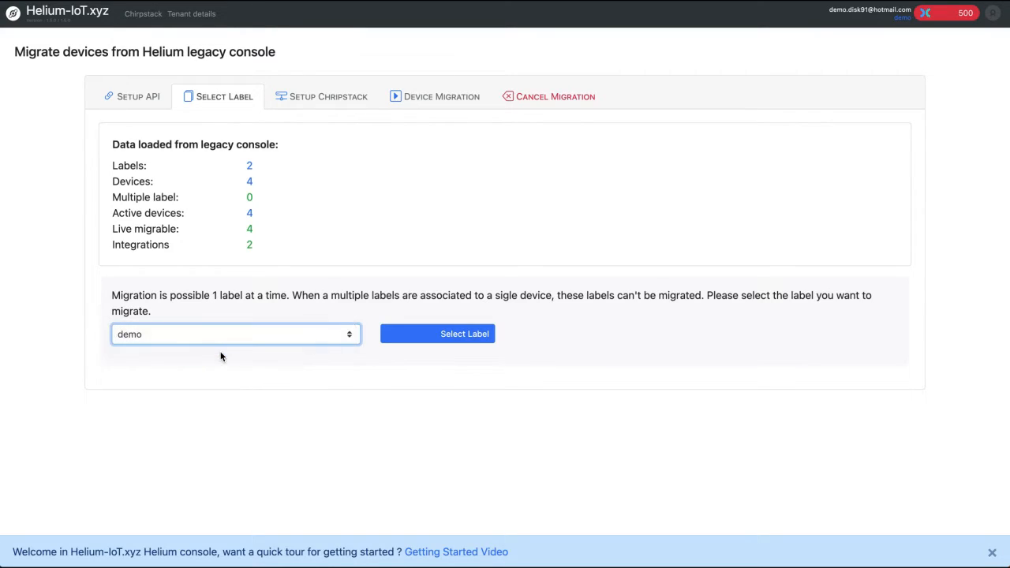
left_click(233, 335)
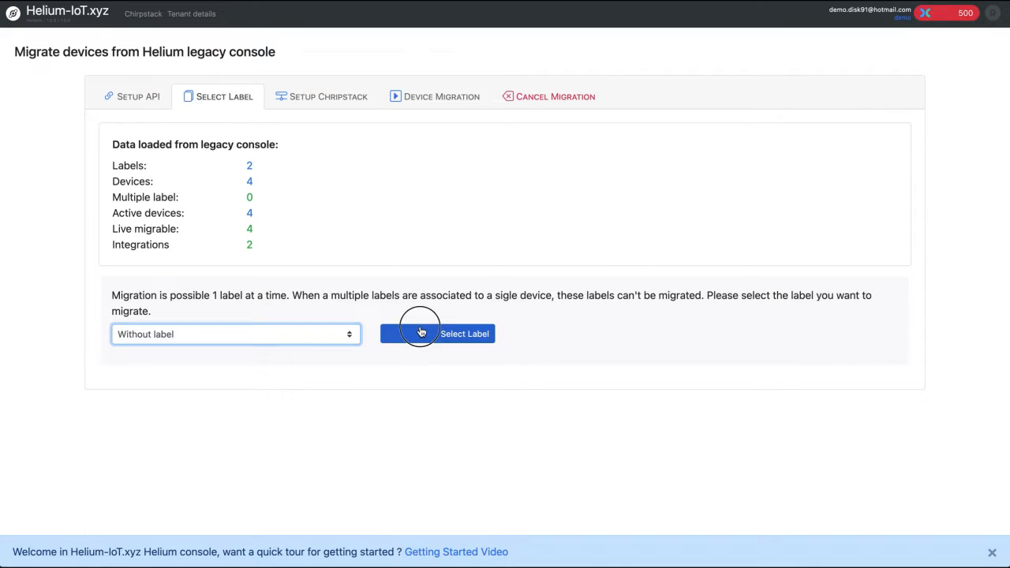
Confirm the unlabelled group (2 active devices) and check the legacy device list.
left_click(437, 333)
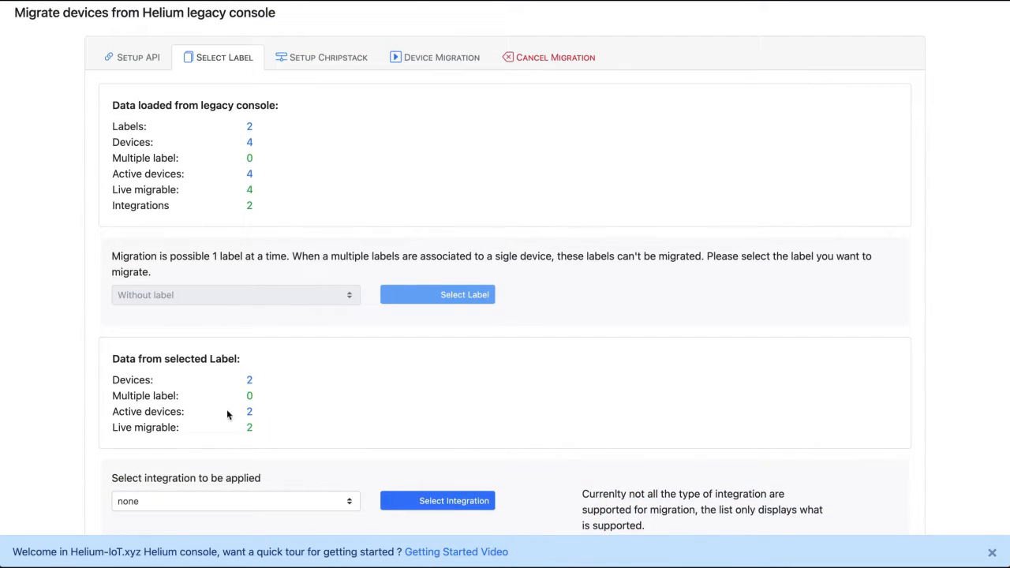
mouse_move(312, 407)
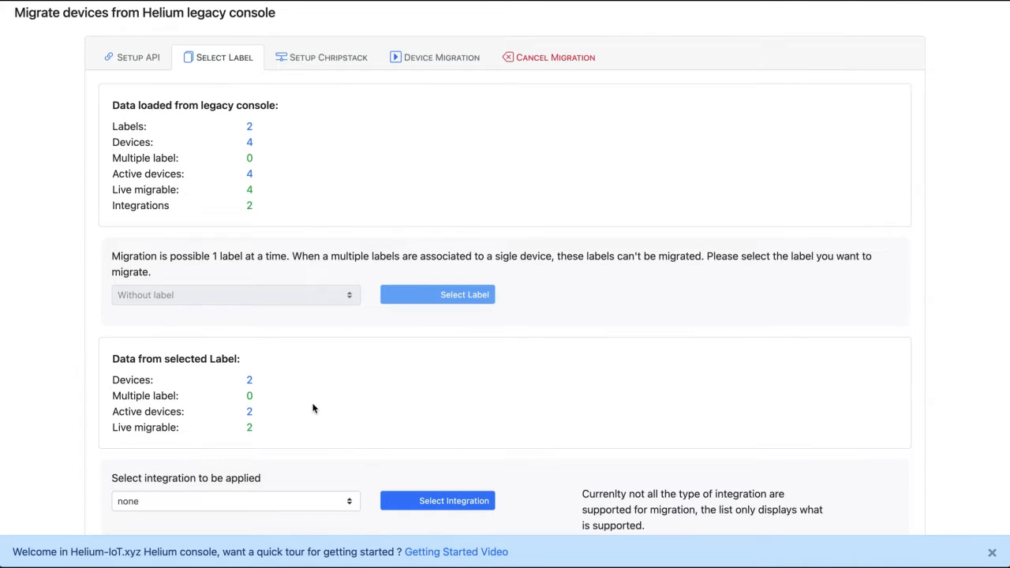
mouse_move(413, 448)
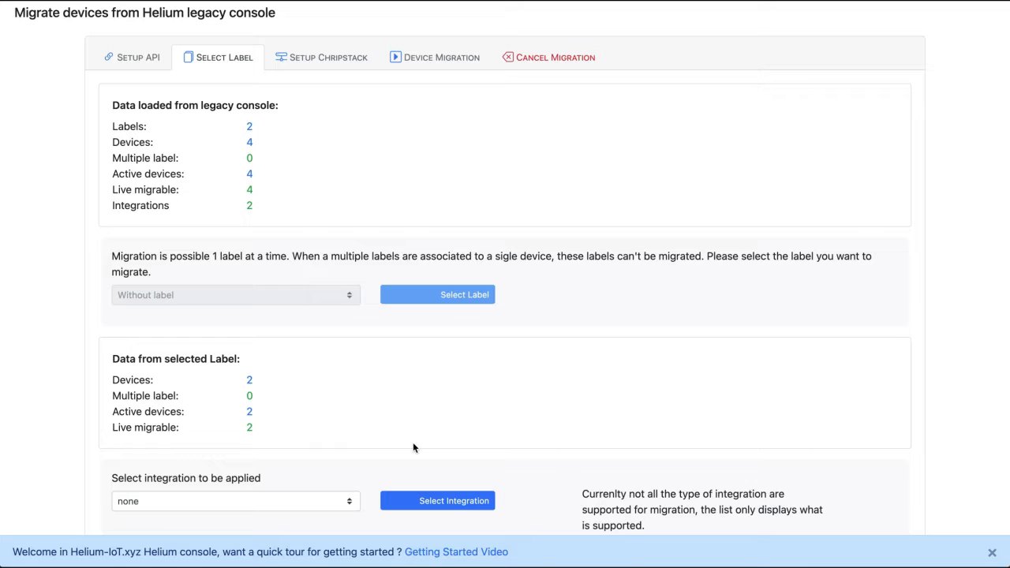
mouse_move(787, 388)
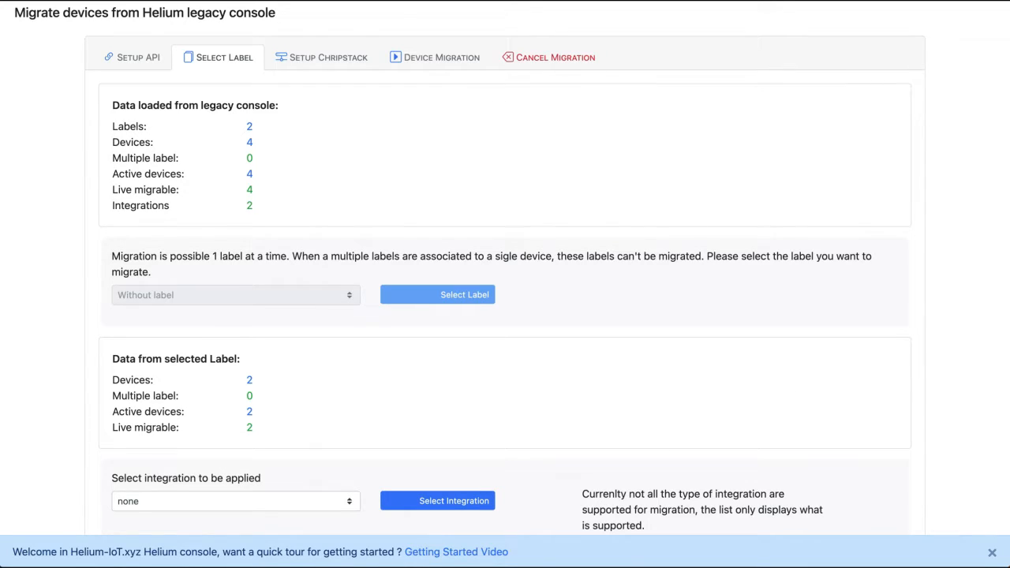
left_click(82, 209)
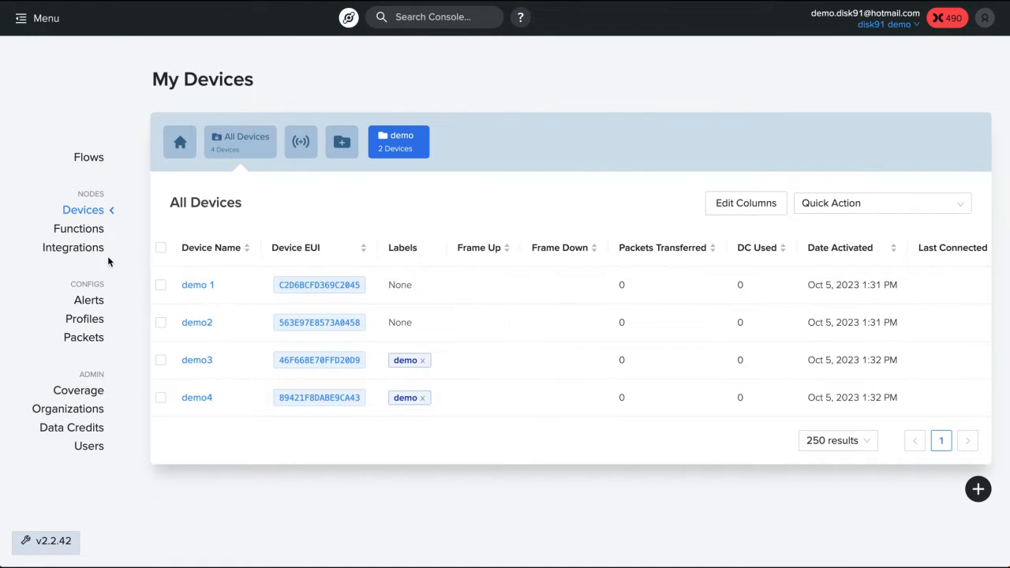
mouse_move(407, 335)
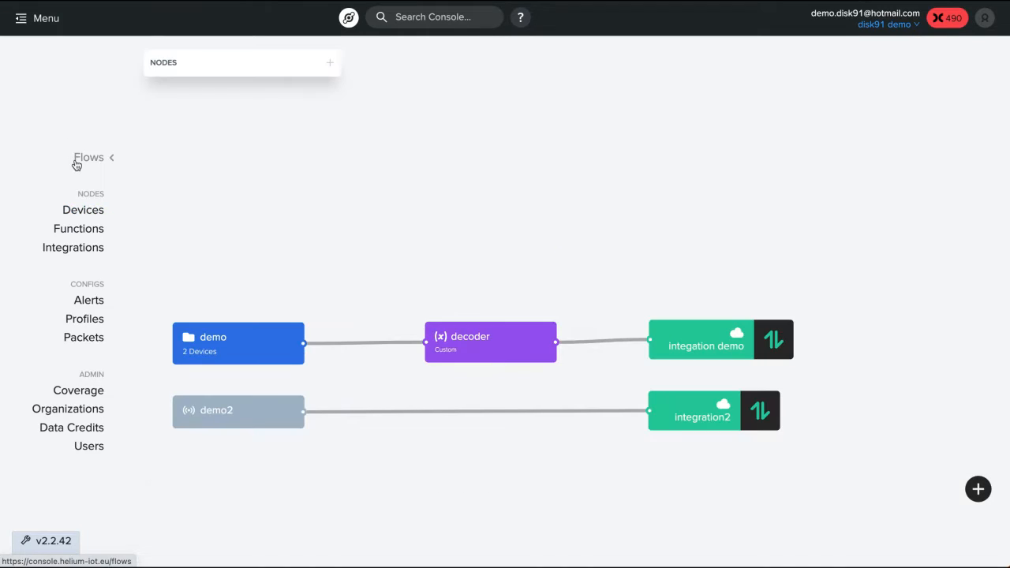
mouse_move(278, 79)
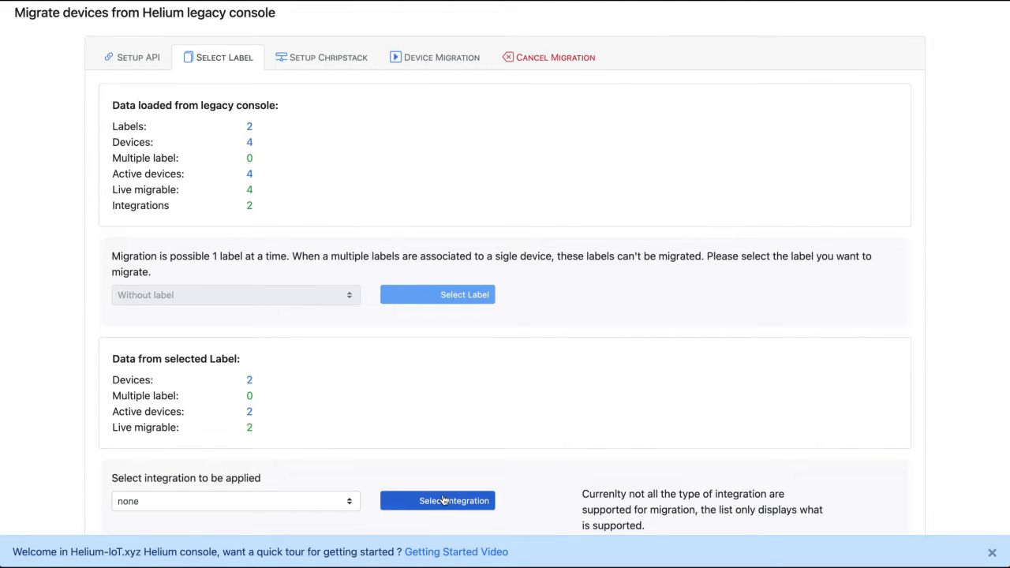
Apply no decoder function and continue to the Setup Chirpstack step.
scroll("down", 3)
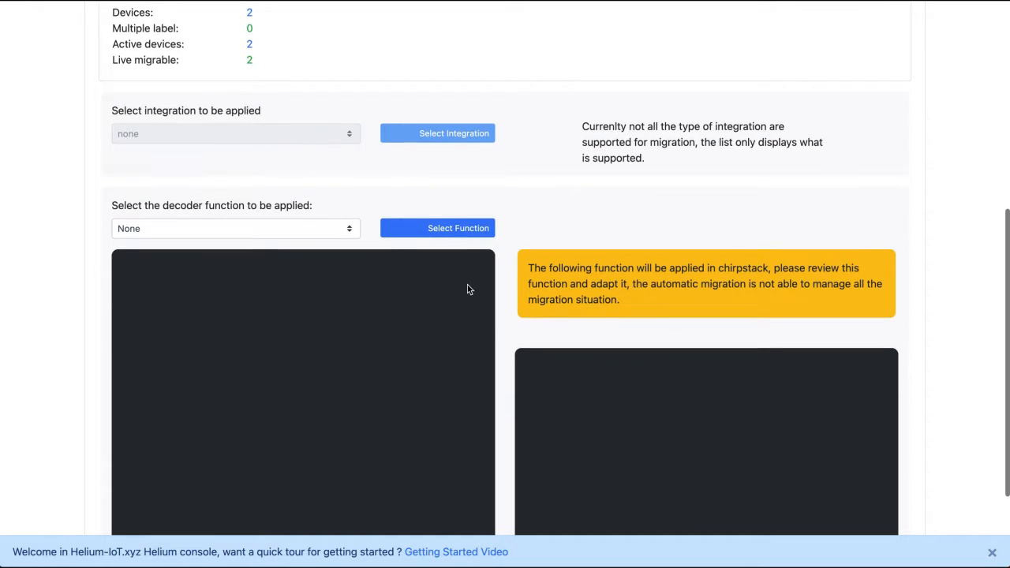
left_click(437, 227)
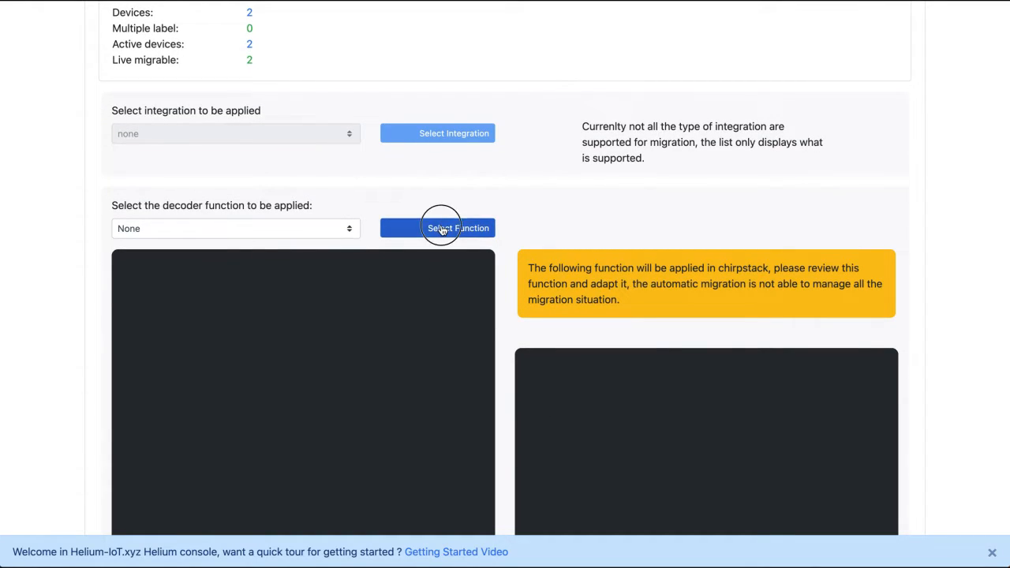
left_click(437, 227)
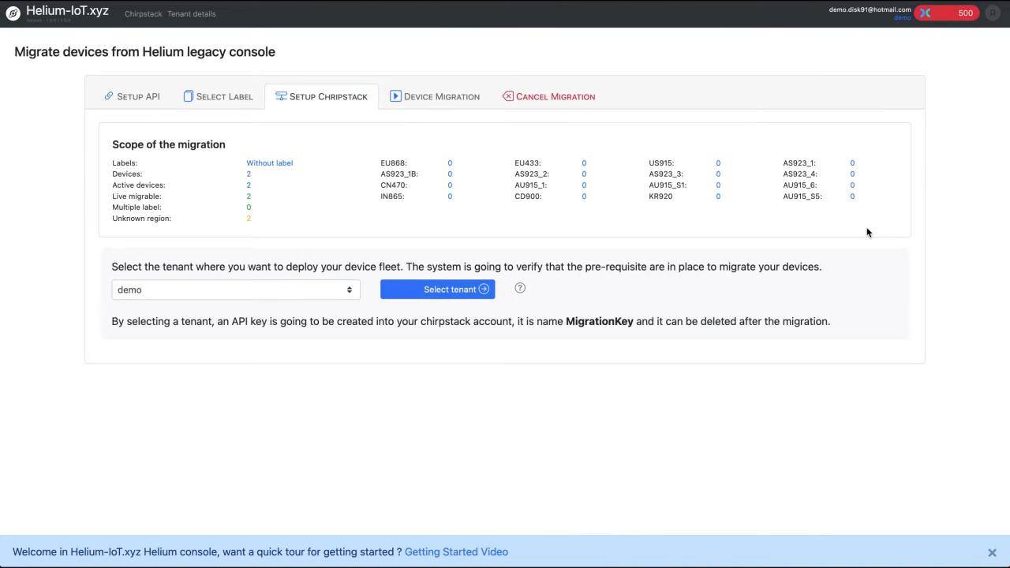
mouse_move(221, 142)
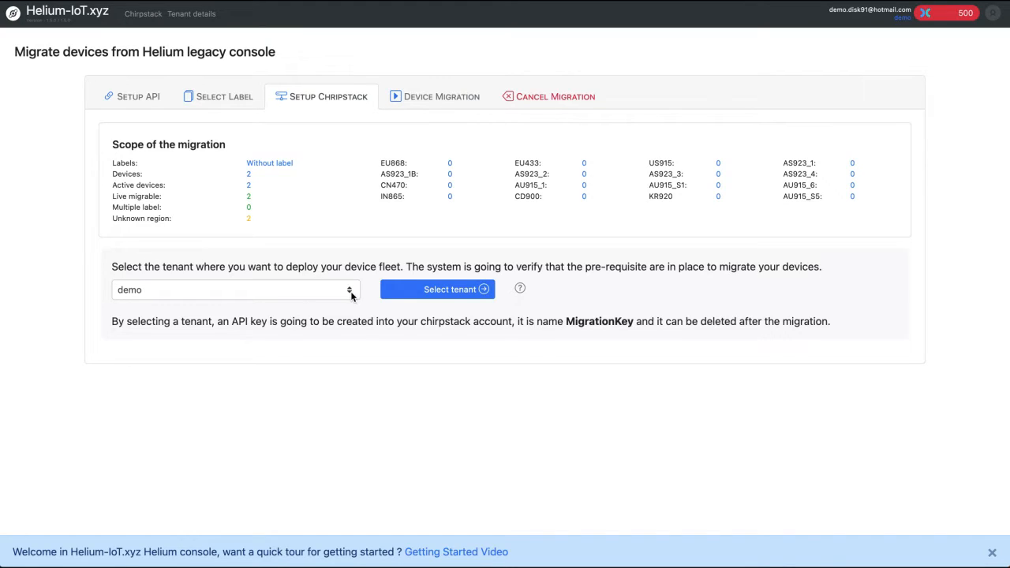
Select the demo tenant for deployment, creating its MigrationKey API key.
left_click(234, 291)
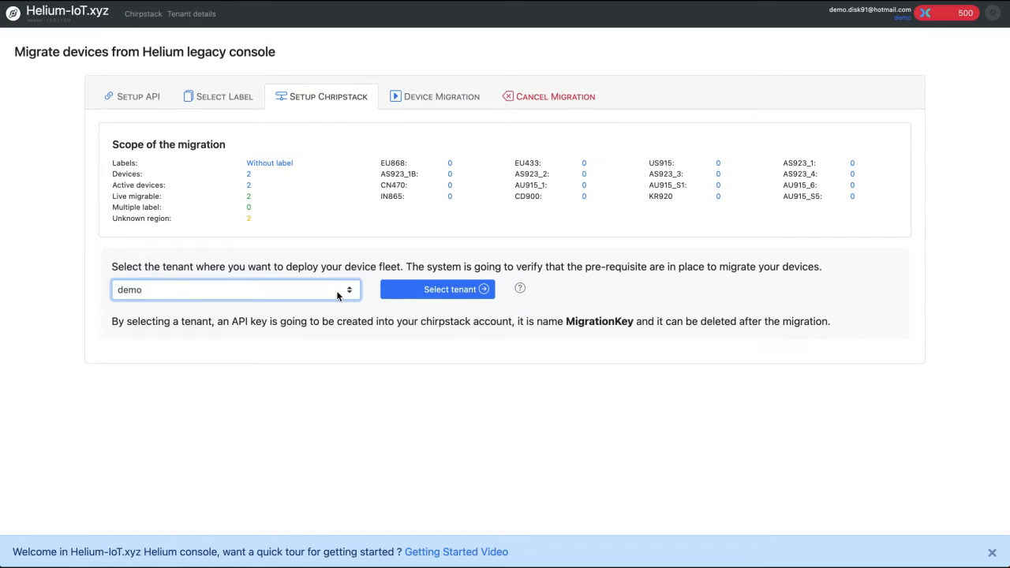
mouse_move(424, 166)
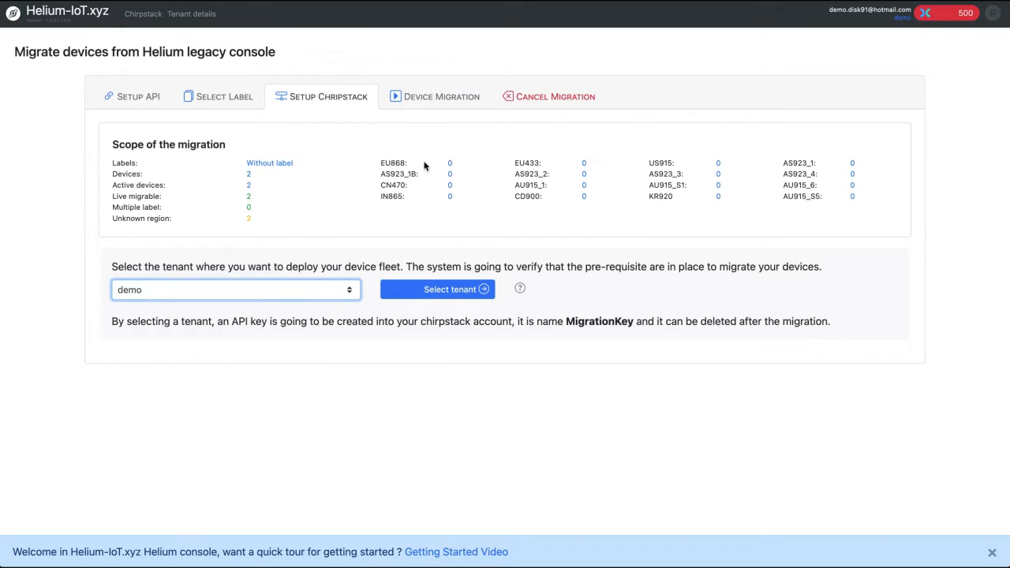
mouse_move(438, 241)
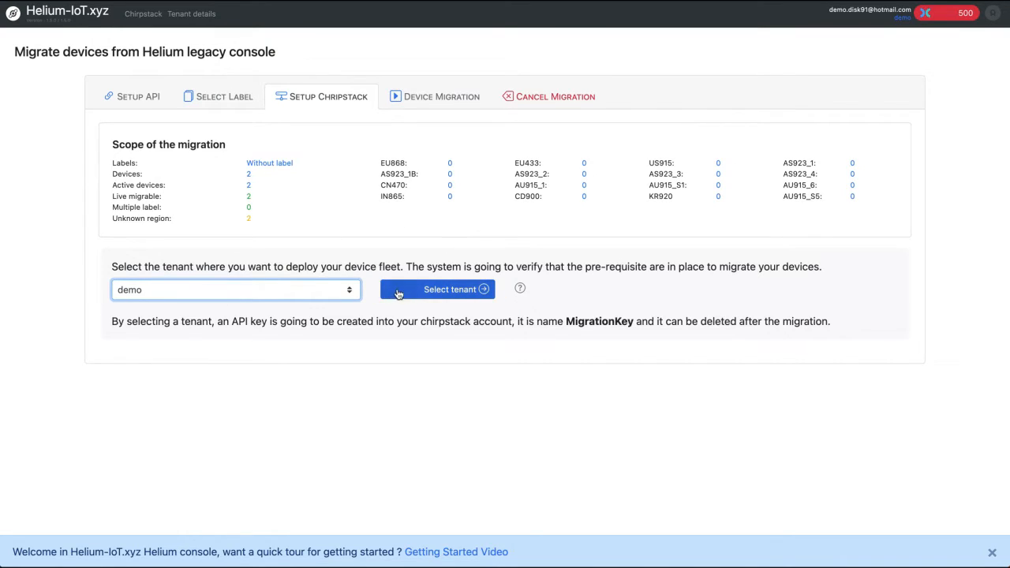
left_click(437, 289)
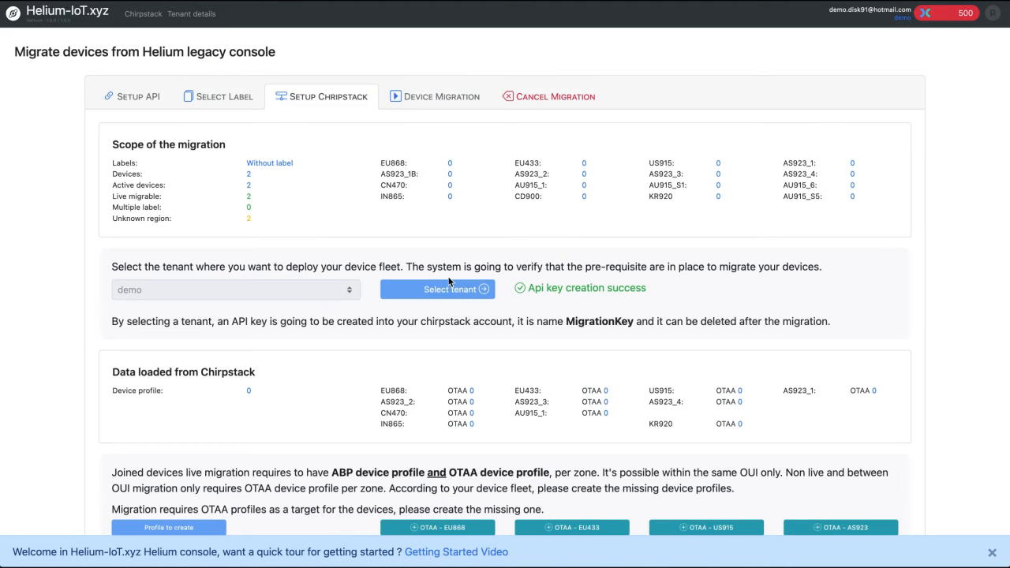
Create the OTAA - EU868 and OTAA - US915 device profiles in the demo tenant.
scroll("down", 3)
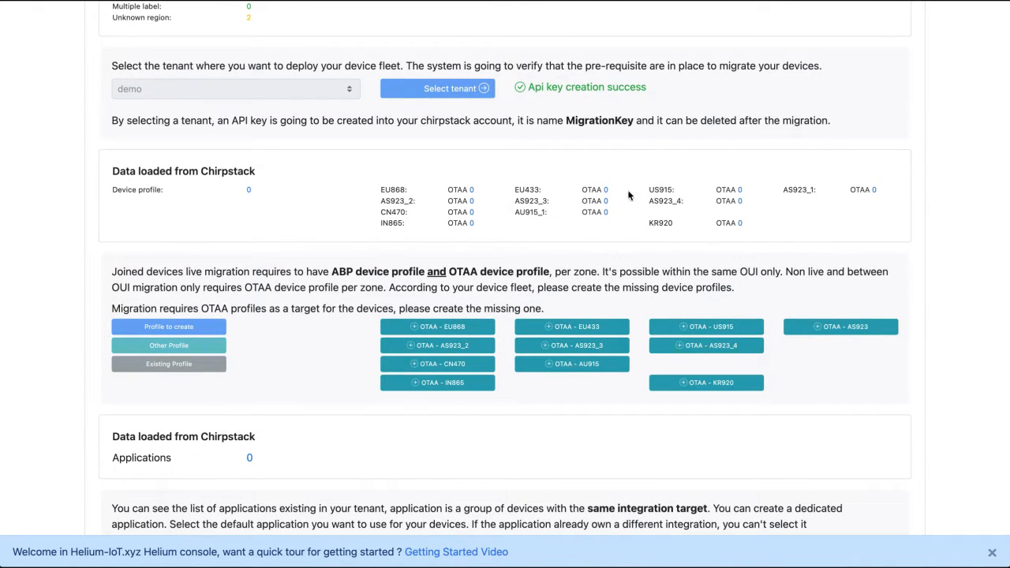
mouse_move(454, 306)
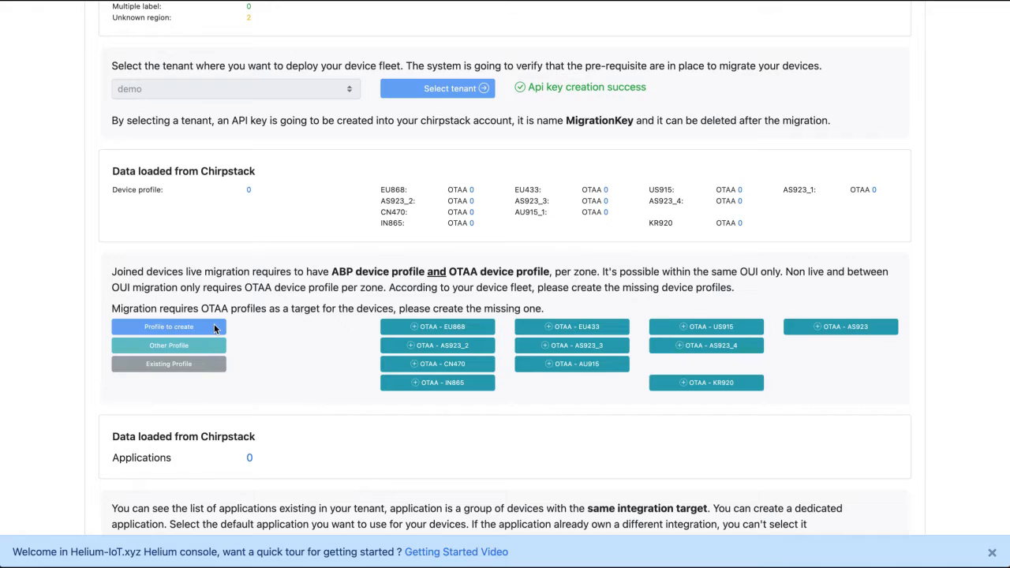
mouse_move(470, 201)
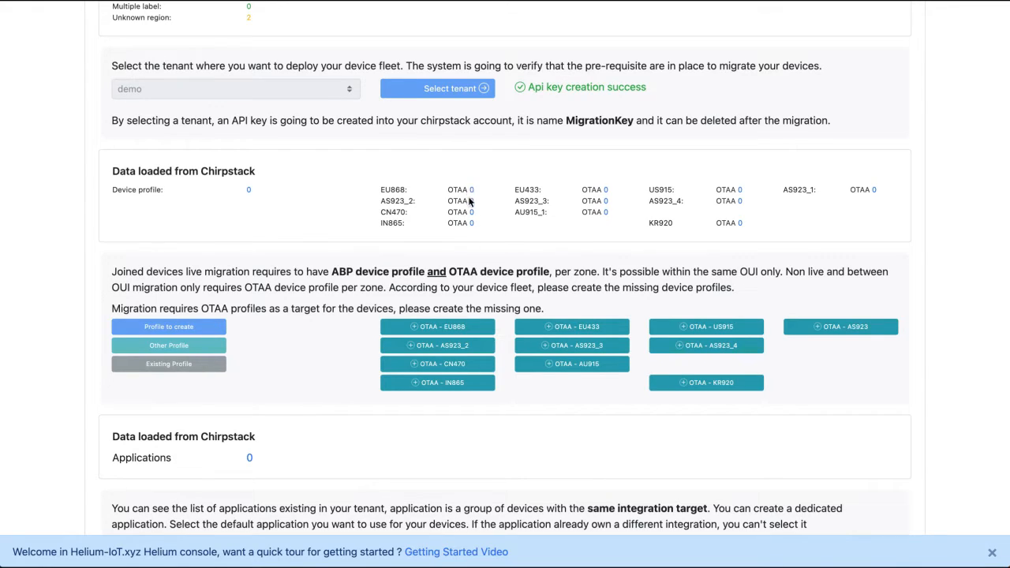
mouse_move(208, 353)
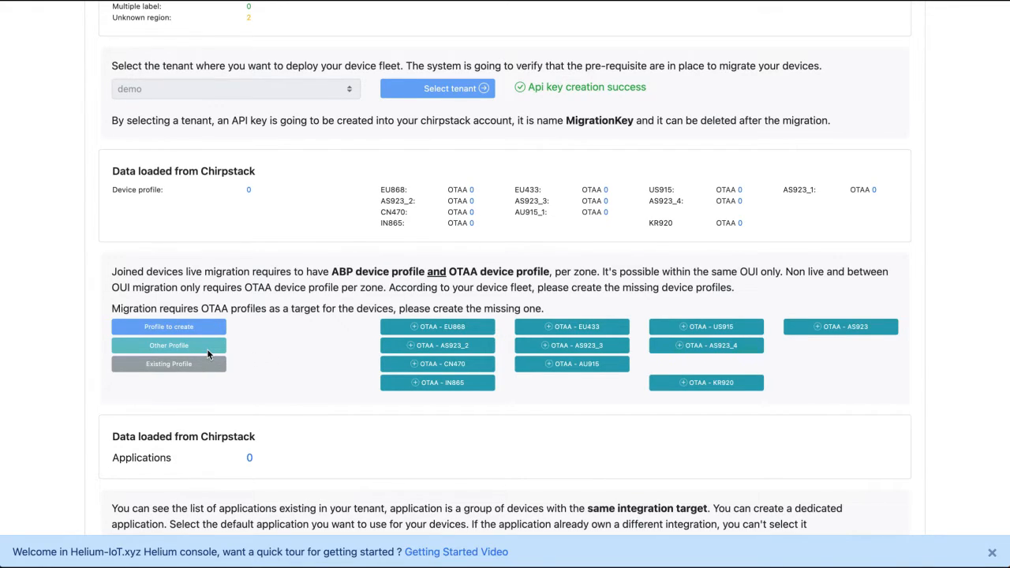
mouse_move(265, 347)
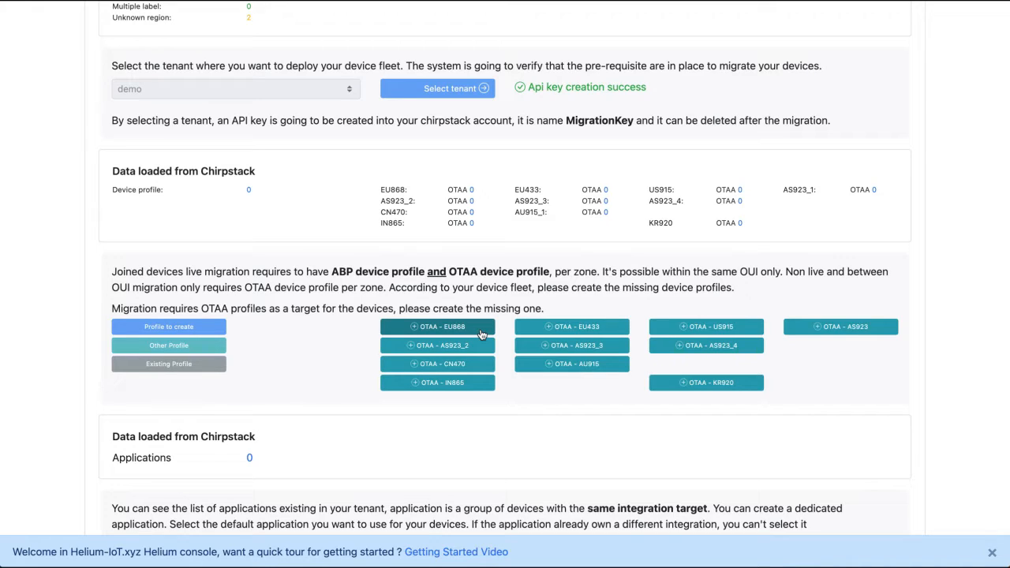
left_click(436, 325)
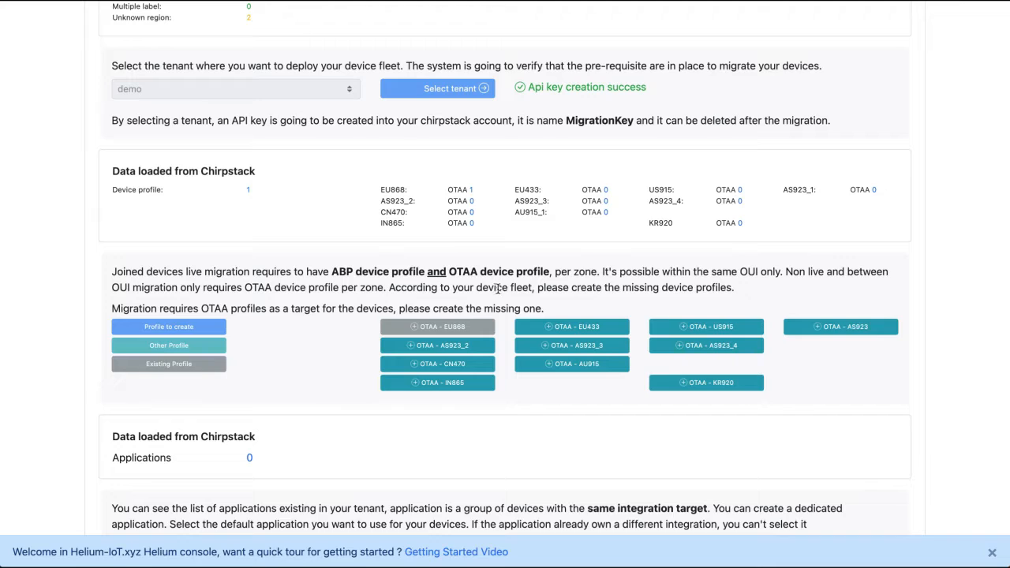
scroll("down", 3)
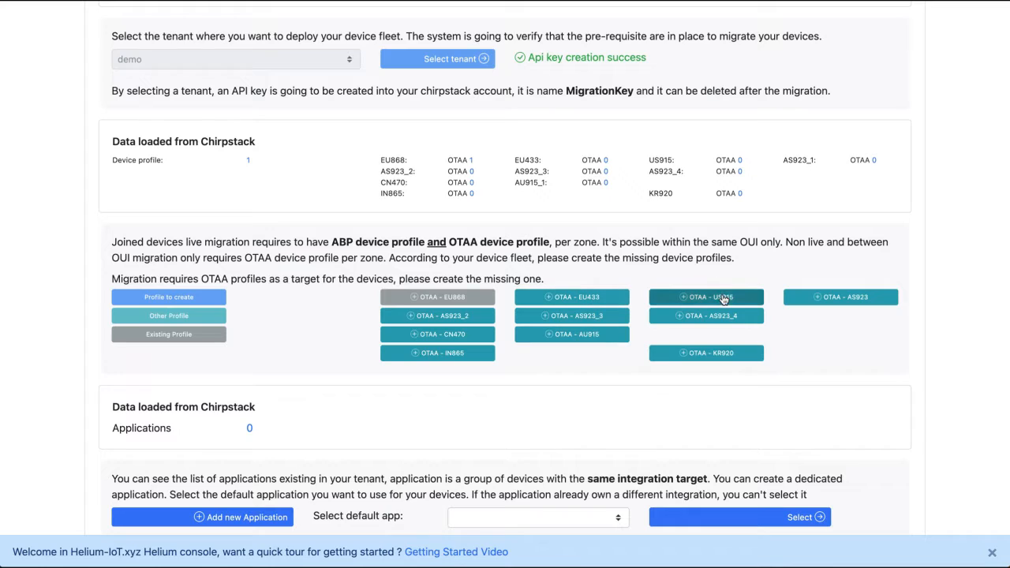
left_click(705, 297)
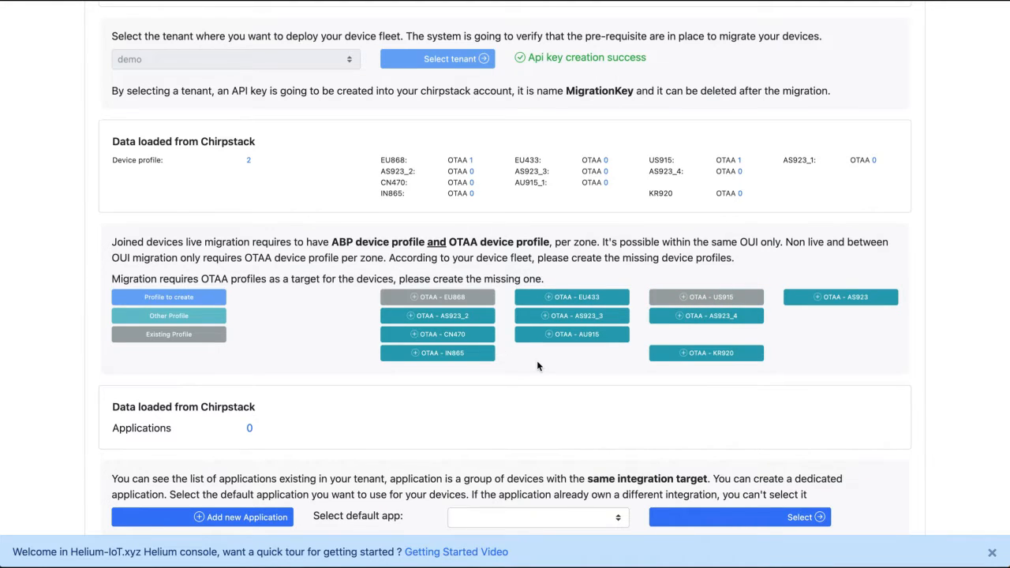
scroll("down", 3)
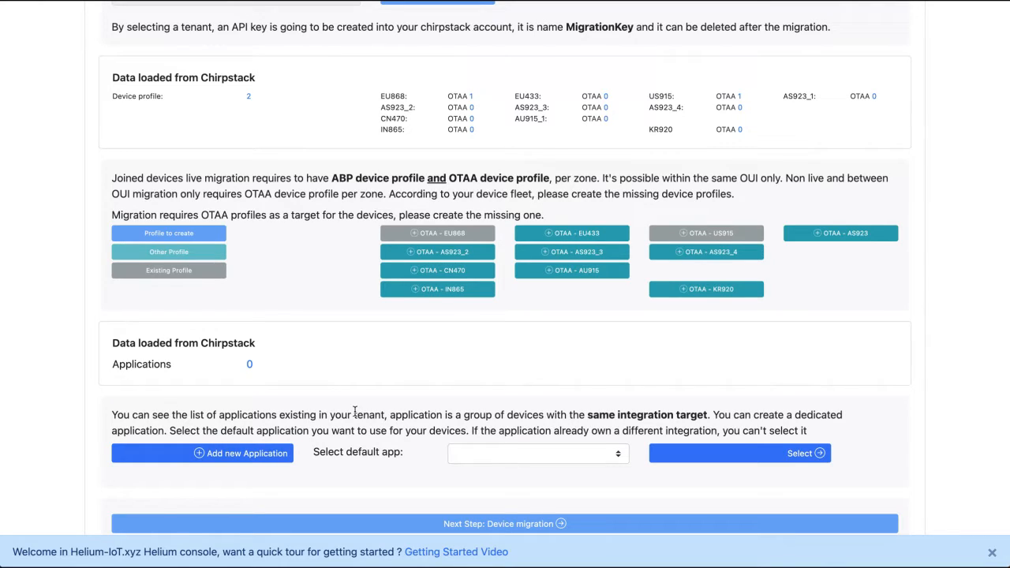
mouse_move(379, 463)
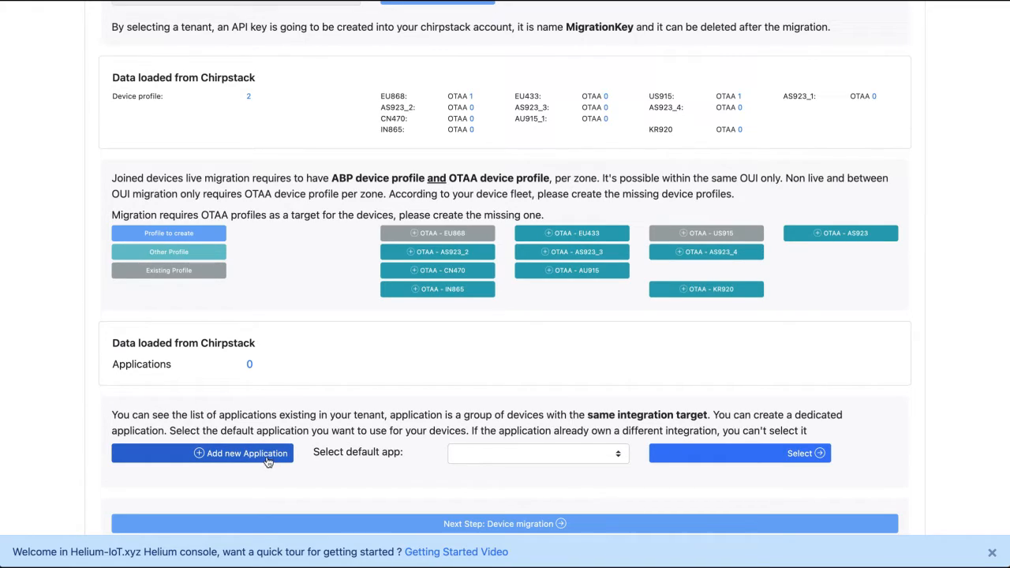
mouse_move(265, 457)
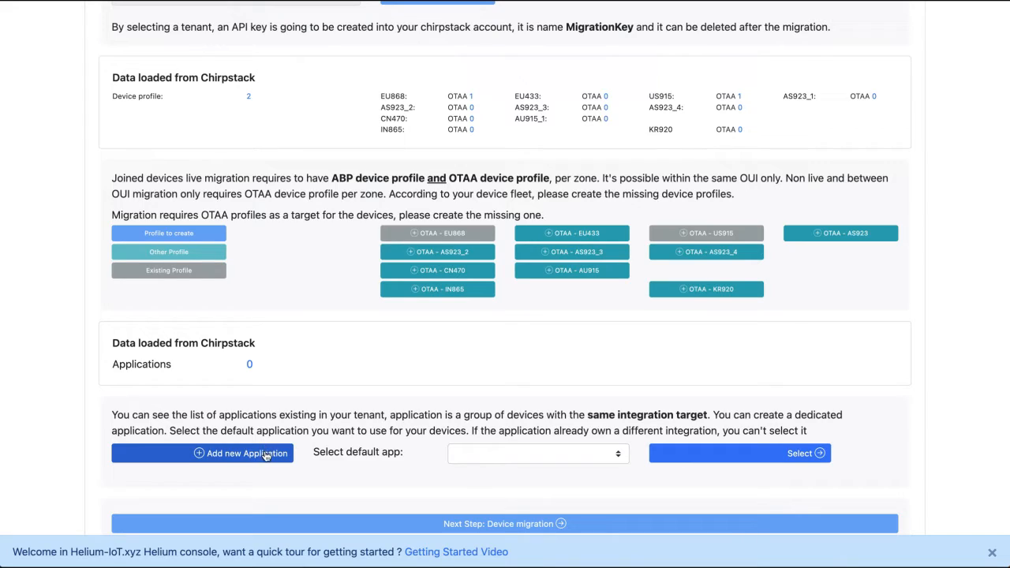
mouse_move(262, 459)
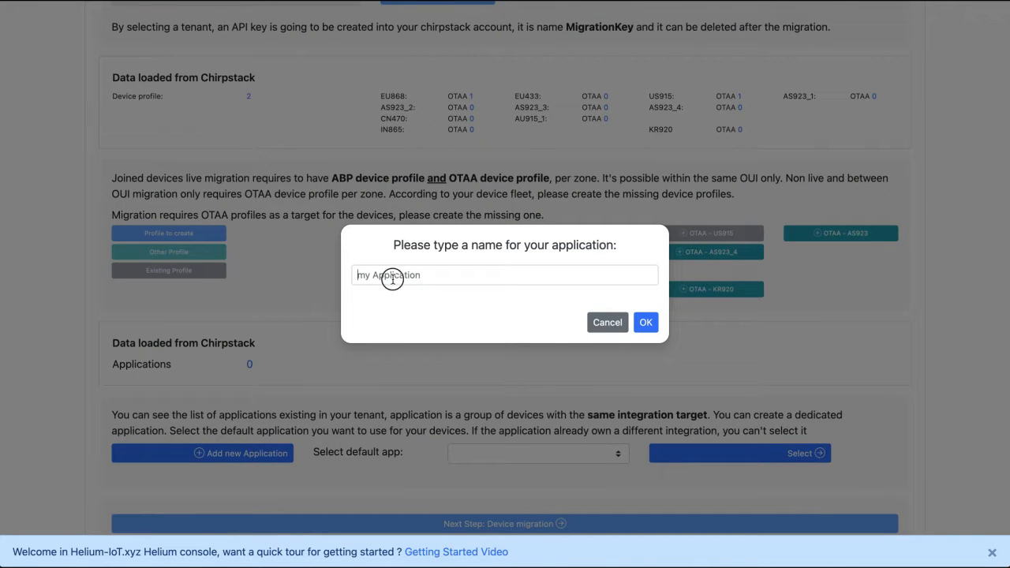
Add a new application named application1 and pick it as the default app.
type("devce1")
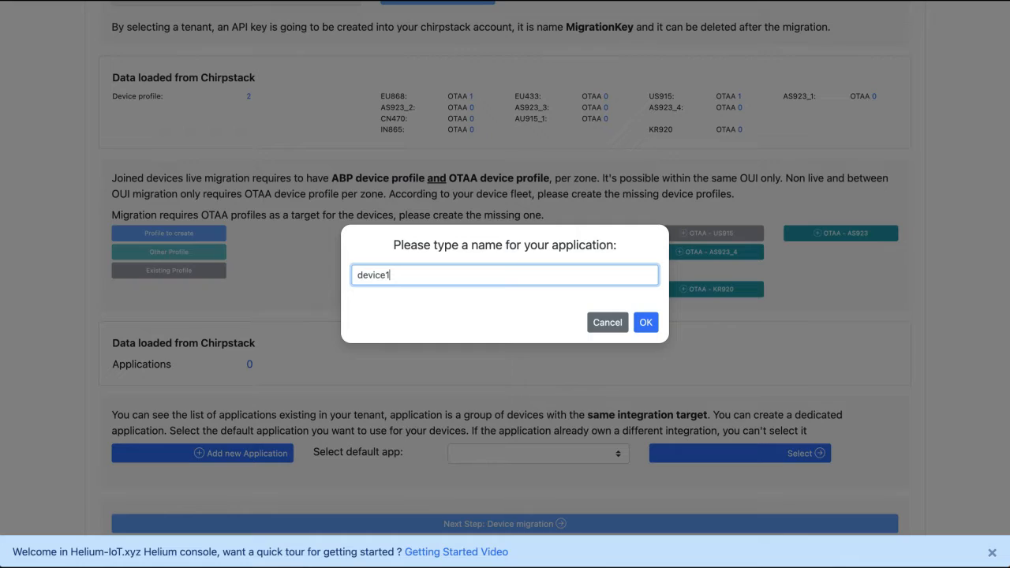
mouse_move(386, 262)
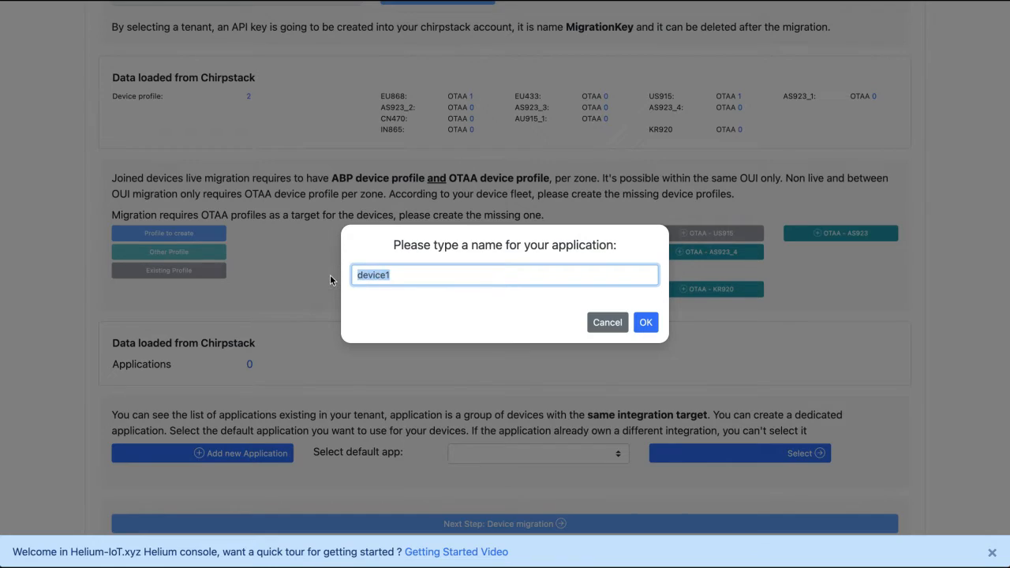
type("application1")
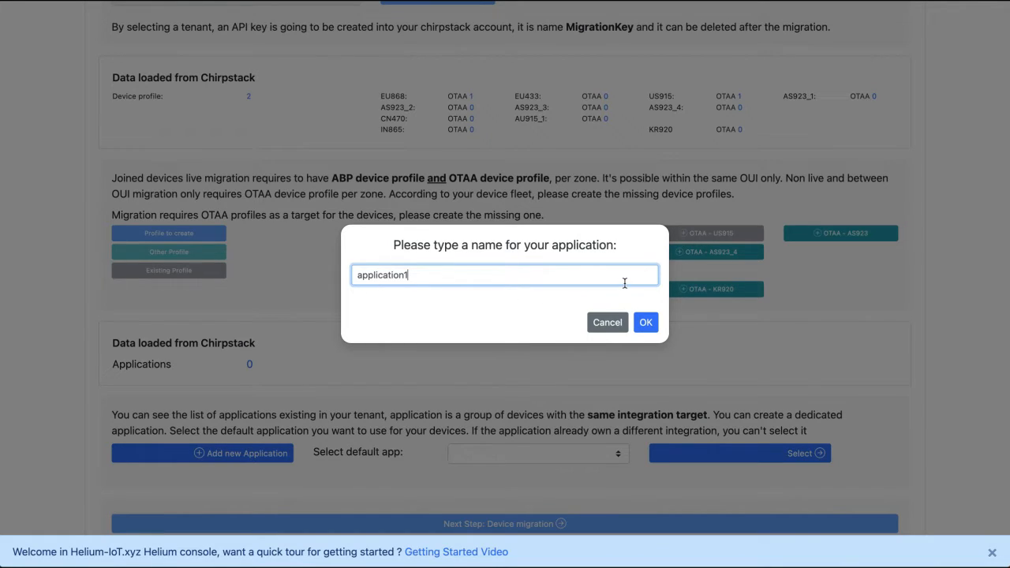
left_click(645, 322)
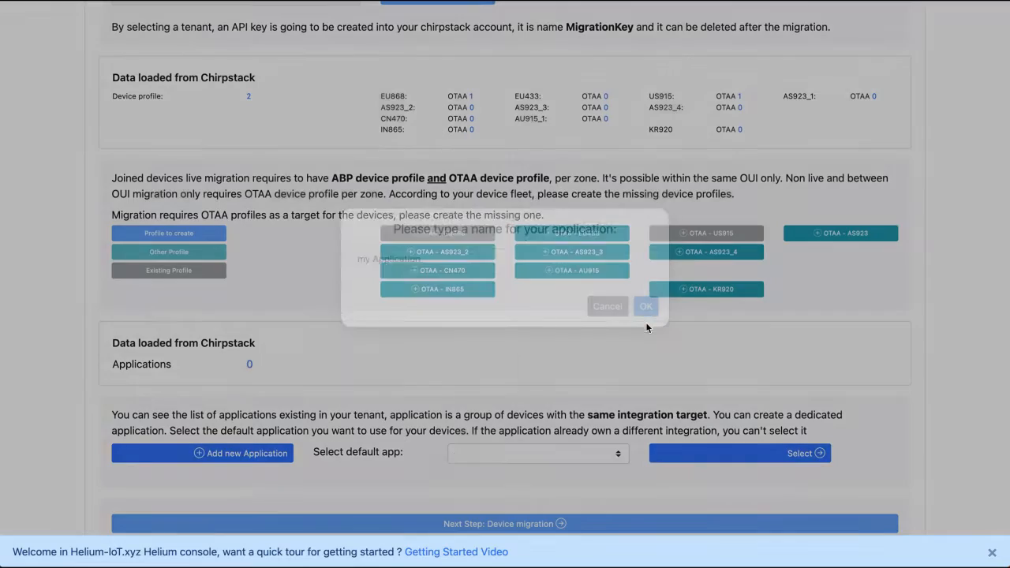
left_click(645, 306)
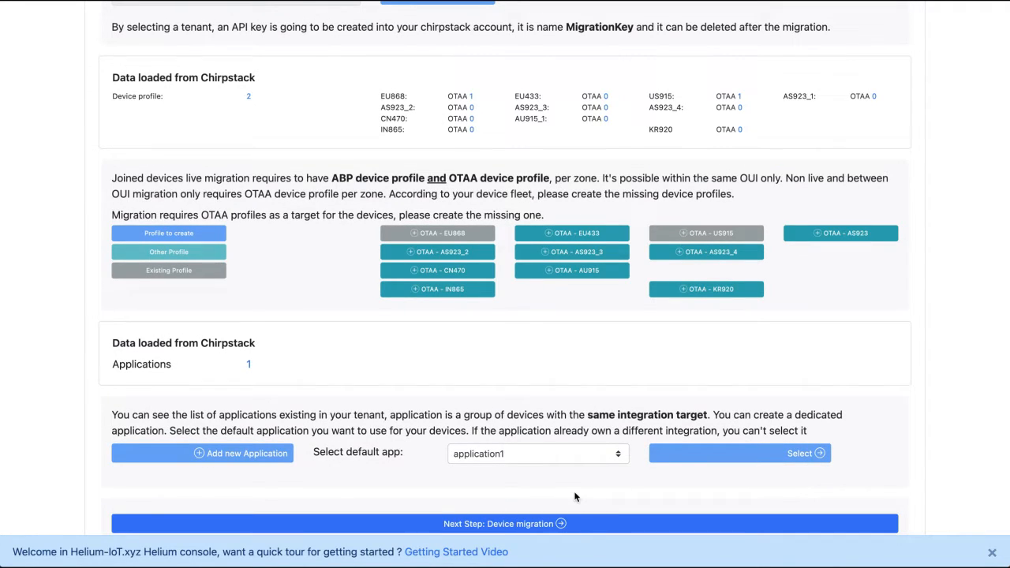
Confirm application1 as default and advance to the Device Migration step listing demo 1 and demo2.
left_click(504, 524)
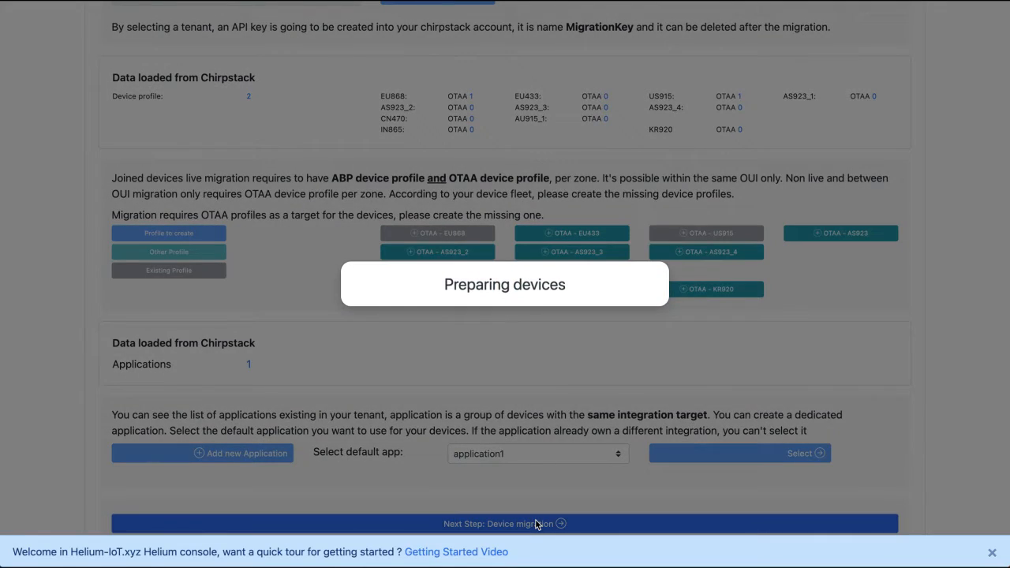
left_click(505, 523)
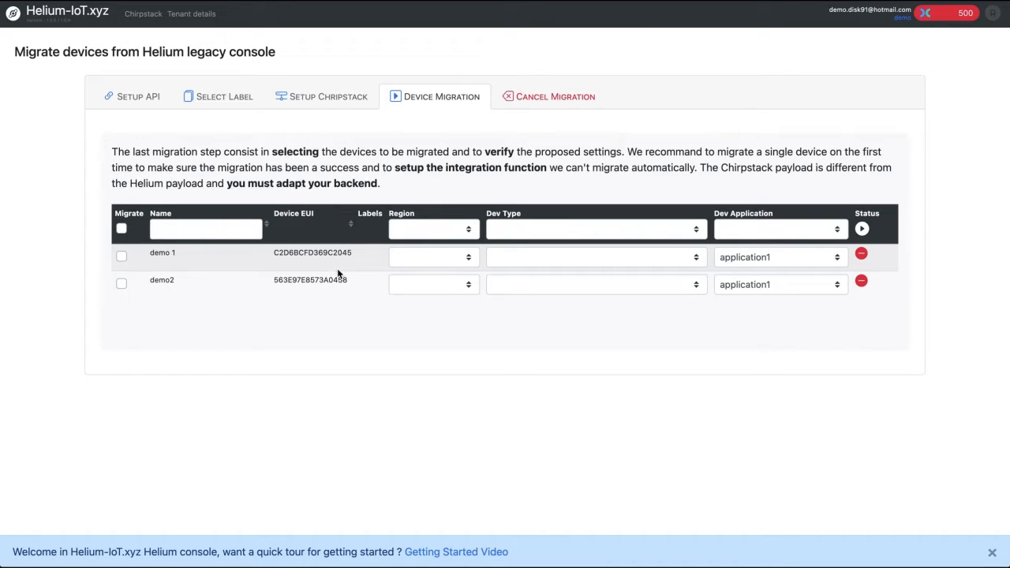
mouse_move(474, 256)
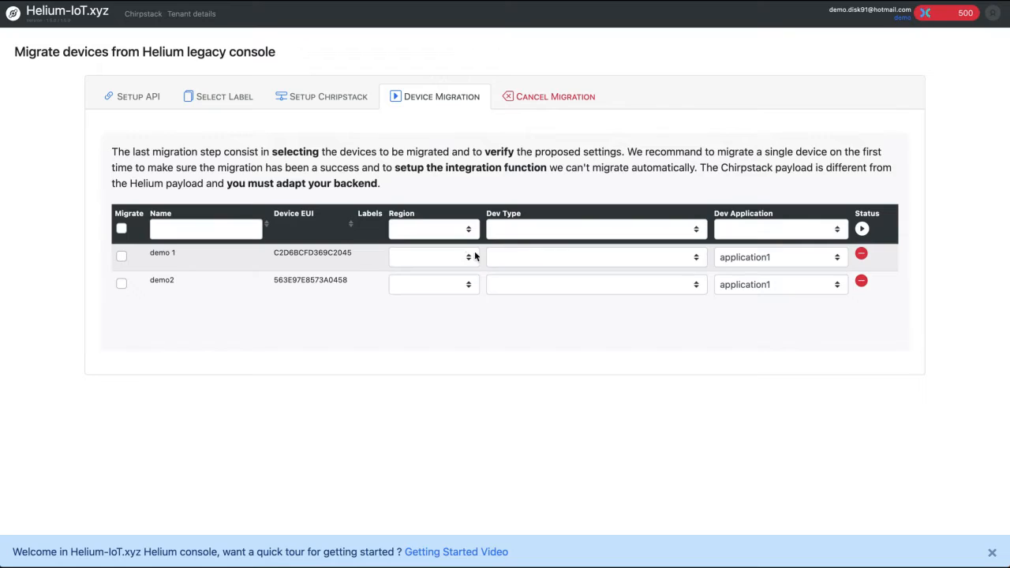
mouse_move(152, 270)
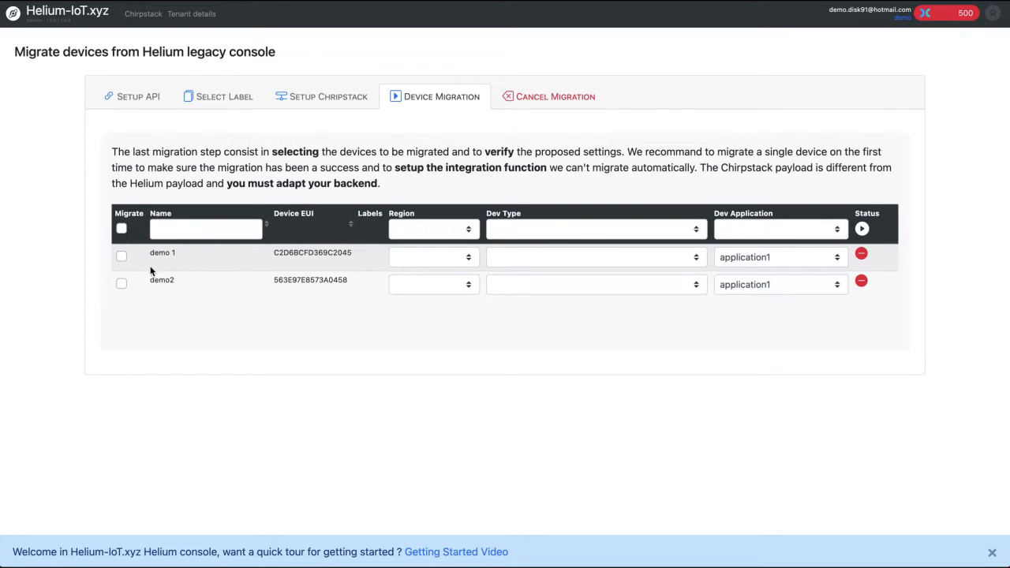
mouse_move(423, 262)
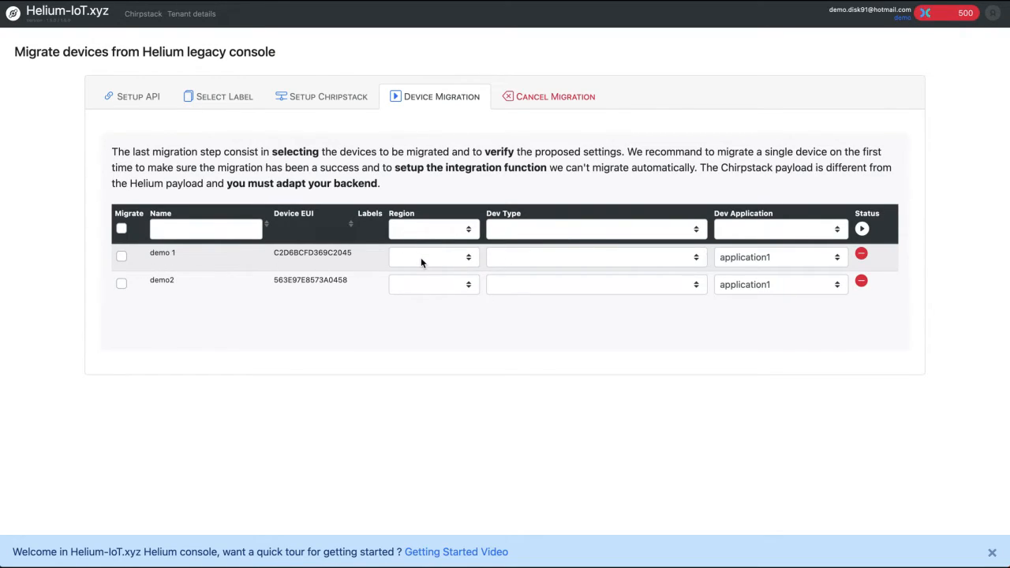
Set demo 1's region to EU868 with the (EU868) Migration OTAA Without label device type.
left_click(432, 255)
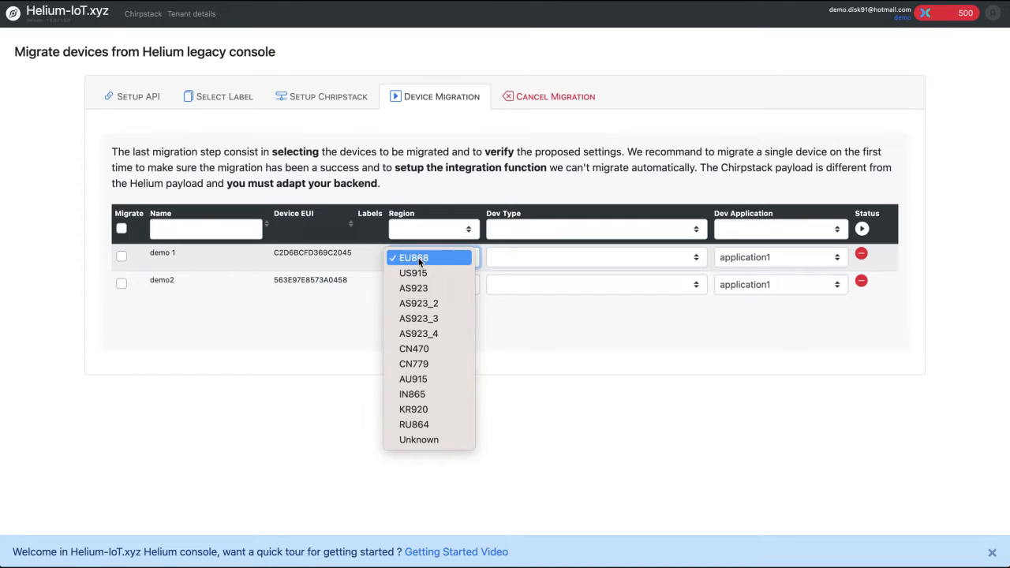
left_click(413, 257)
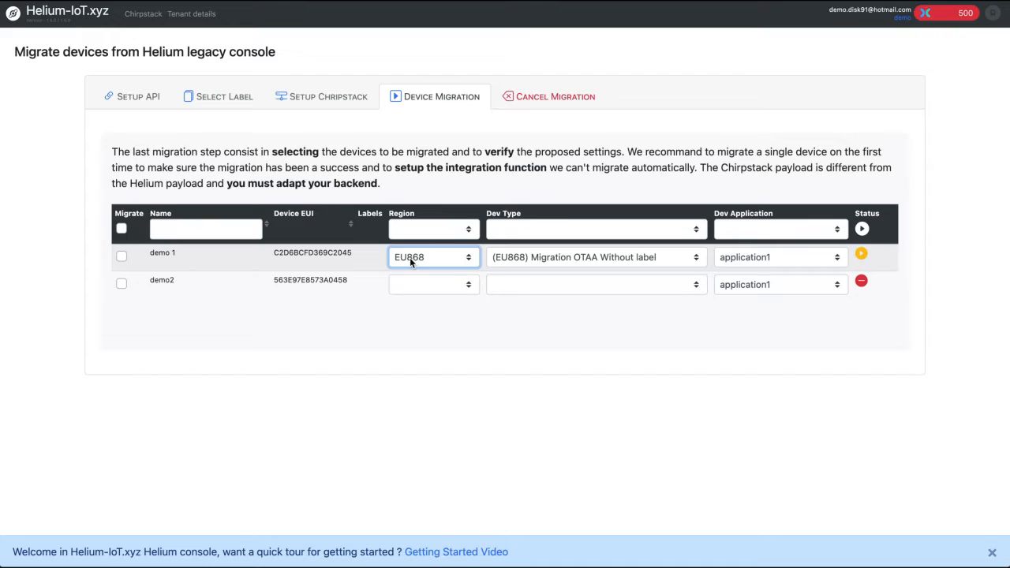
mouse_move(432, 259)
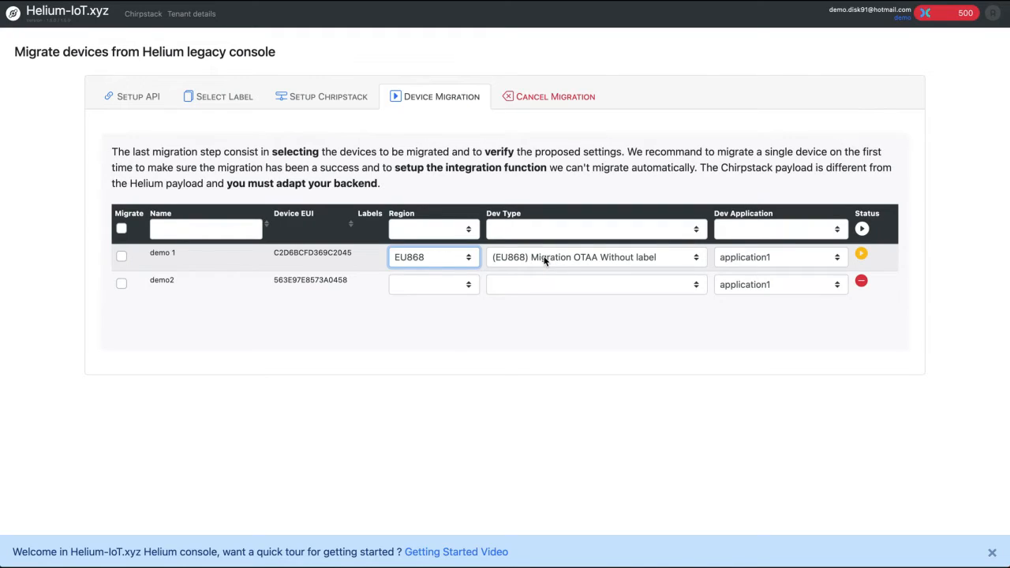
mouse_move(482, 281)
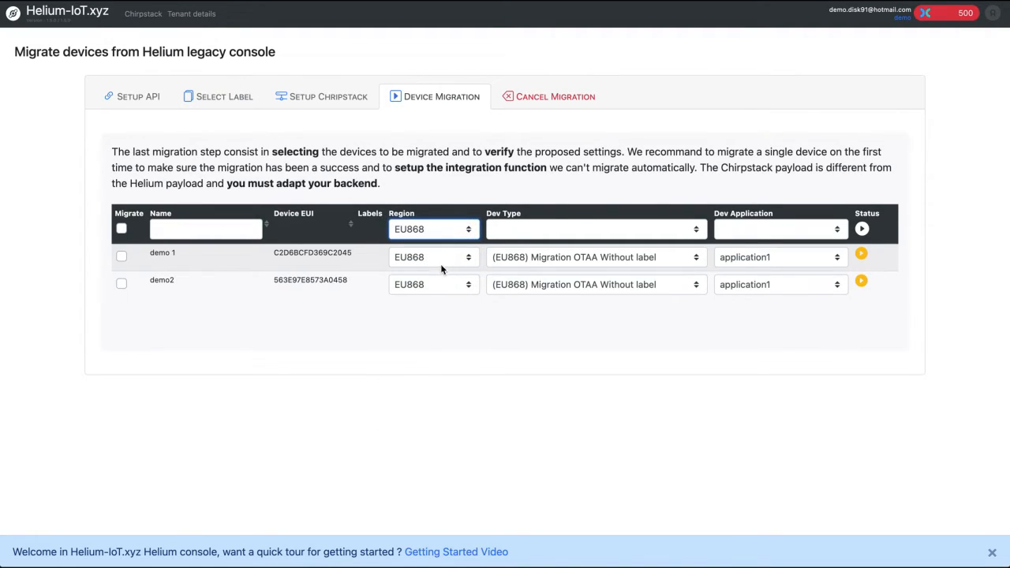
mouse_move(204, 306)
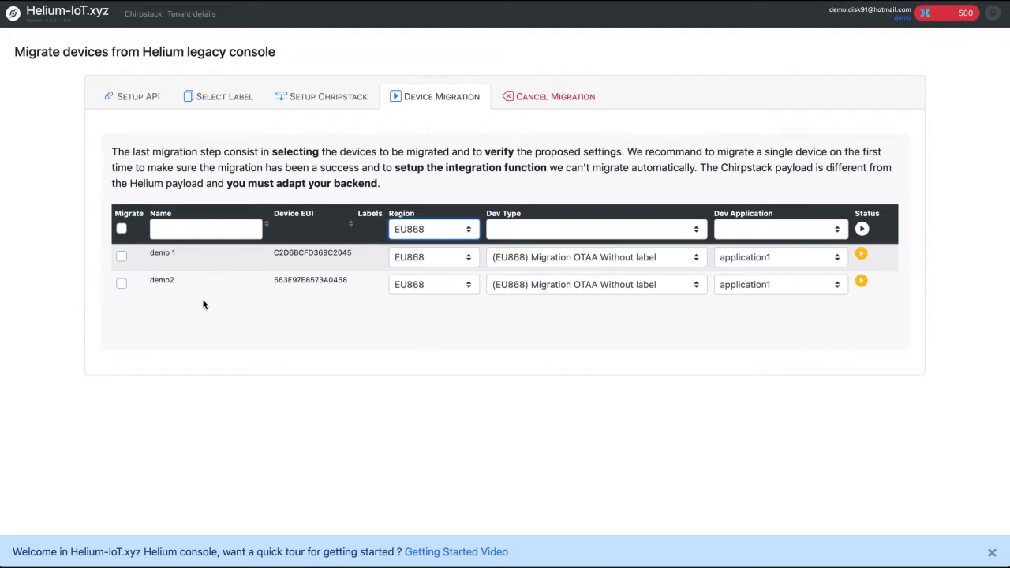
Switch demo 1 and demo2 to region US915 with the (US915) Migration OTAA Without label type.
left_click(121, 282)
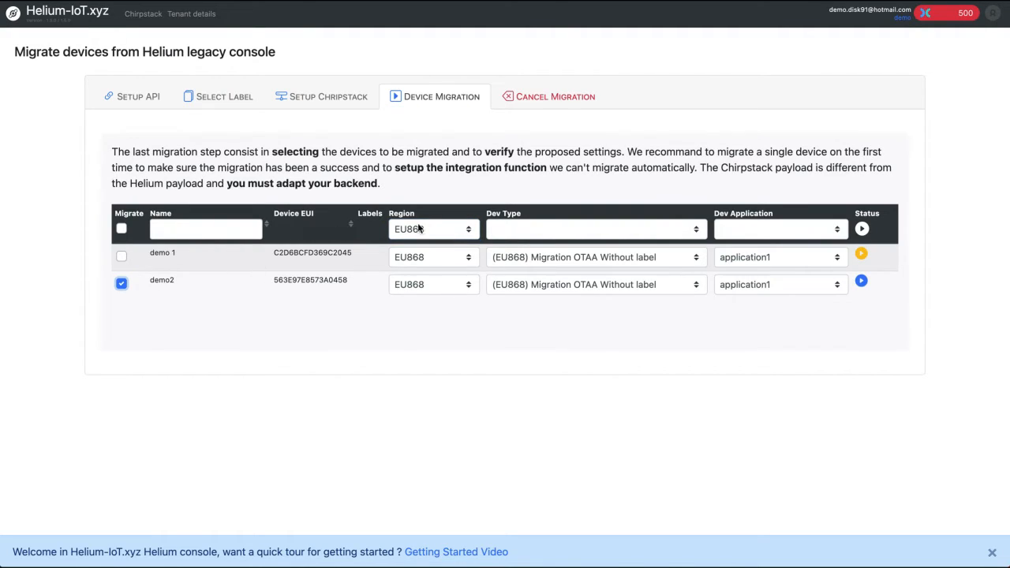
left_click(432, 228)
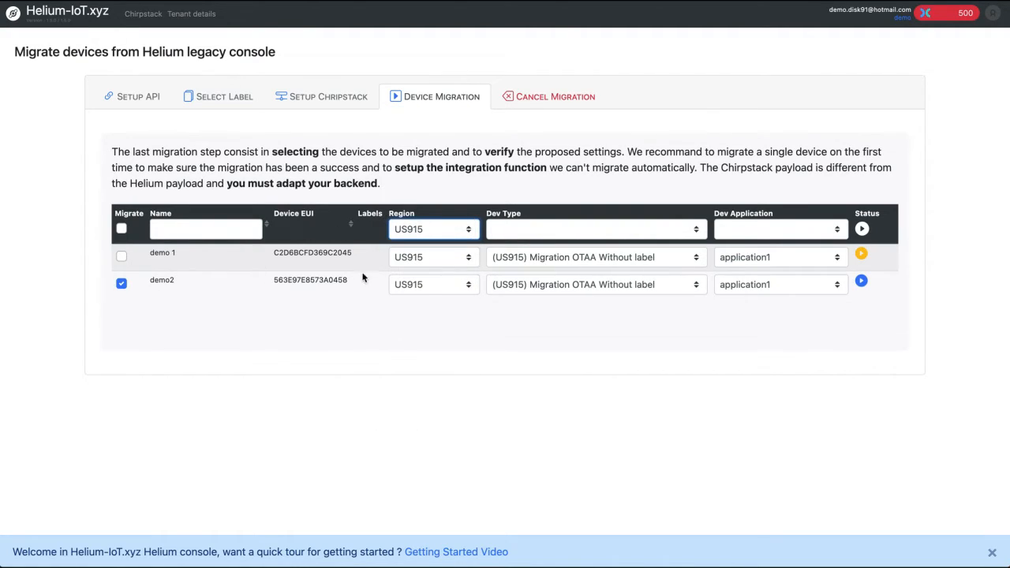
mouse_move(419, 272)
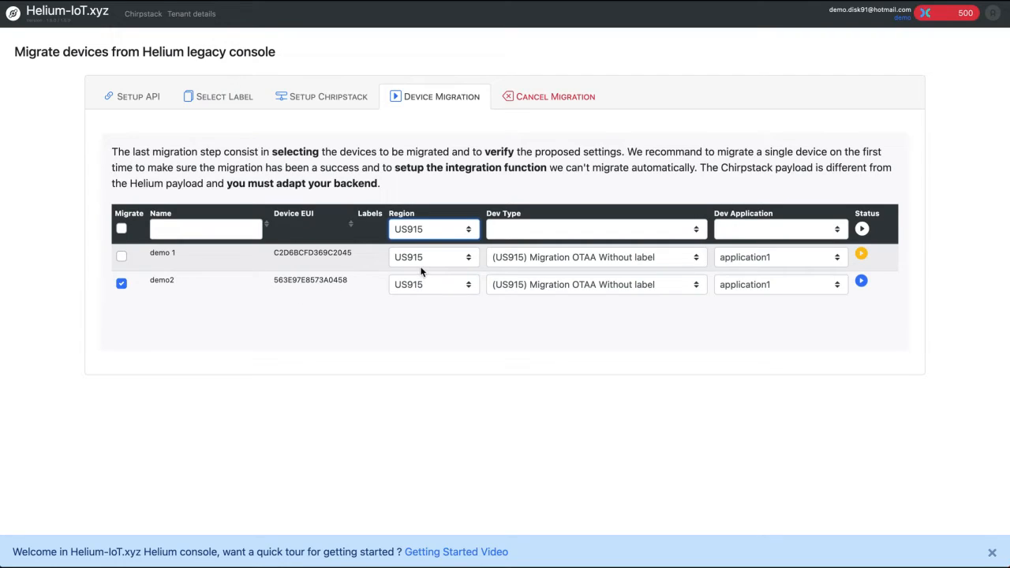
mouse_move(552, 234)
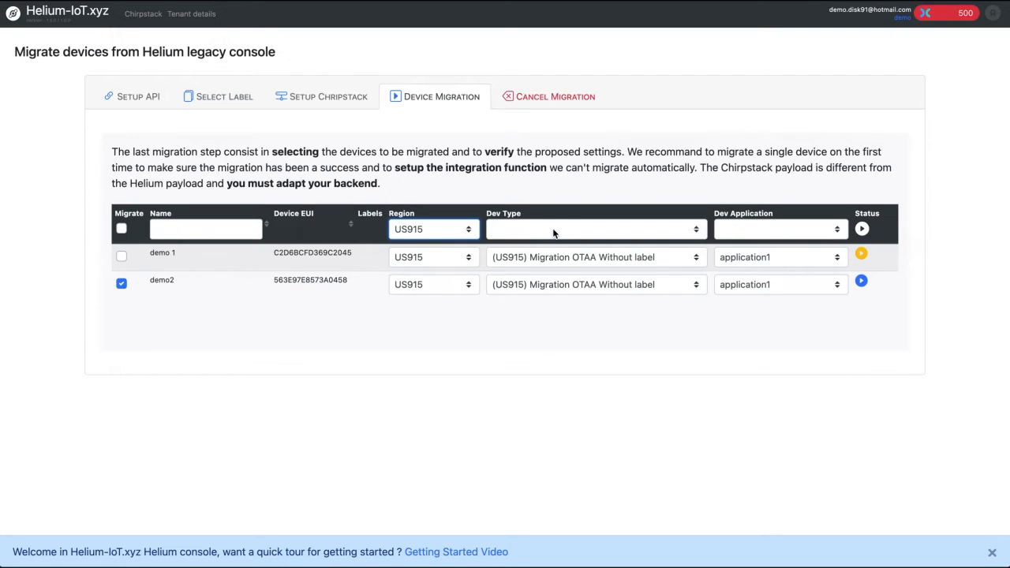
left_click(596, 229)
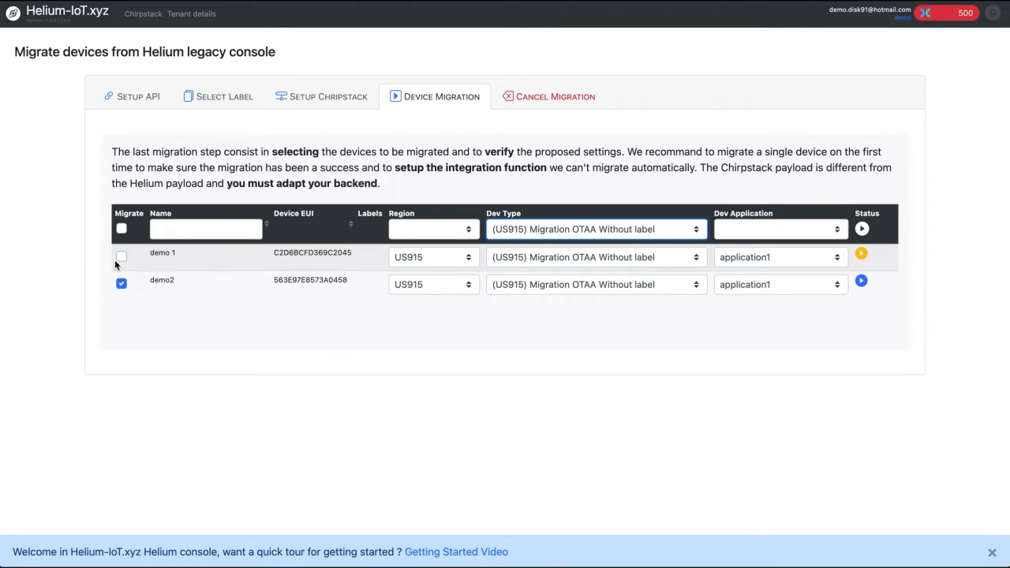
left_click(122, 284)
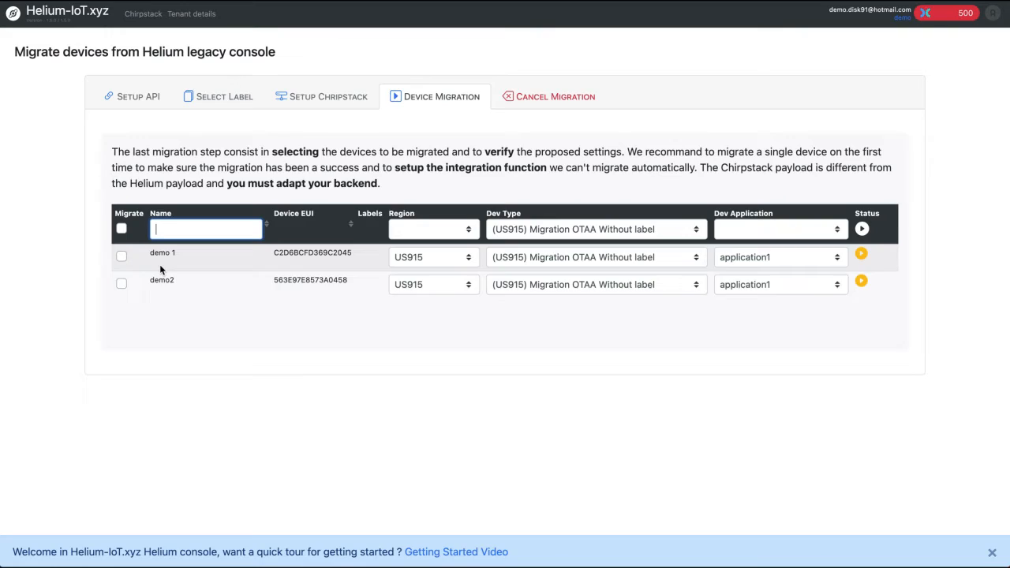
left_click(430, 229)
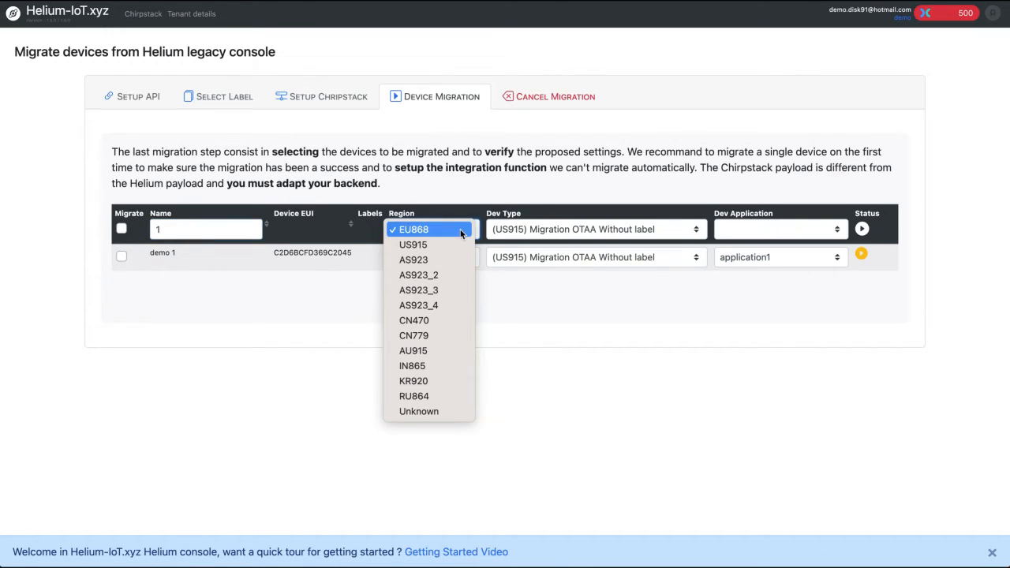
mouse_move(426, 233)
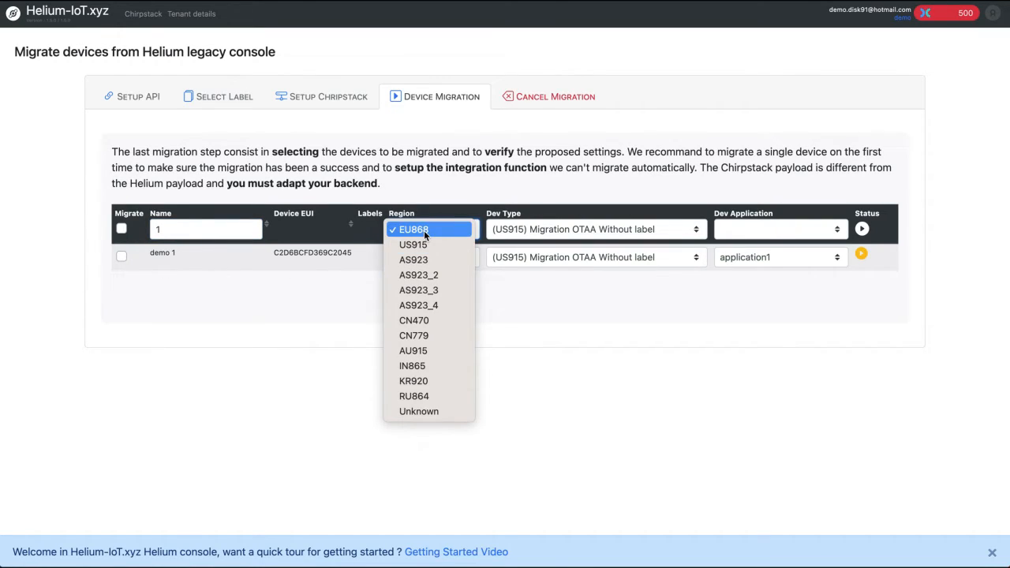
left_click(414, 229)
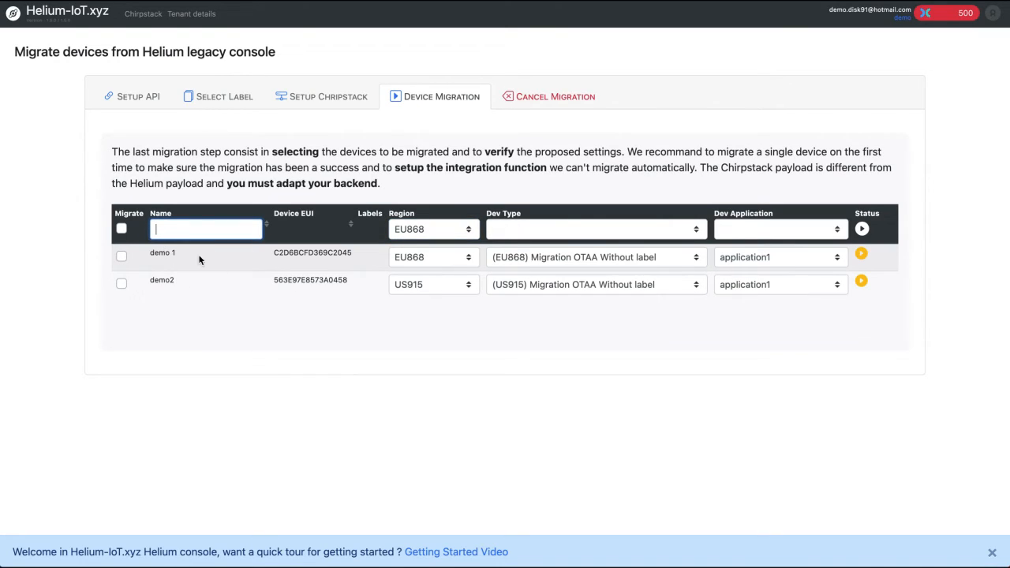
mouse_move(407, 278)
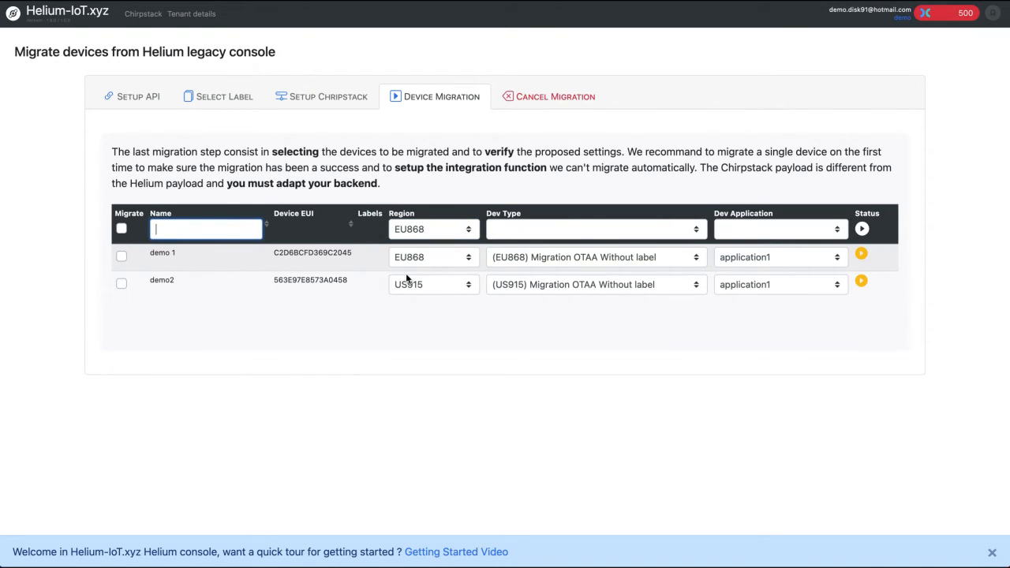
mouse_move(409, 284)
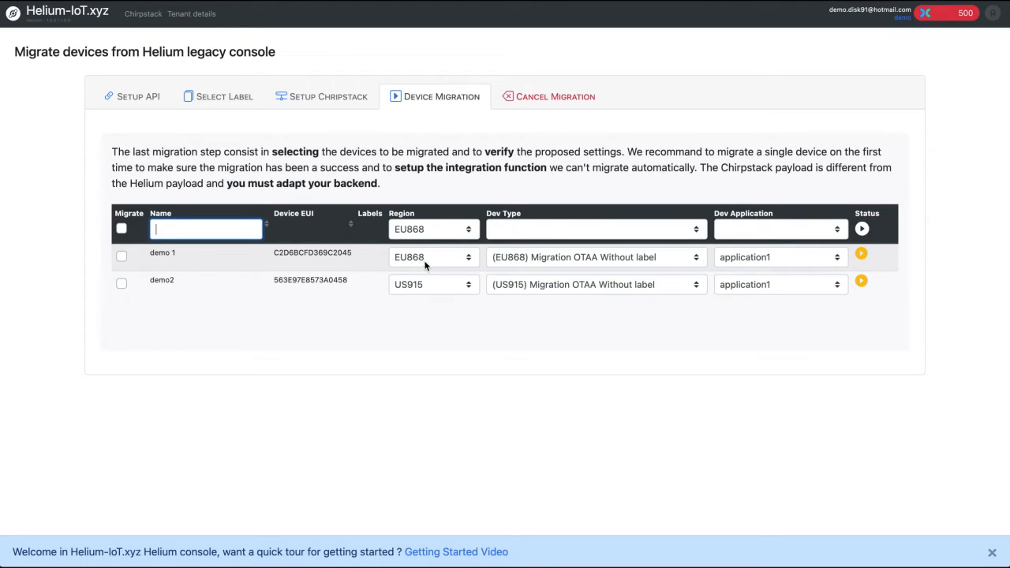
mouse_move(517, 268)
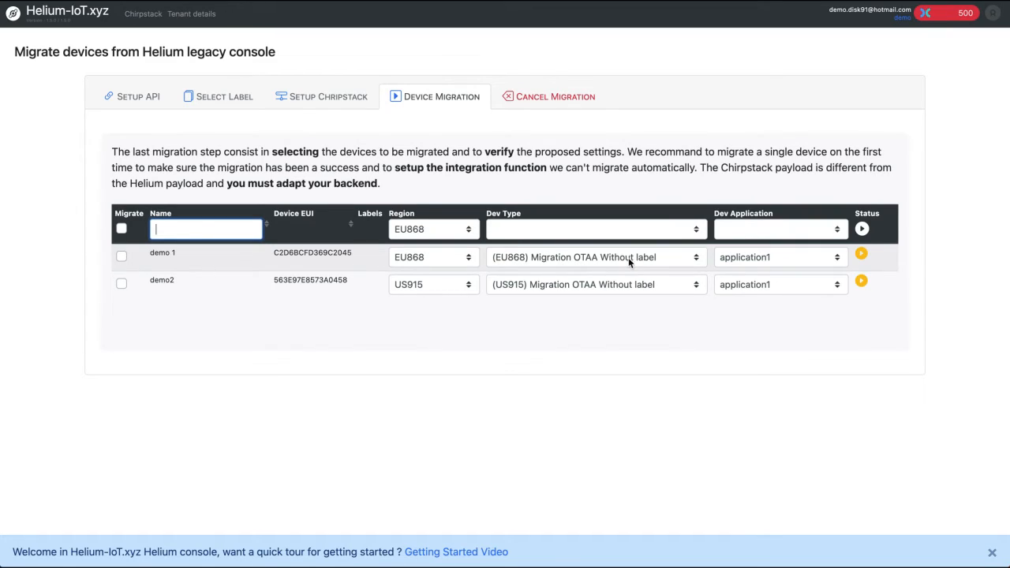
mouse_move(785, 261)
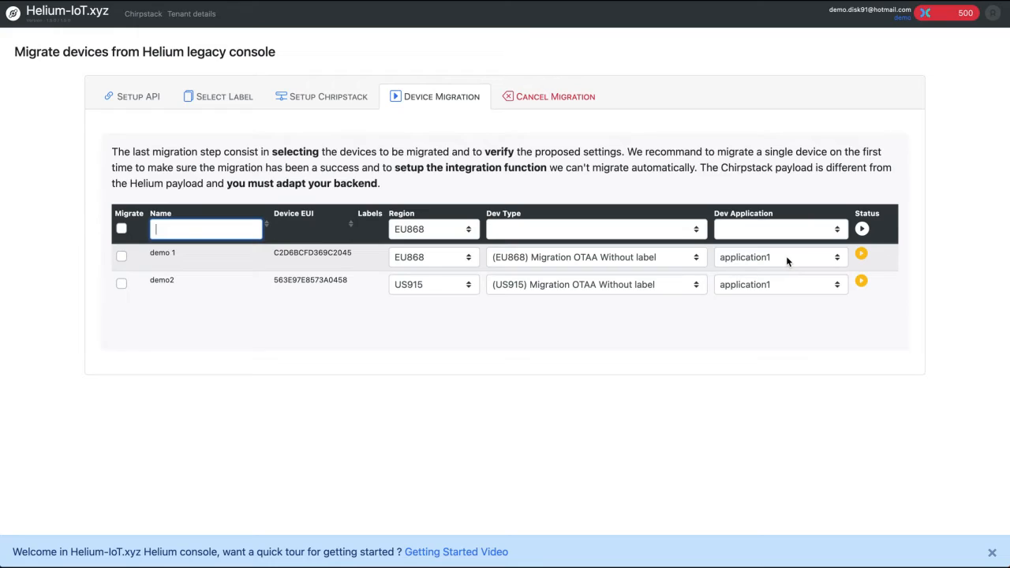
mouse_move(400, 278)
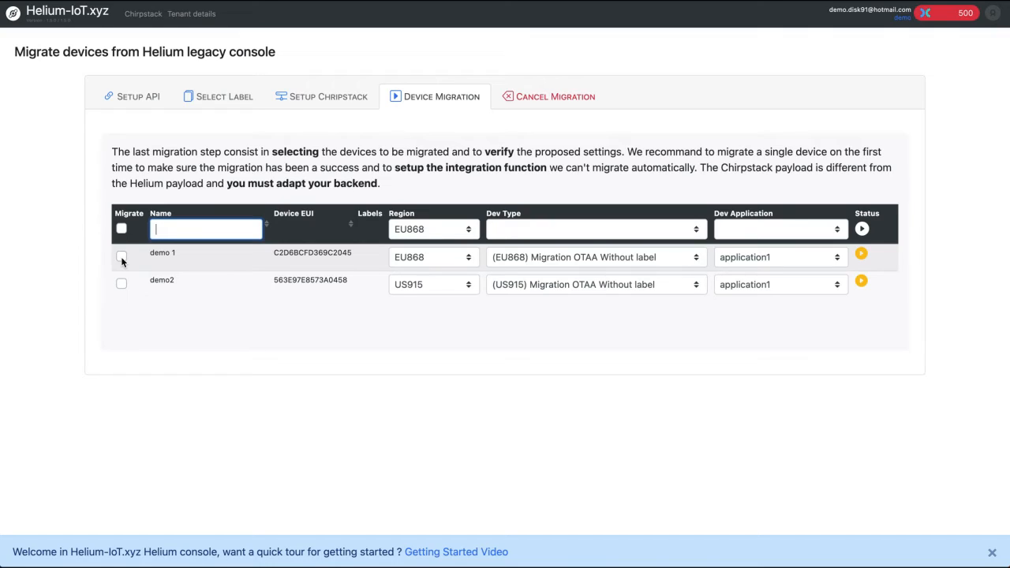
Mark demo 1 for migration and run it to a successful status check.
left_click(121, 255)
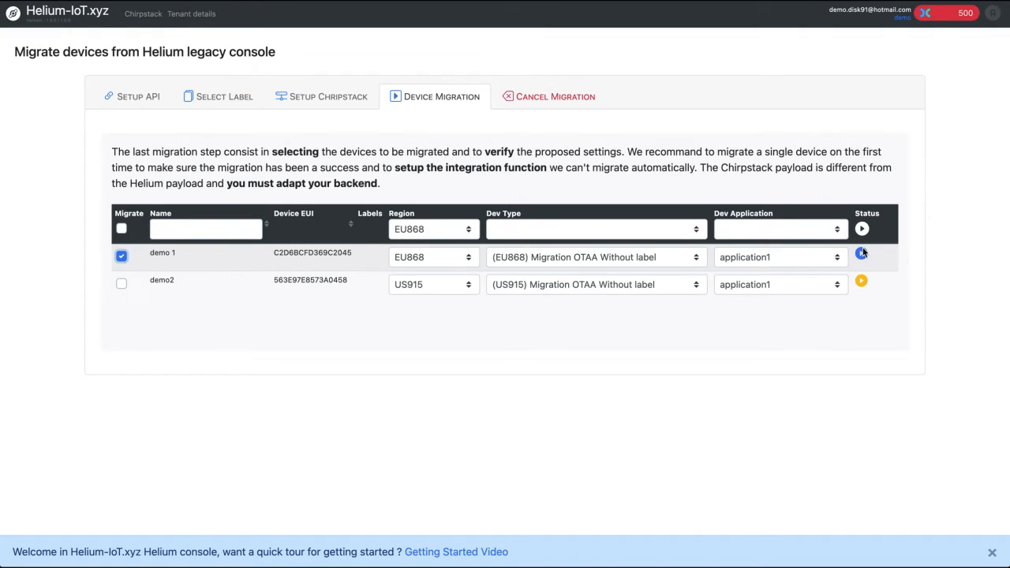
left_click(861, 256)
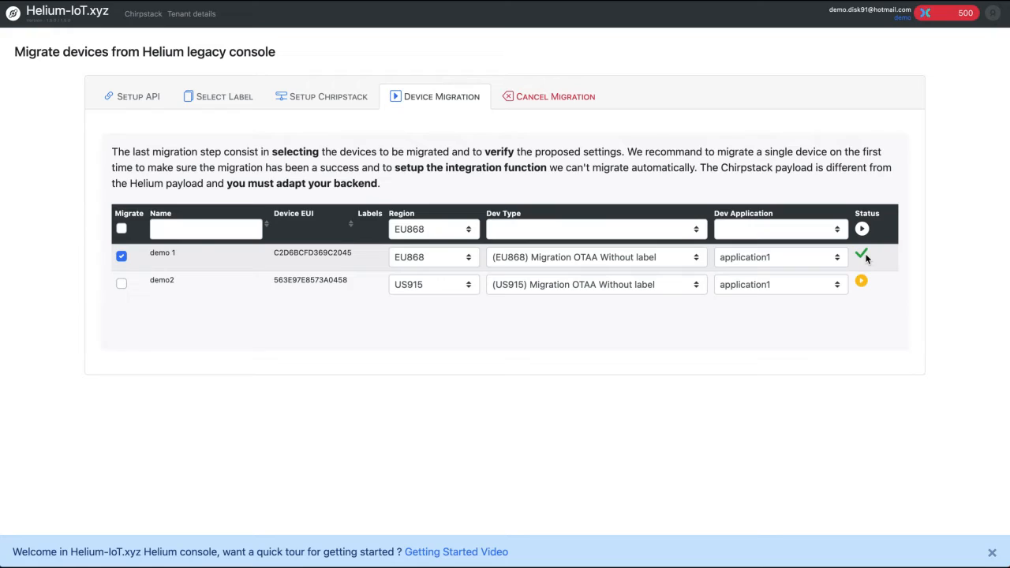
mouse_move(496, 170)
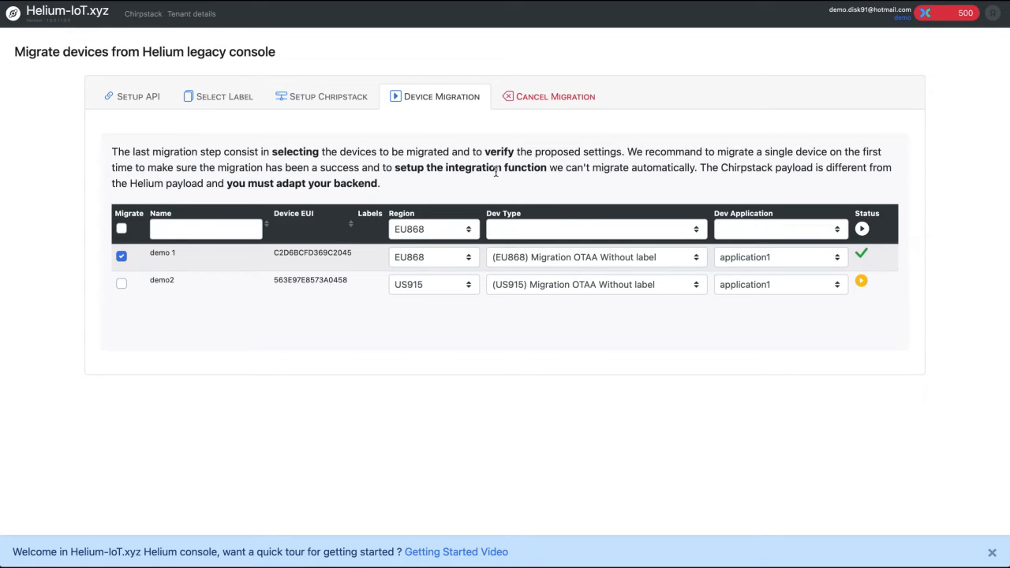
mouse_move(142, 12)
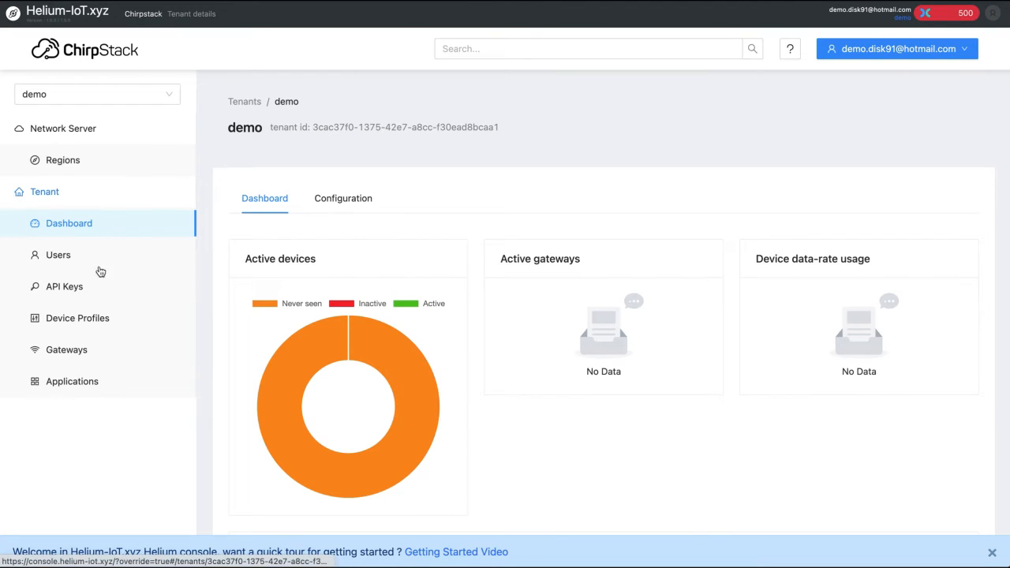
Review the demo tenant's two migration device profiles and application1's devices in ChirpStack.
left_click(77, 319)
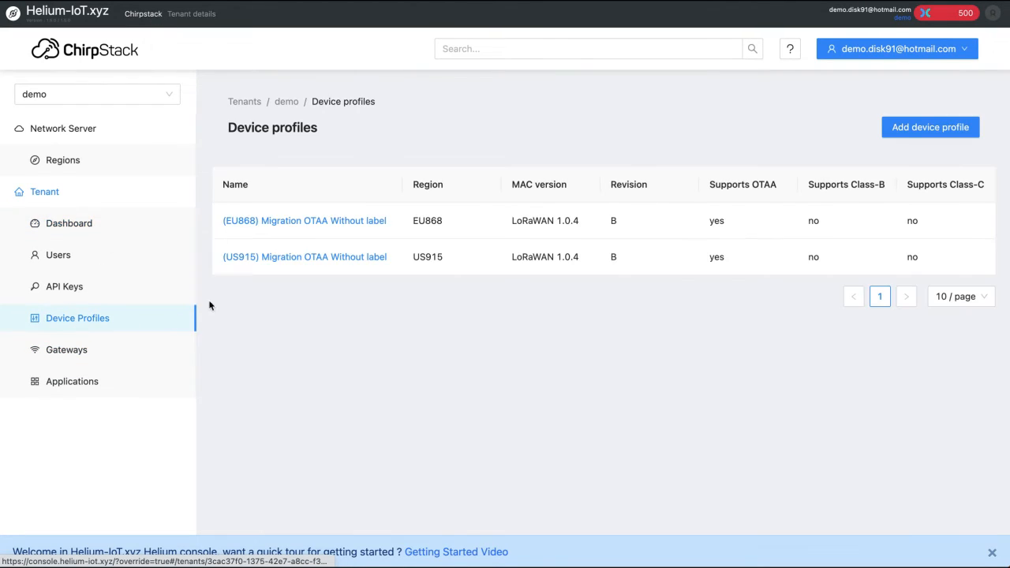
mouse_move(297, 243)
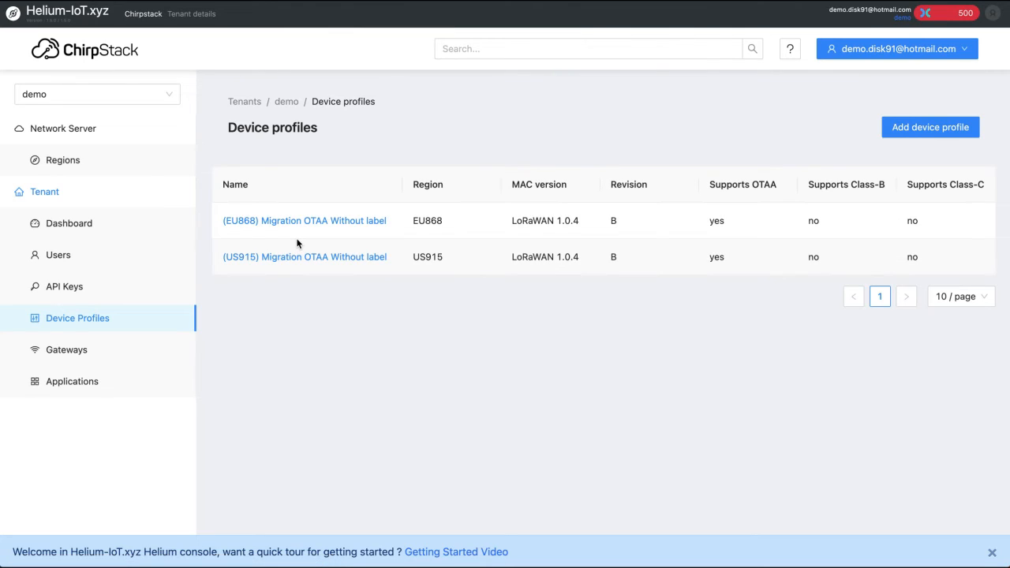
mouse_move(199, 335)
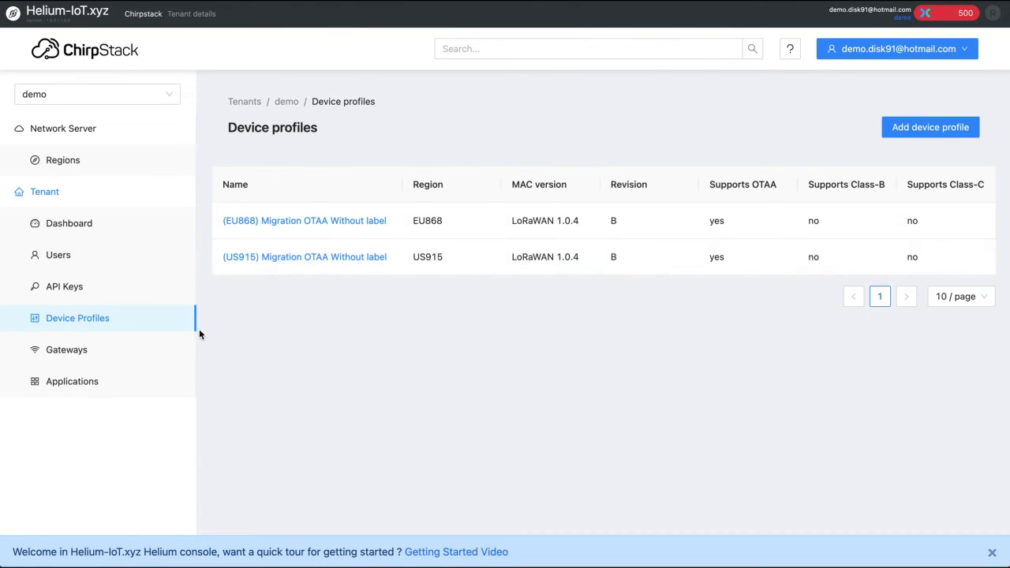
left_click(72, 380)
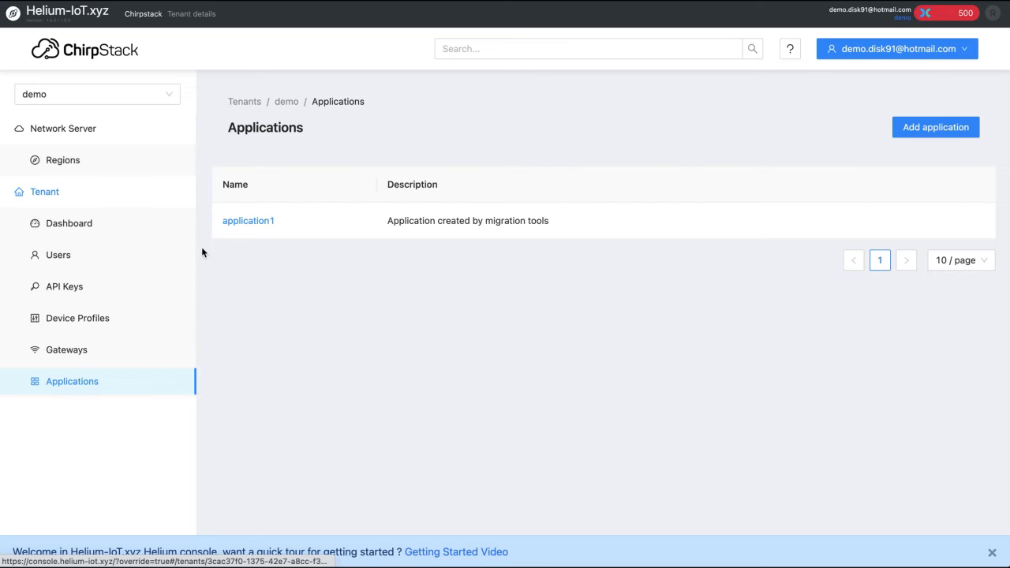
left_click(248, 221)
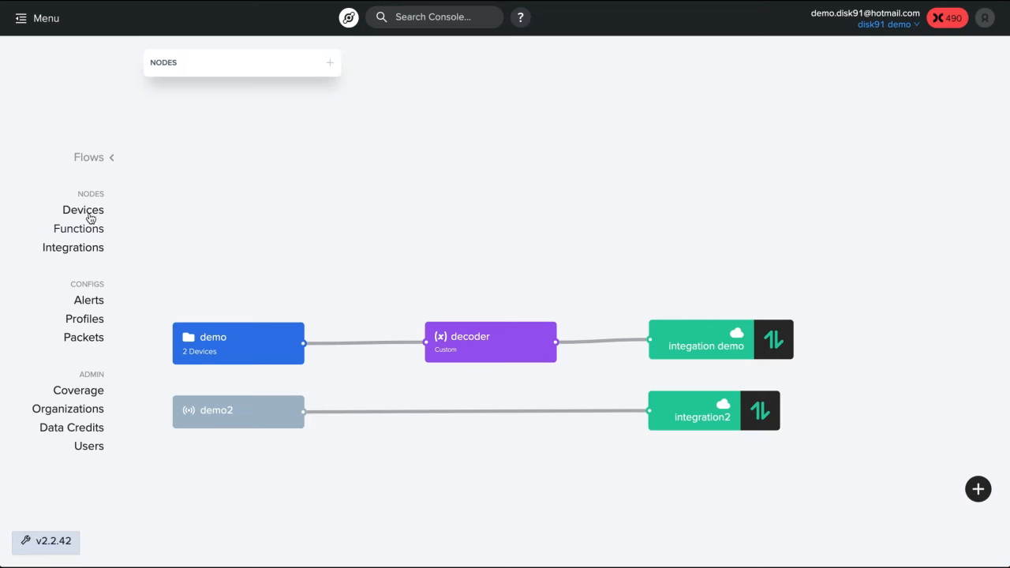
Check the legacy All Devices list shows demo 1 deactivated while demo2, demo3 and demo4 stay active.
left_click(82, 209)
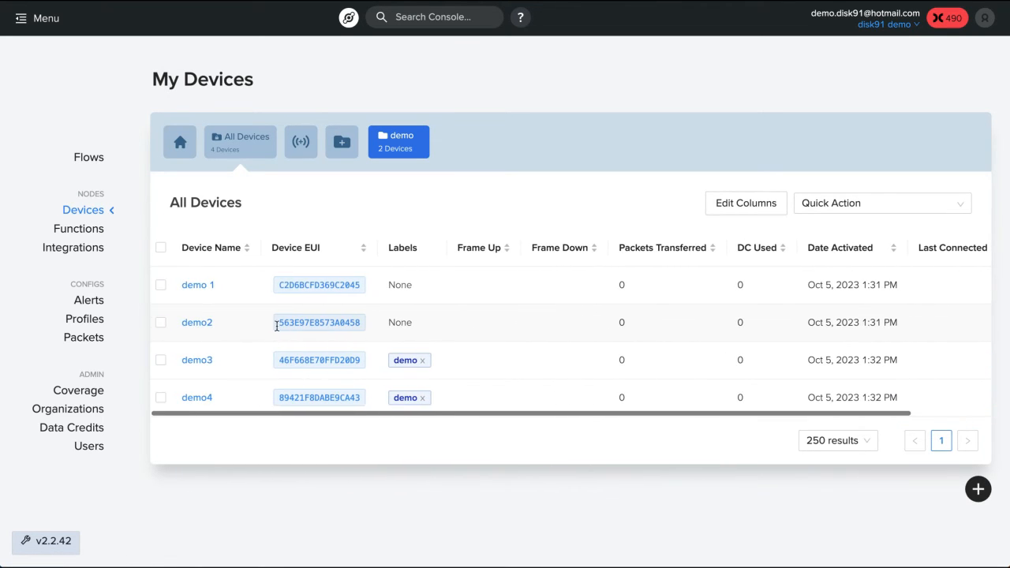
scroll("right", 3)
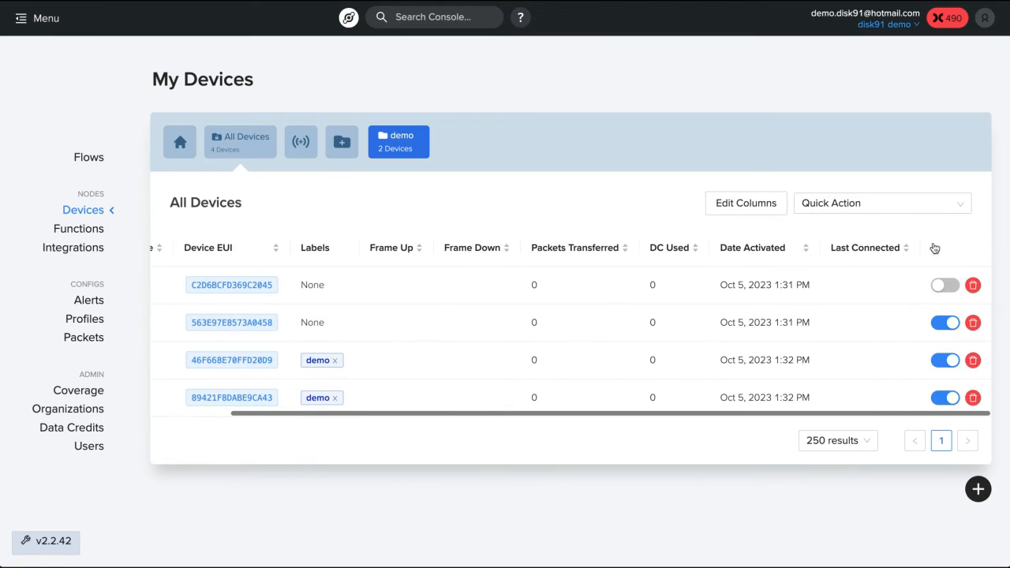
mouse_move(943, 284)
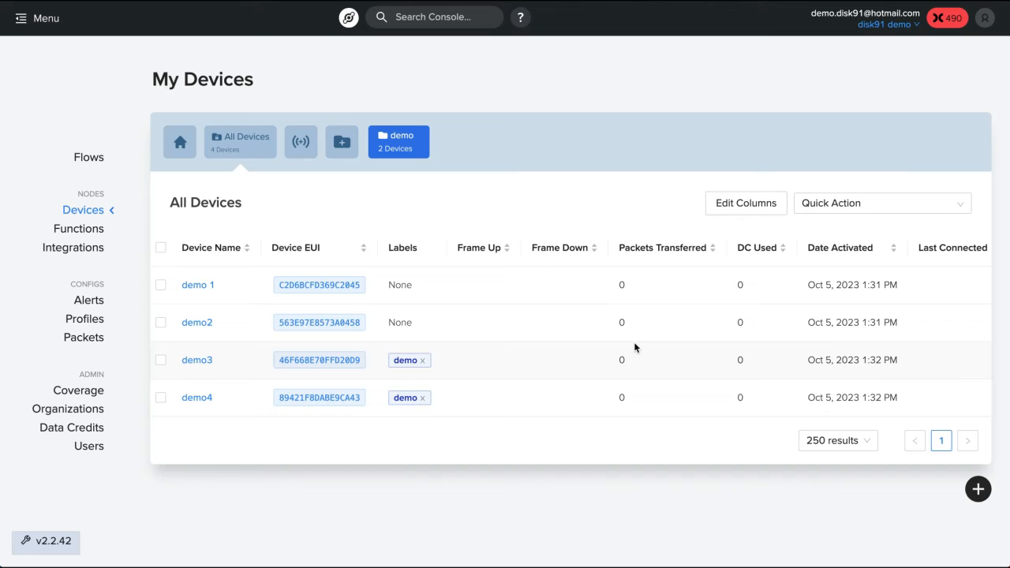
scroll("right", 3)
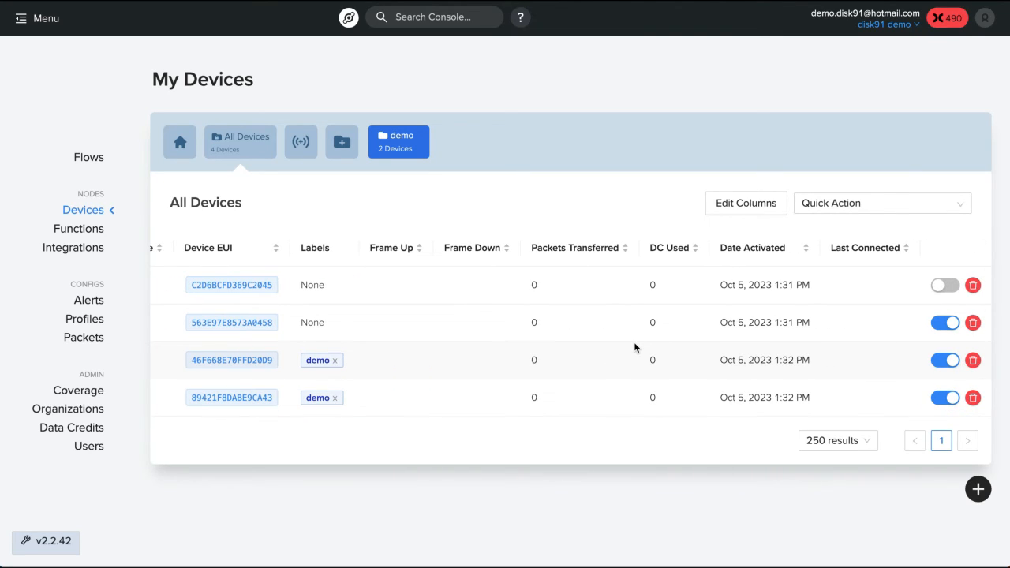
mouse_move(675, 139)
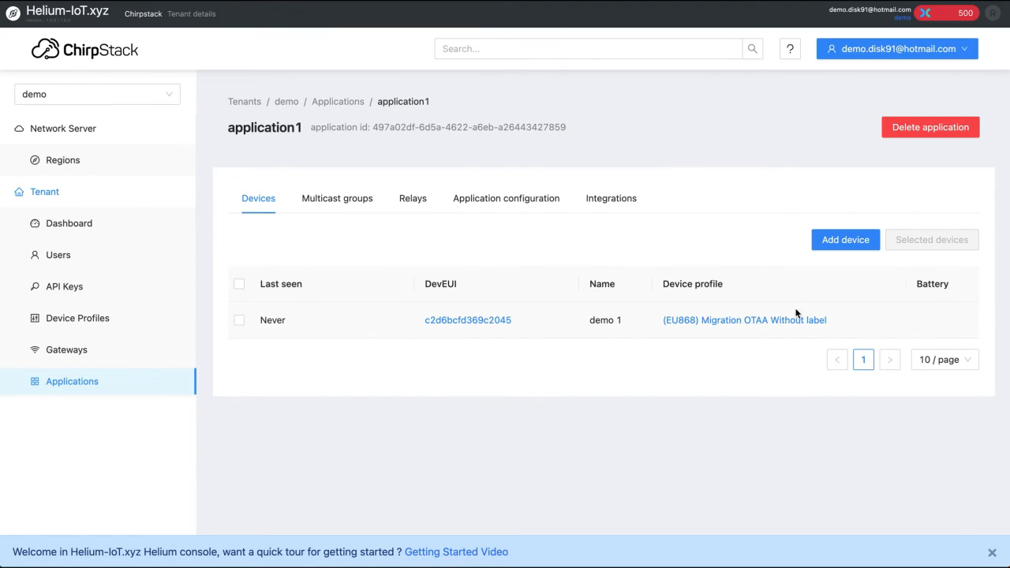
View demo 1's ChirpStack dashboard with profile (EU868) Migration OTAA Without label, enabled, never seen.
left_click(239, 284)
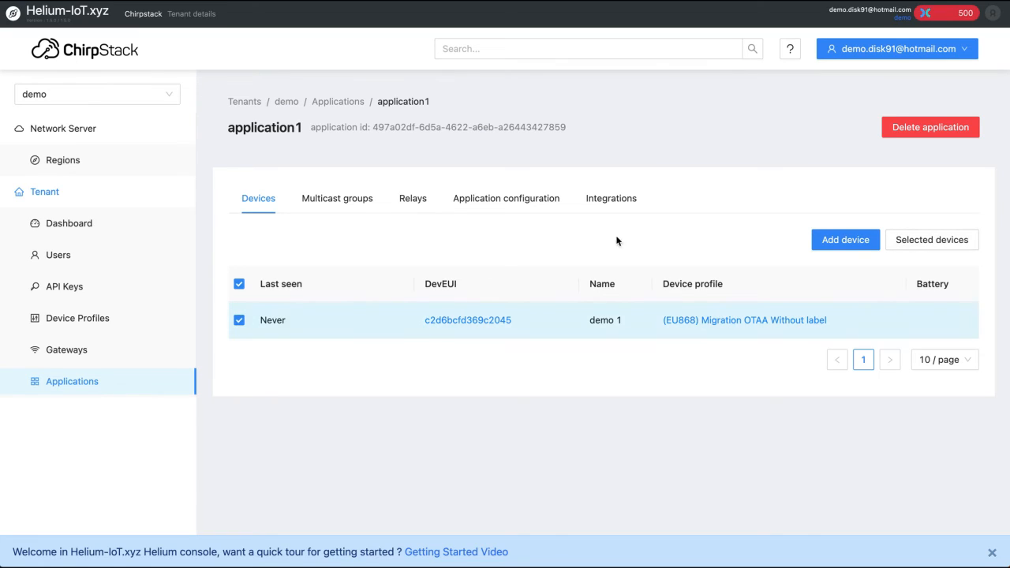
mouse_move(931, 240)
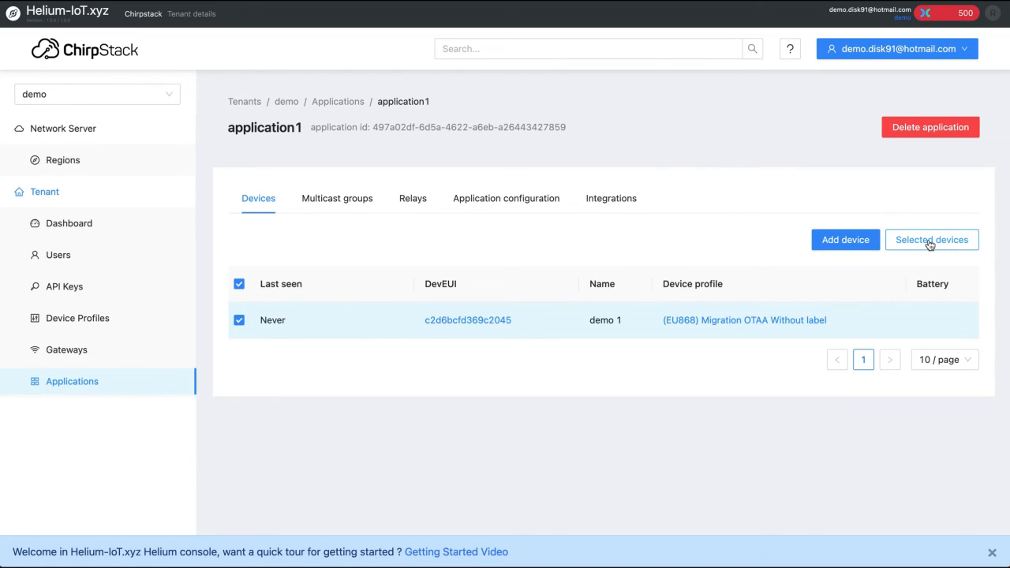
left_click(931, 239)
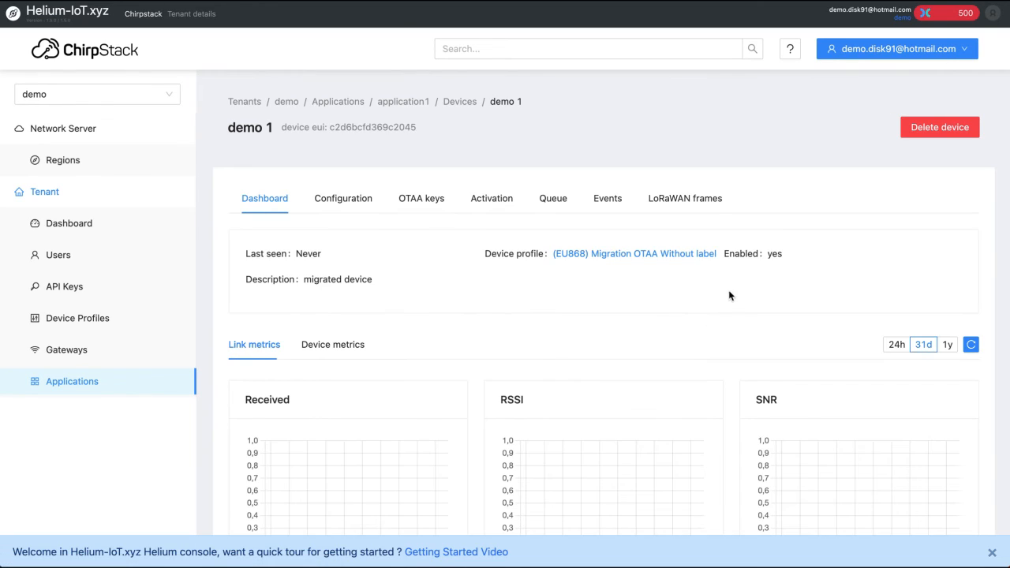
mouse_move(584, 71)
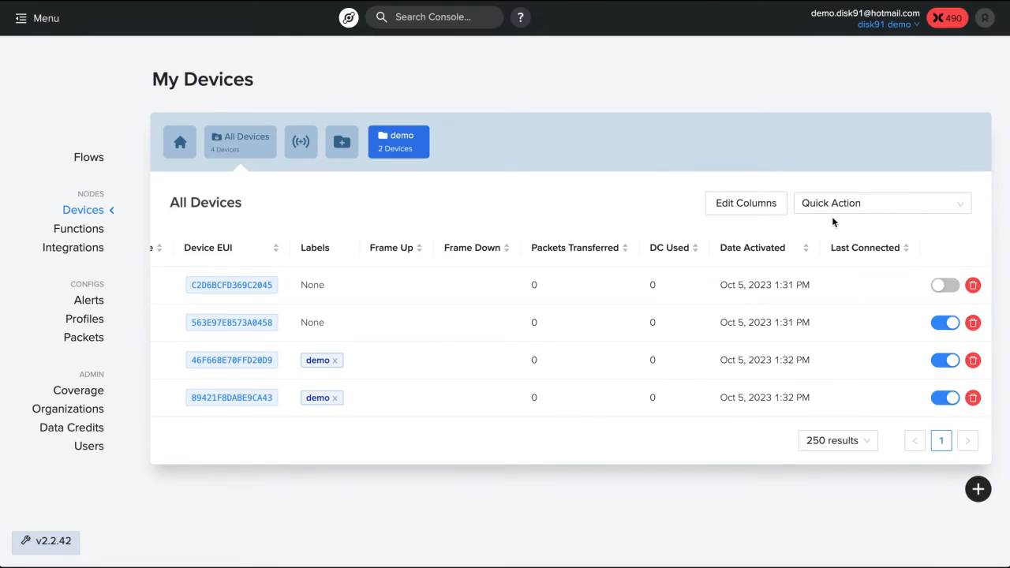
mouse_move(943, 284)
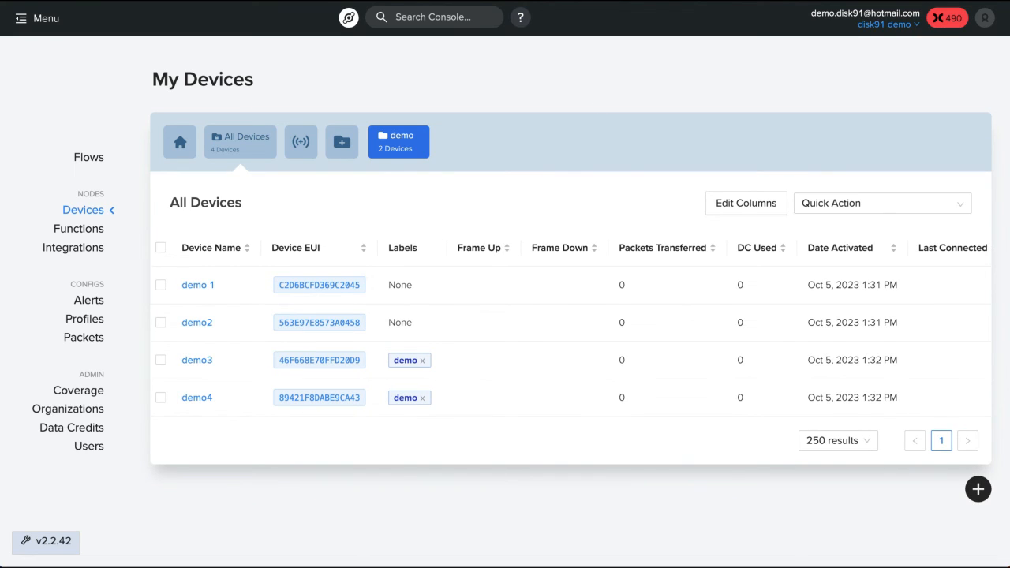
left_click(197, 284)
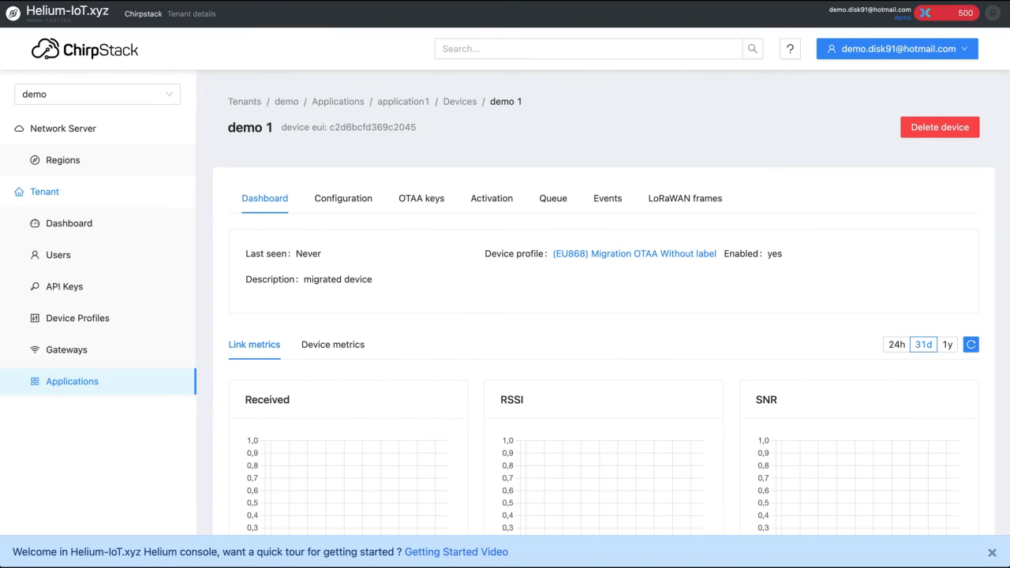